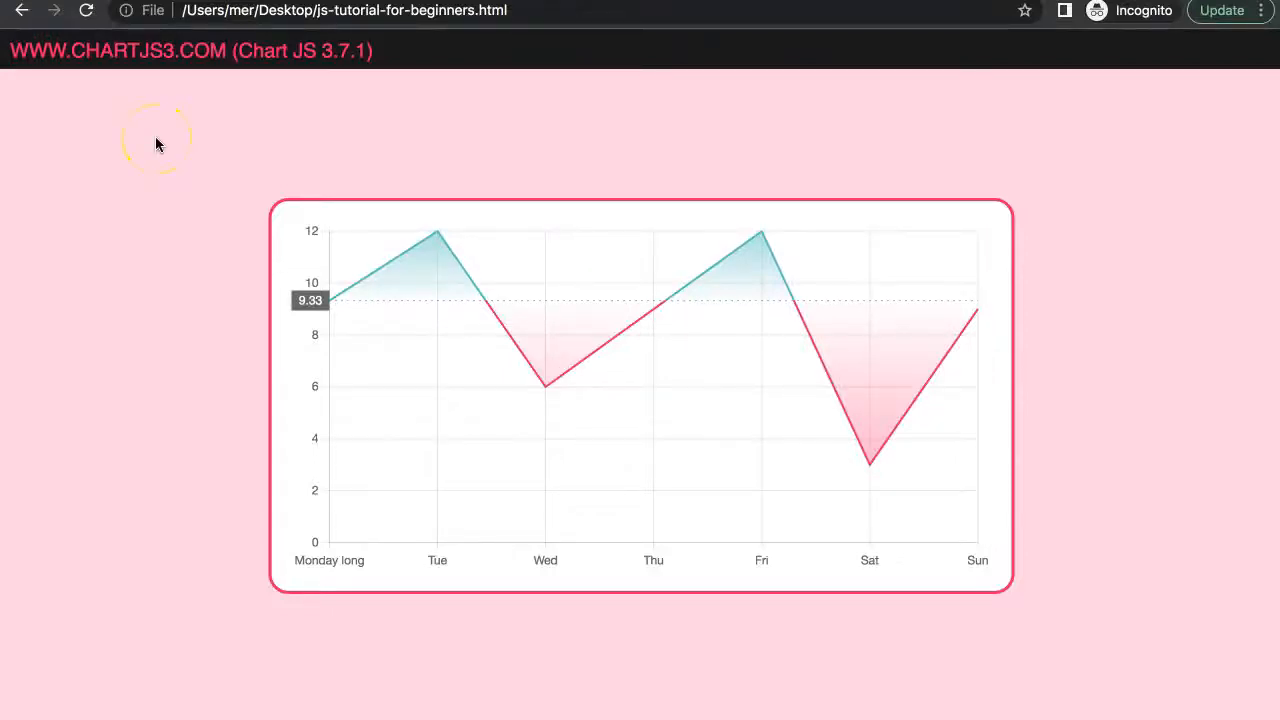
{"action": "mouse_move", "coordinate": [335, 390]}
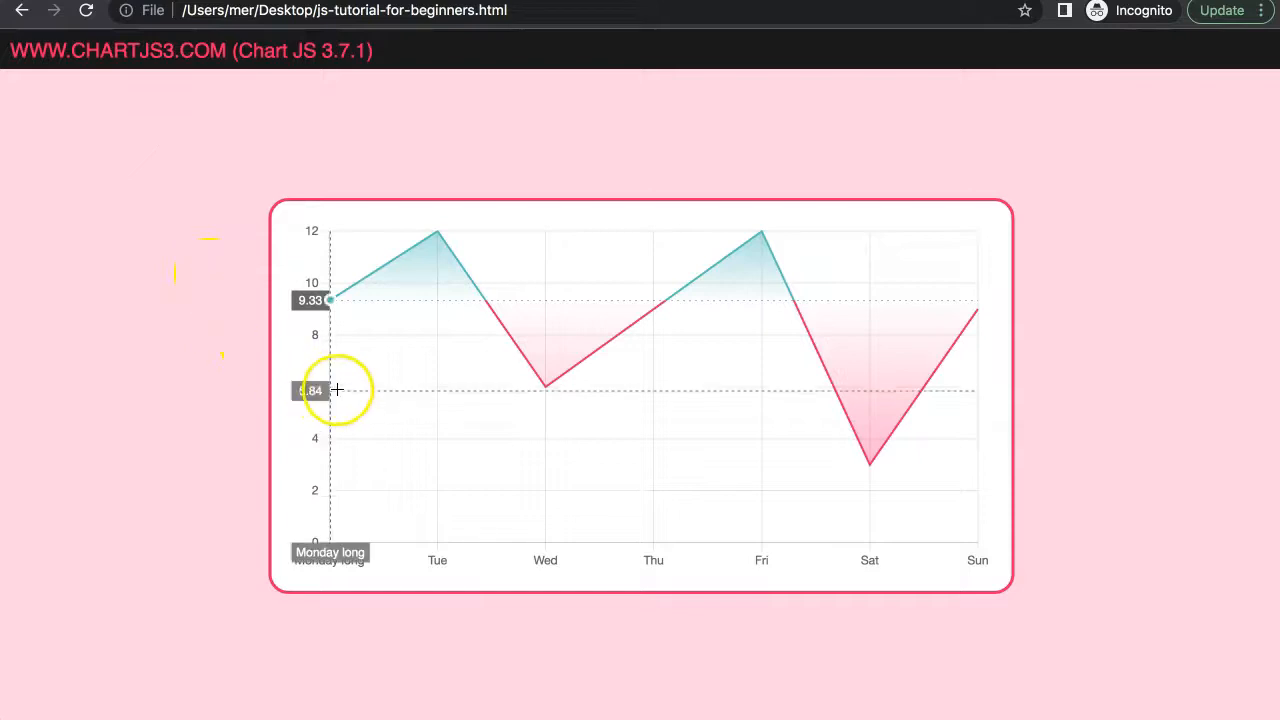
{"action": "mouse_move", "coordinate": [425, 348]}
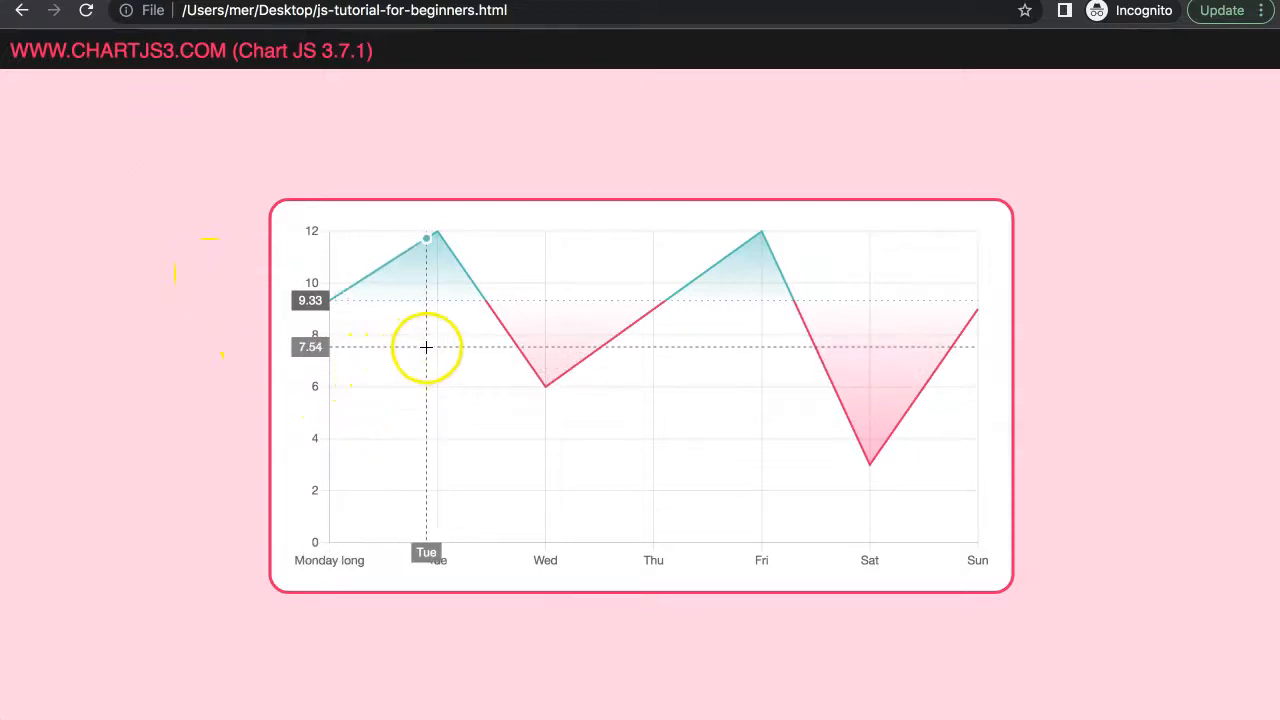
{"action": "mouse_move", "coordinate": [478, 322]}
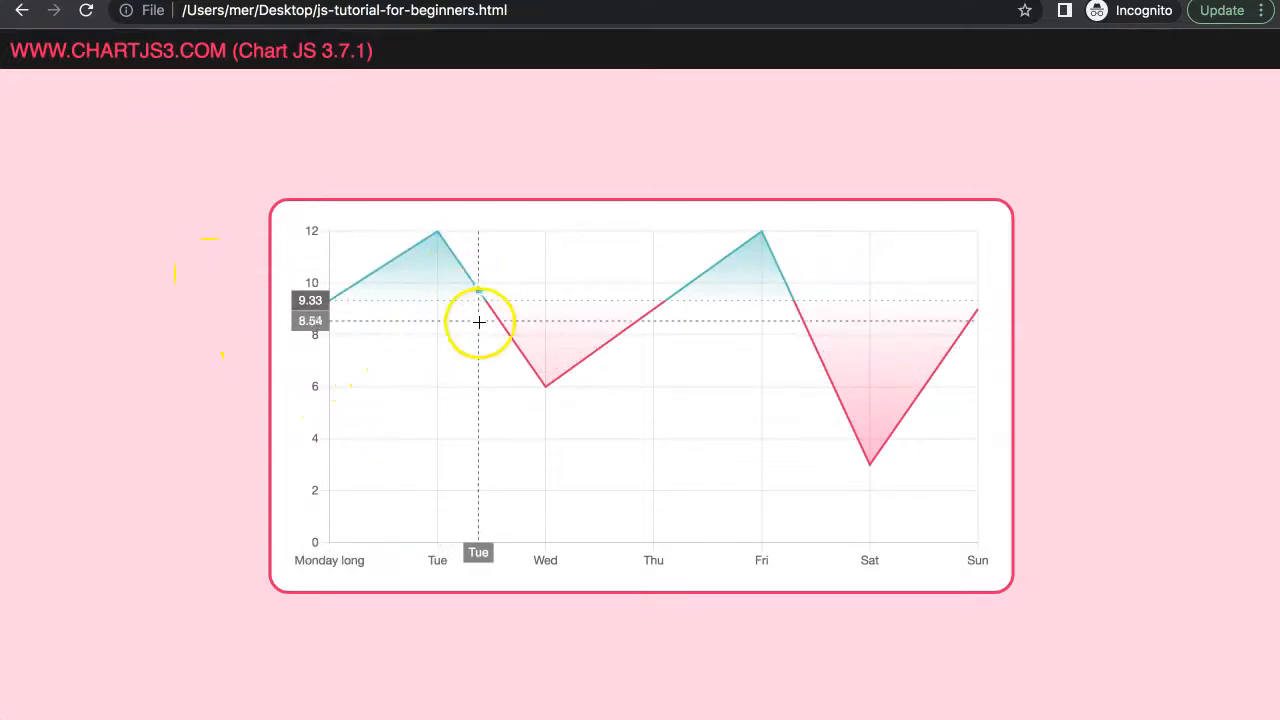
{"action": "mouse_move", "coordinate": [520, 388]}
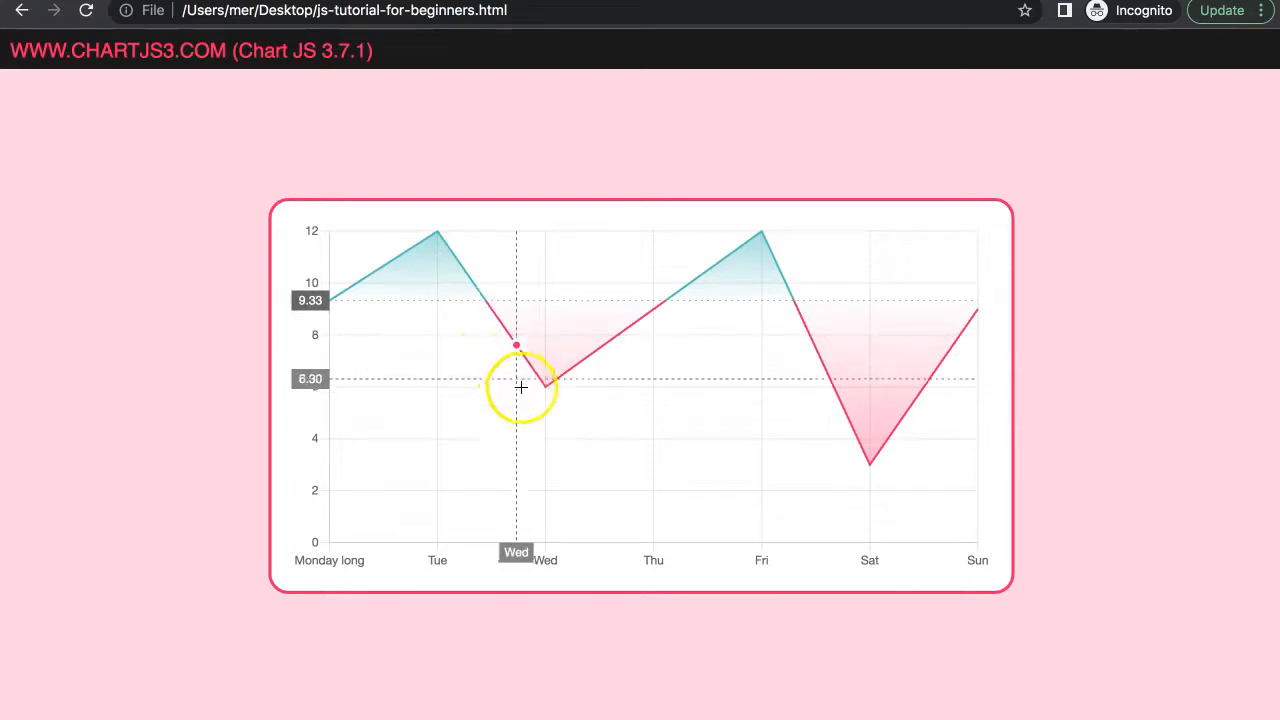
{"action": "mouse_move", "coordinate": [678, 337]}
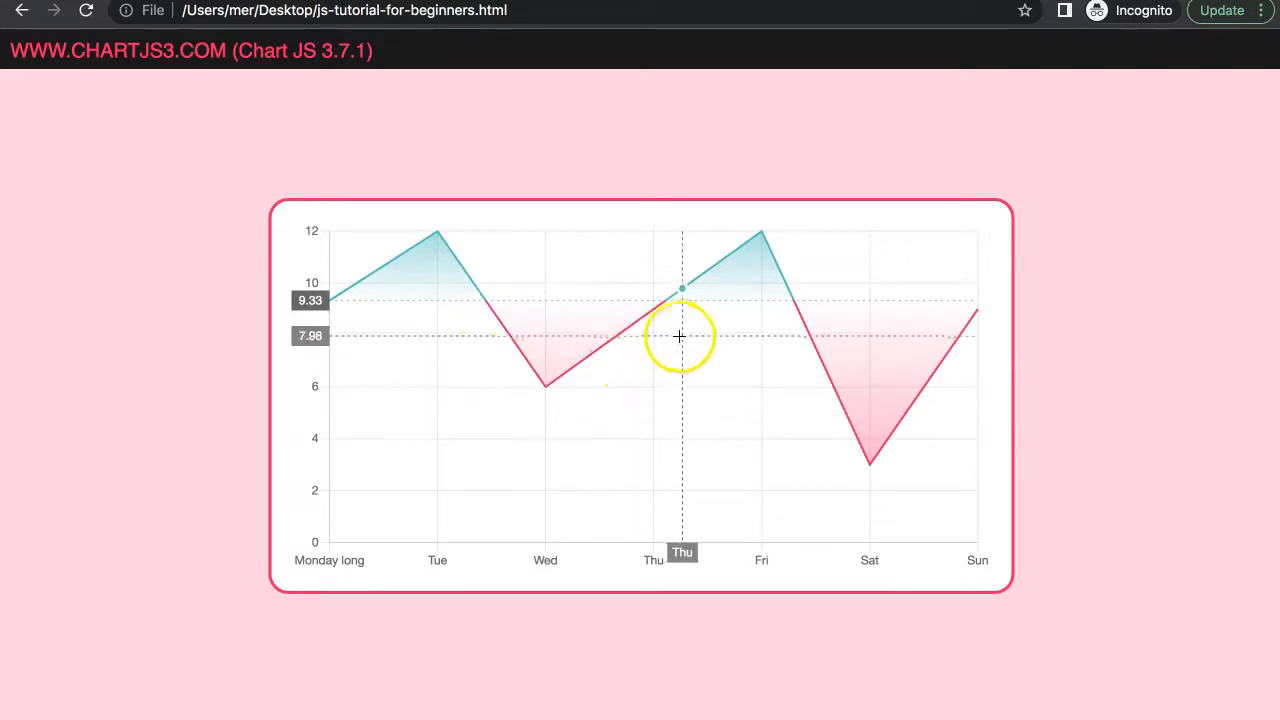
{"action": "mouse_move", "coordinate": [798, 351]}
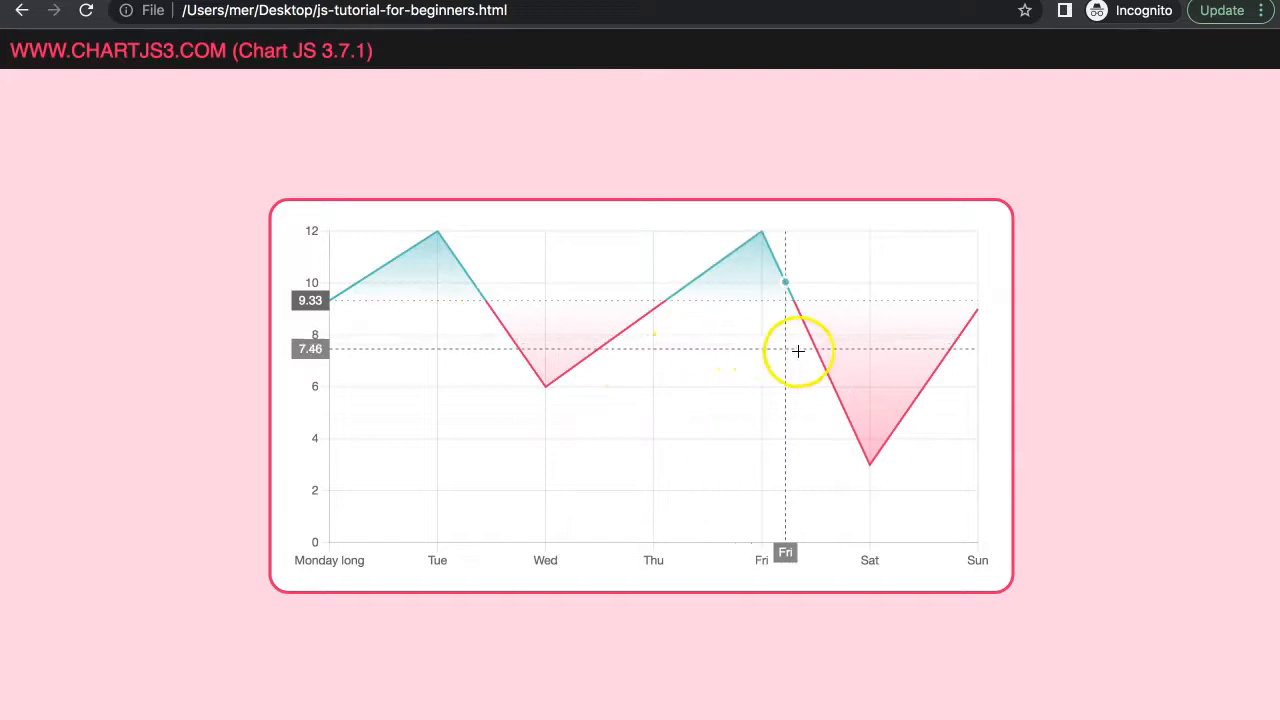
{"action": "mouse_move", "coordinate": [769, 364]}
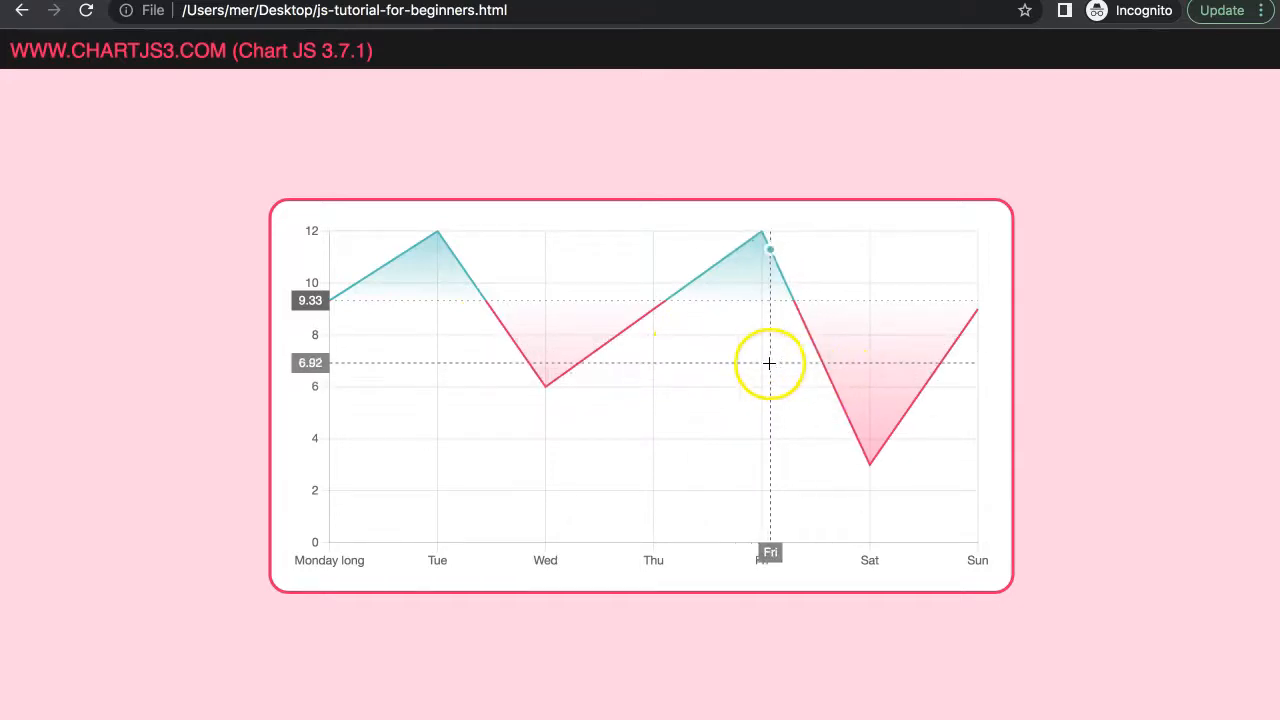
{"action": "mouse_move", "coordinate": [670, 308]}
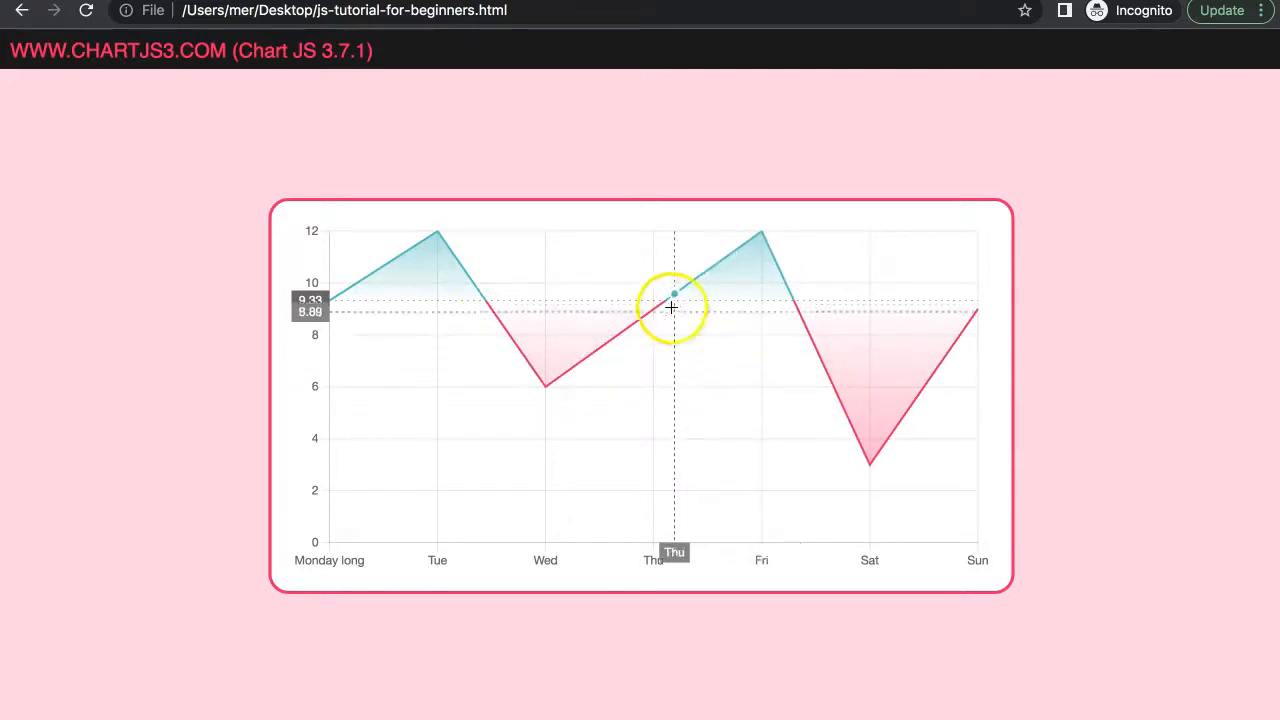
{"action": "mouse_move", "coordinate": [298, 325]}
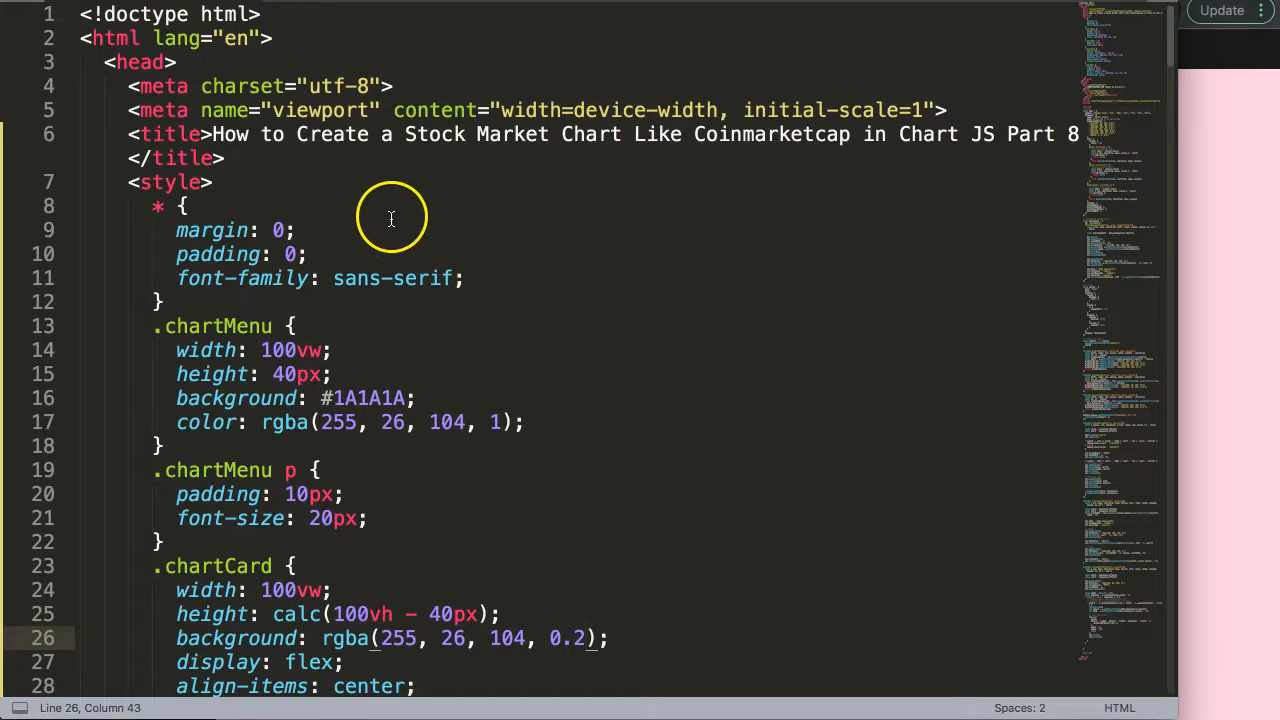
{"action": "mouse_move", "coordinate": [1230, 208]}
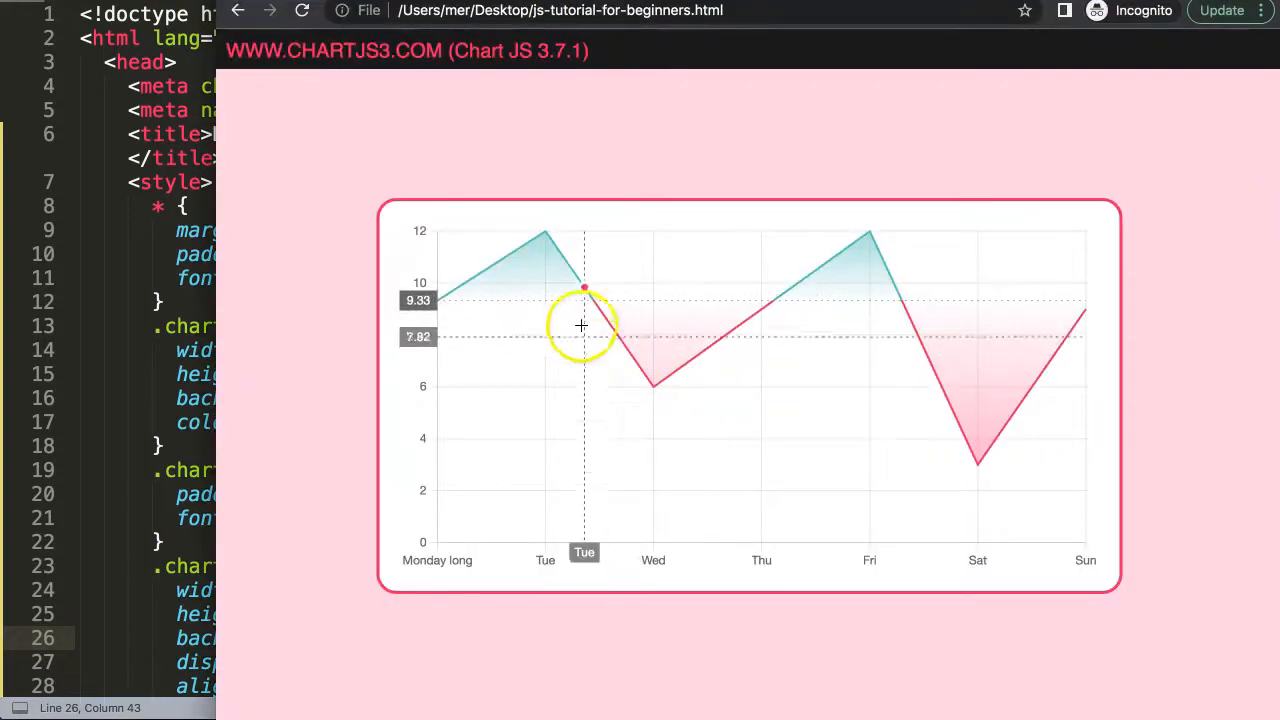
{"action": "mouse_move", "coordinate": [595, 290]}
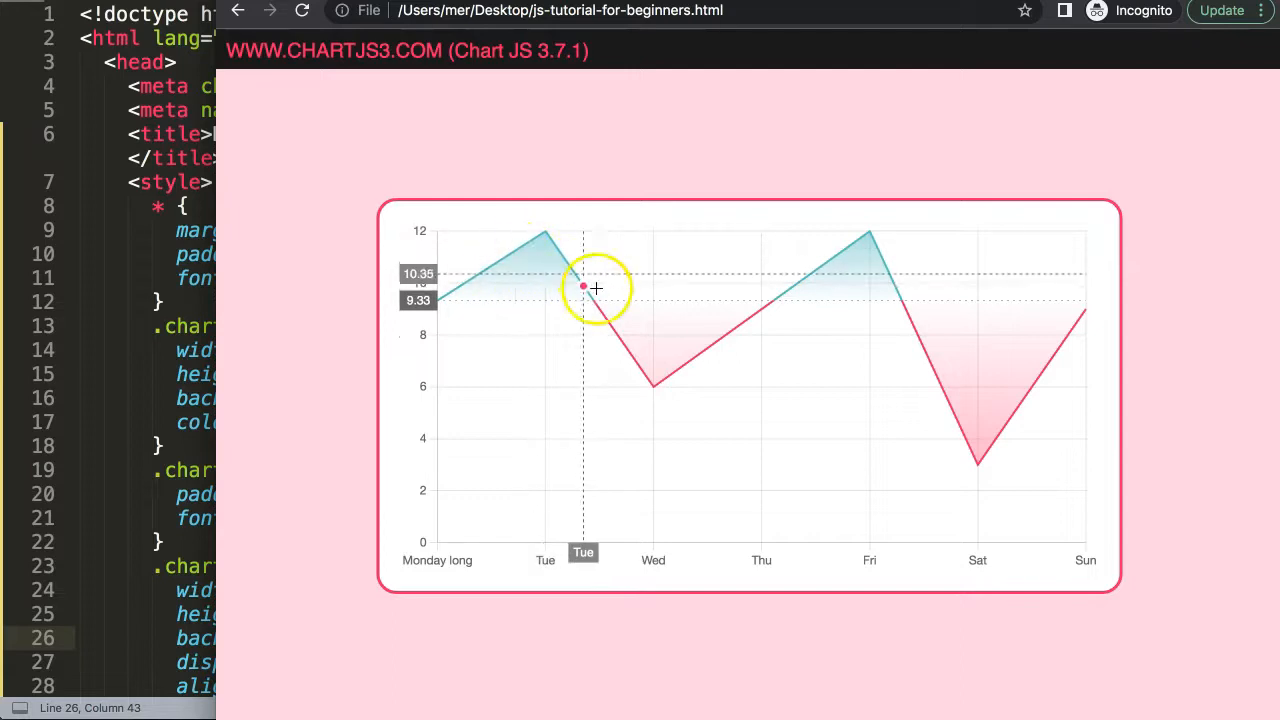
{"action": "mouse_move", "coordinate": [635, 372]}
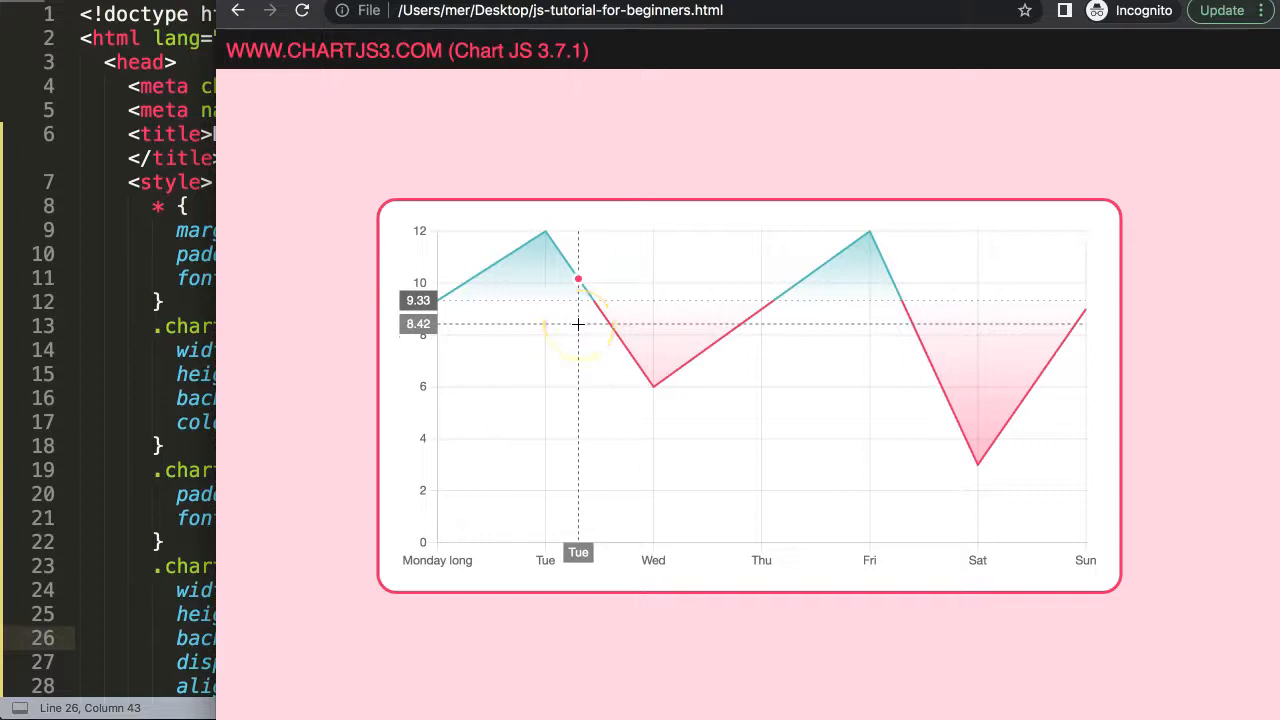
{"action": "mouse_move", "coordinate": [628, 375]}
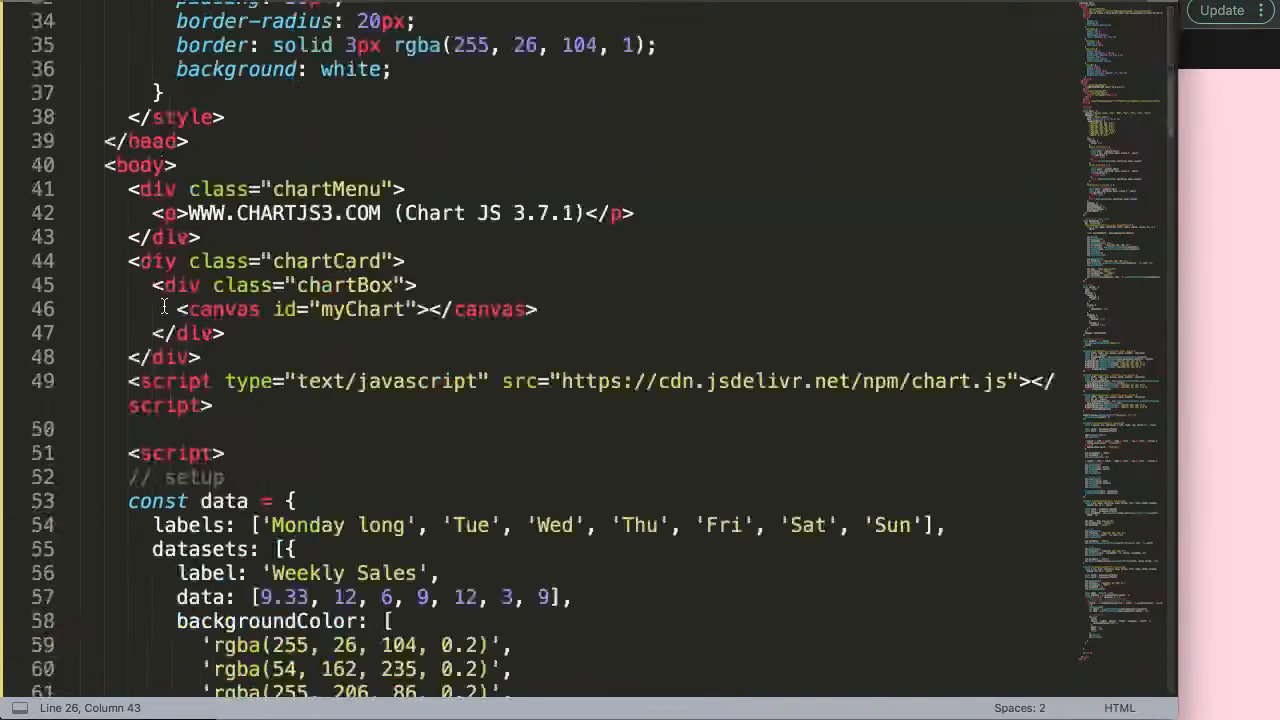
Find and select the dot's red ctx.fillStyle line so it can be commented out.
{"action": "scroll", "scroll_direction": "down", "scroll_amount": 3}
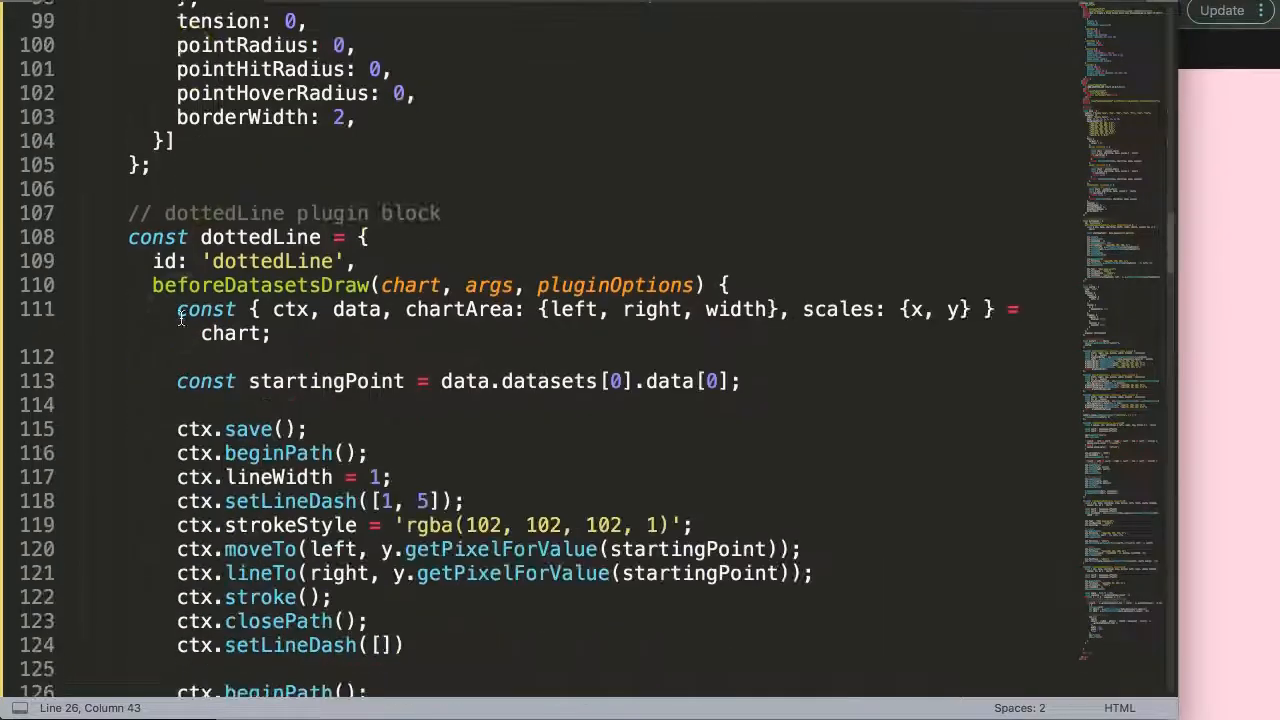
{"action": "scroll", "scroll_direction": "down", "scroll_amount": 3}
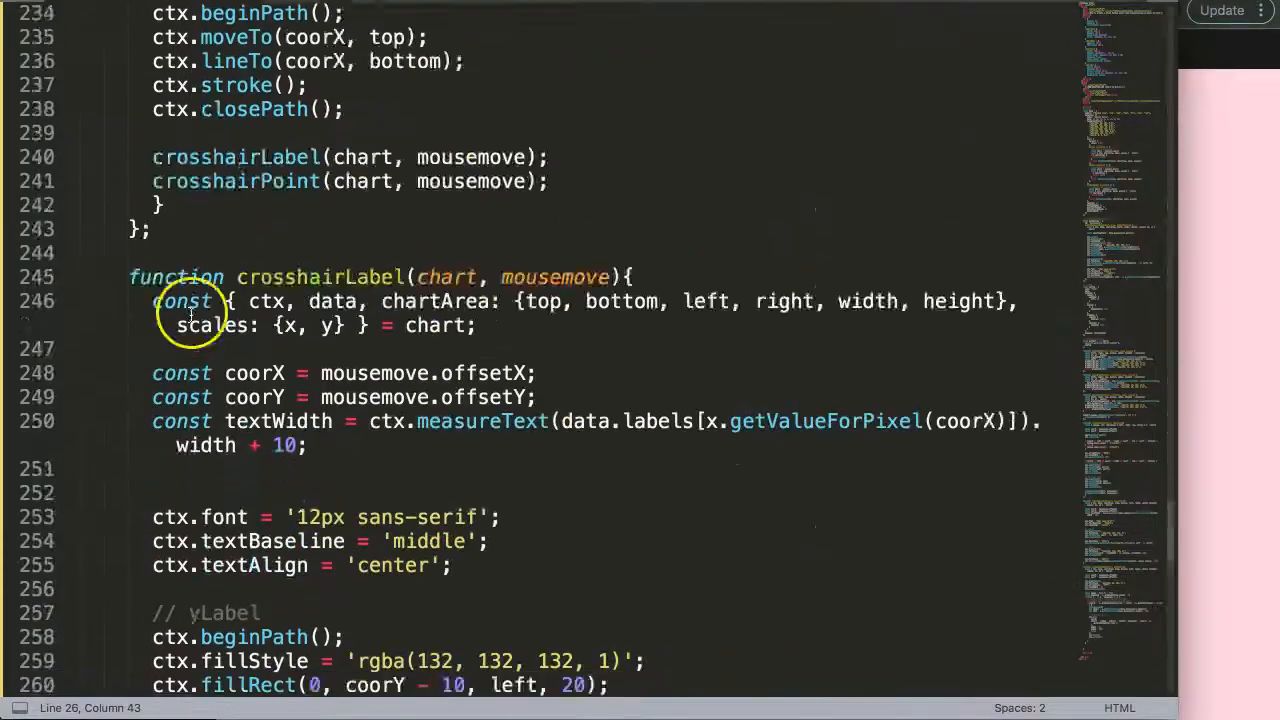
{"action": "scroll", "scroll_direction": "down", "scroll_amount": 3}
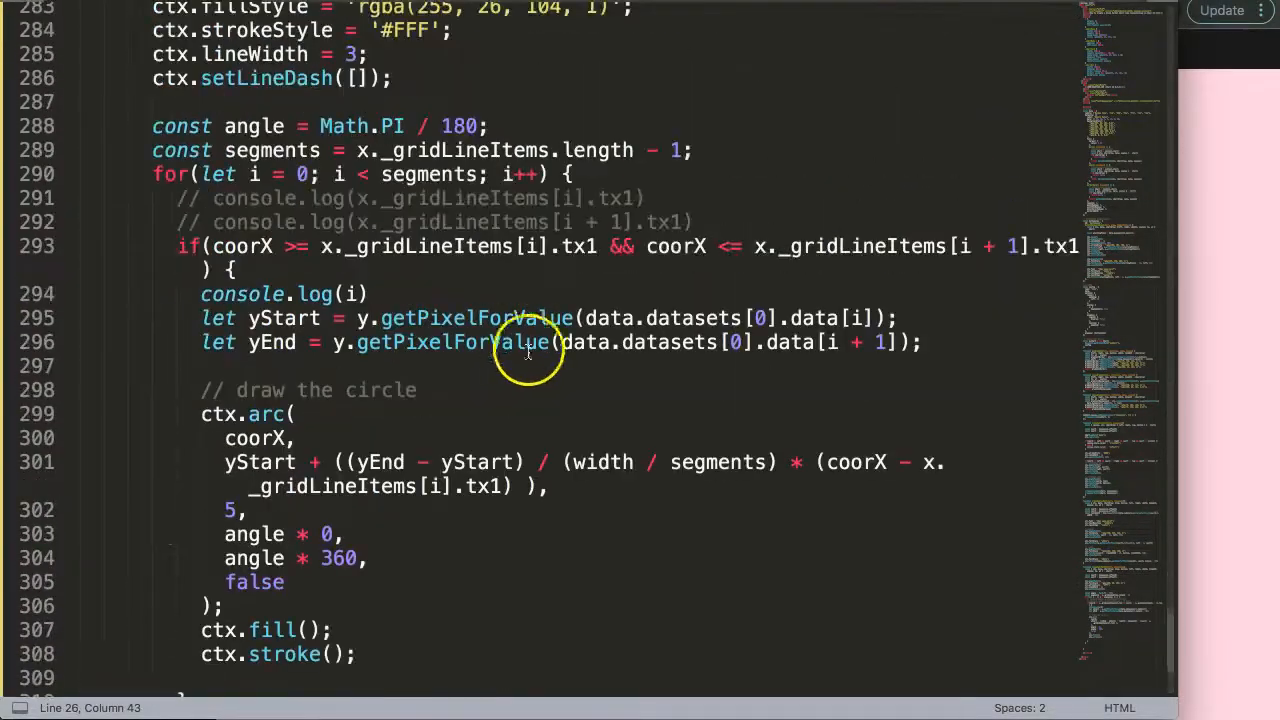
{"action": "scroll", "scroll_direction": "up", "scroll_amount": 3}
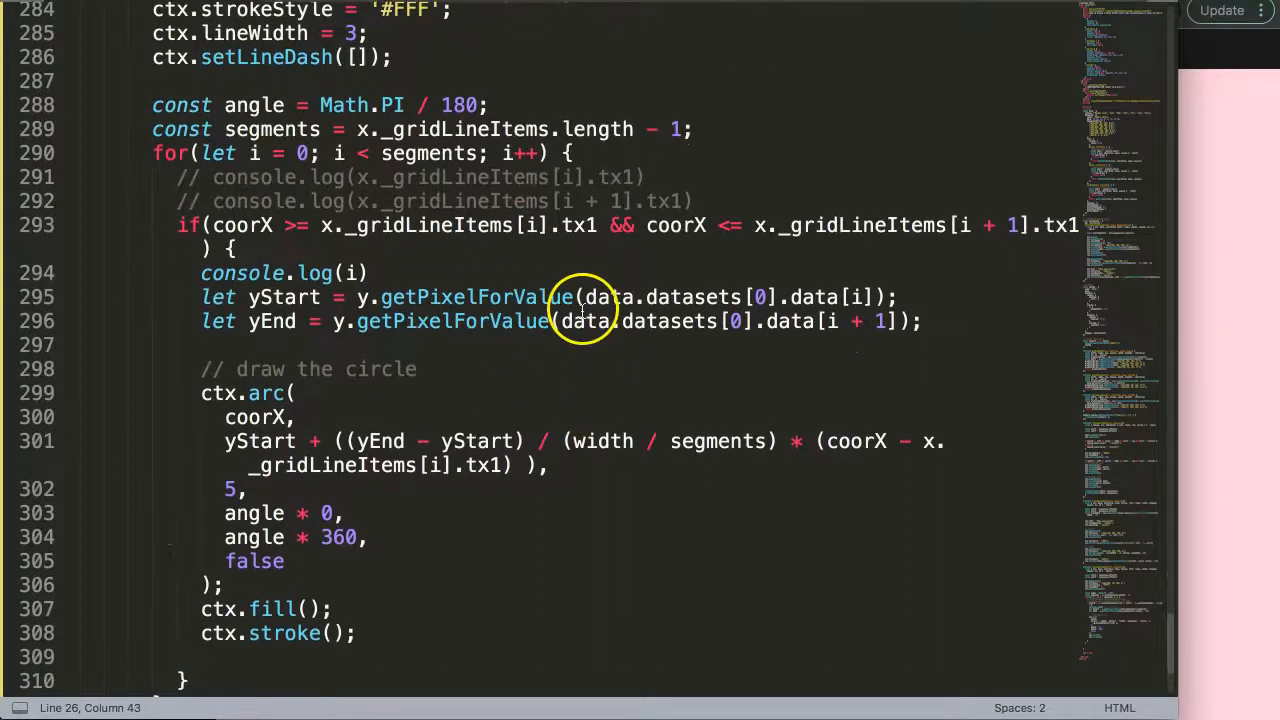
{"action": "scroll", "scroll_direction": "down", "scroll_amount": 3}
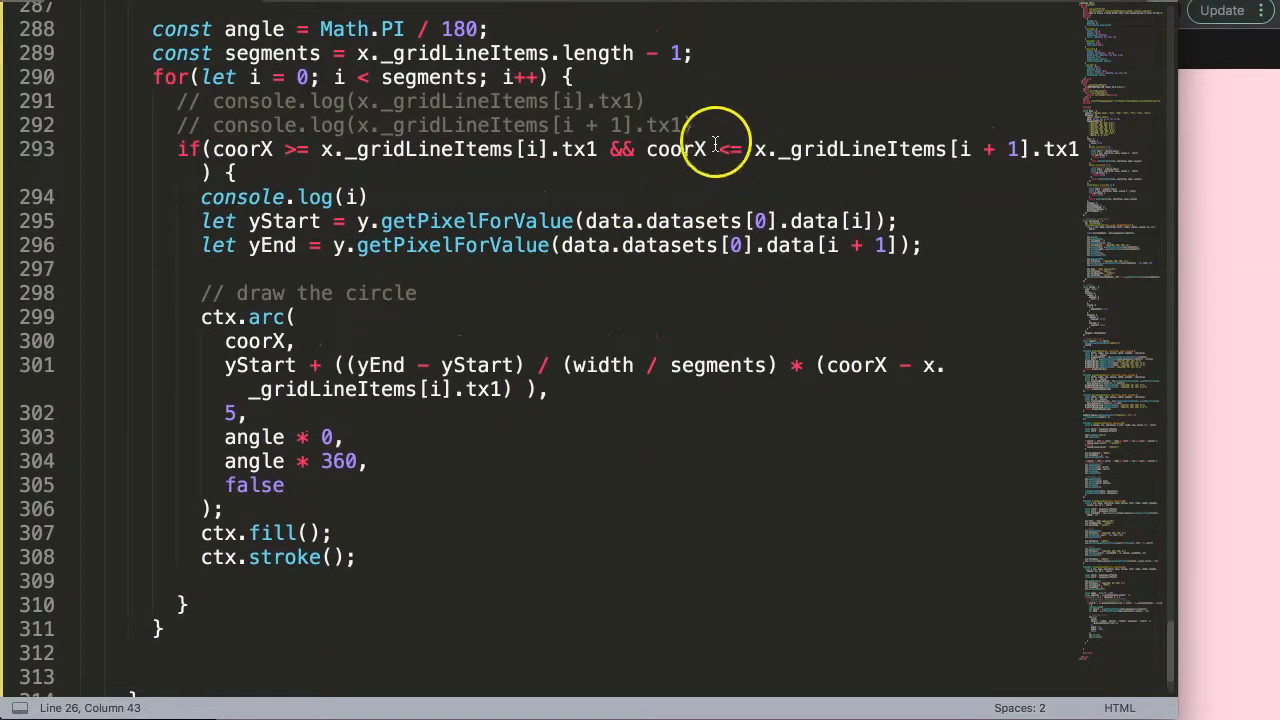
{"action": "left_click", "coordinate": [695, 125]}
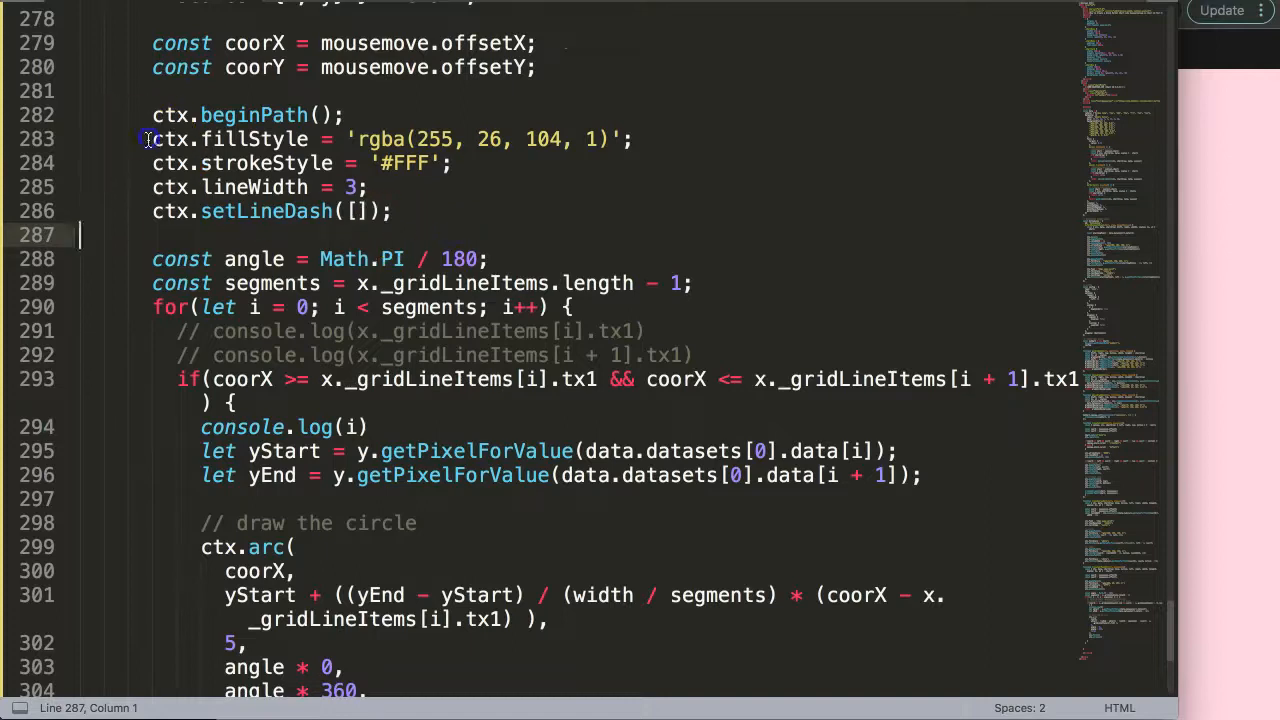
{"action": "left_click_drag", "start_coordinate": [152, 139], "coordinate": [645, 139]}
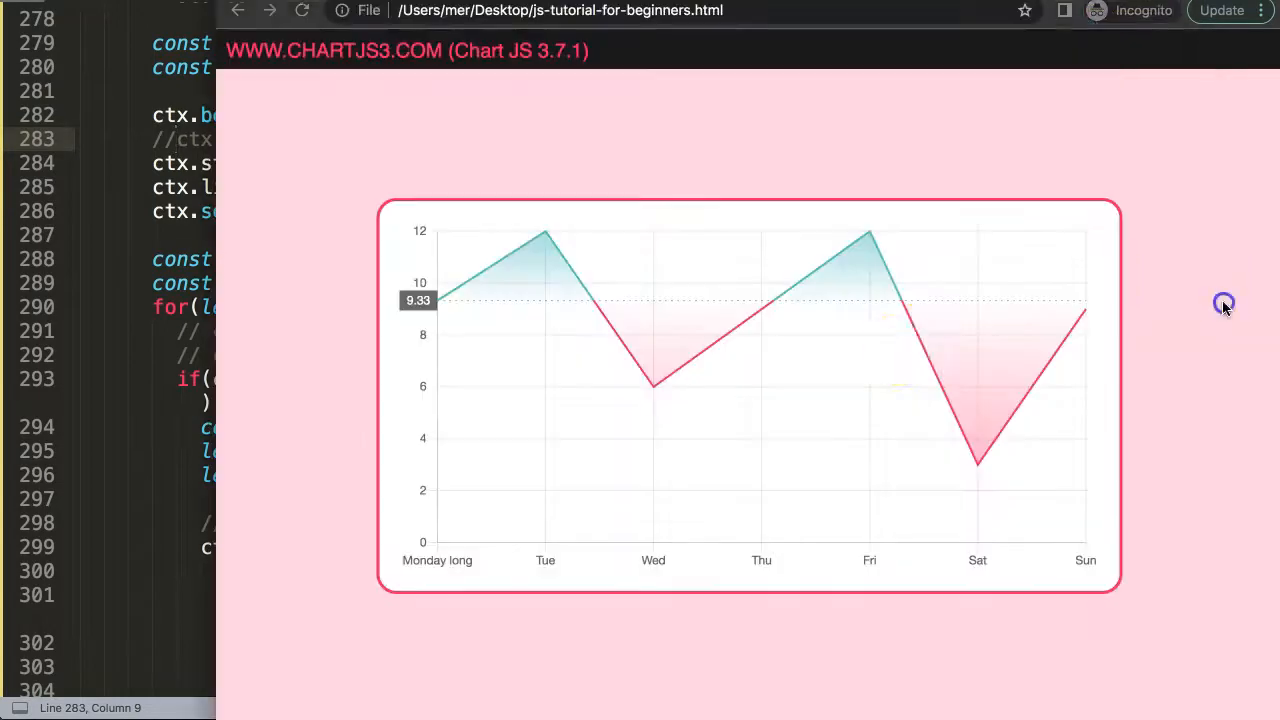
{"action": "mouse_move", "coordinate": [462, 302]}
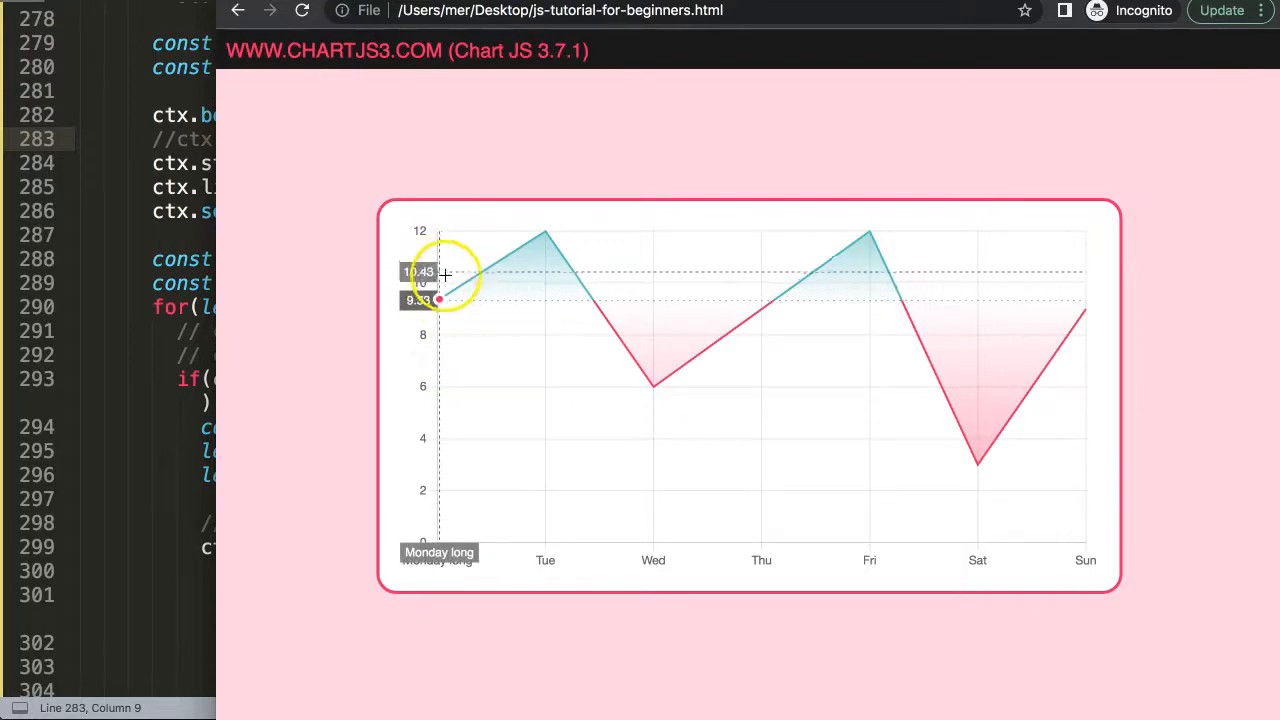
{"action": "mouse_move", "coordinate": [420, 300]}
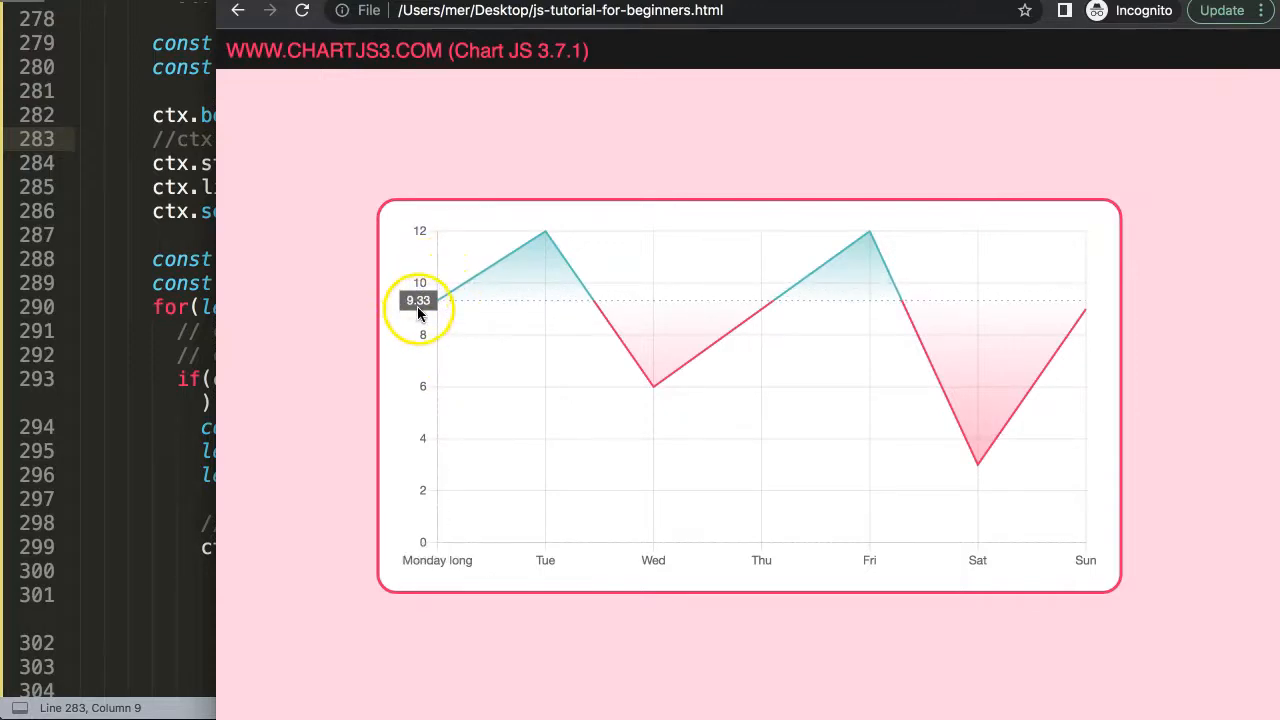
{"action": "mouse_move", "coordinate": [457, 299]}
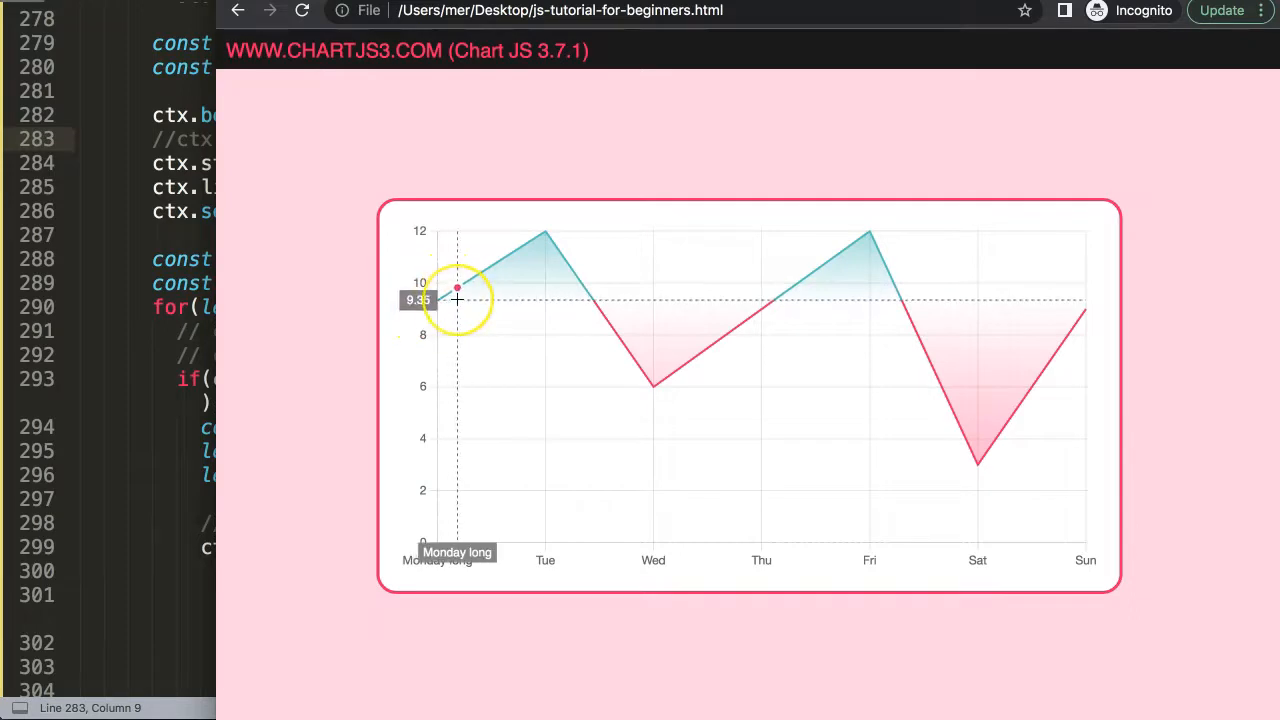
{"action": "mouse_move", "coordinate": [443, 299]}
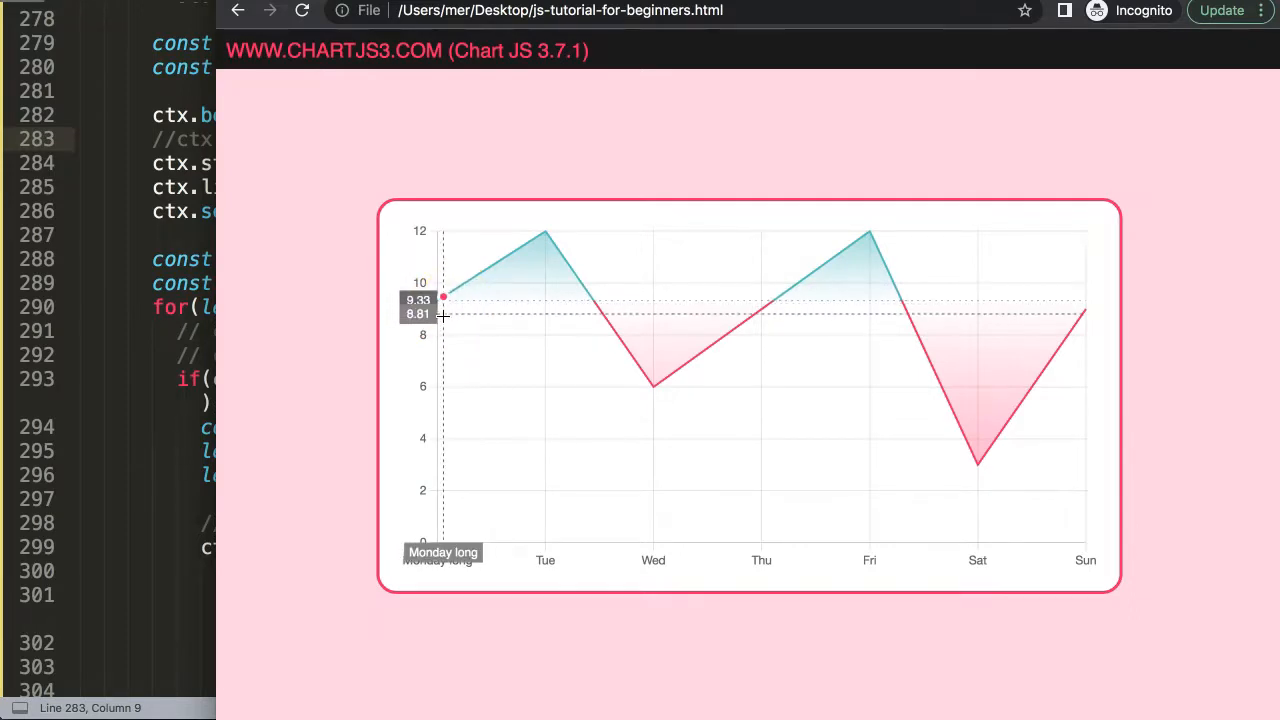
{"action": "mouse_move", "coordinate": [443, 316]}
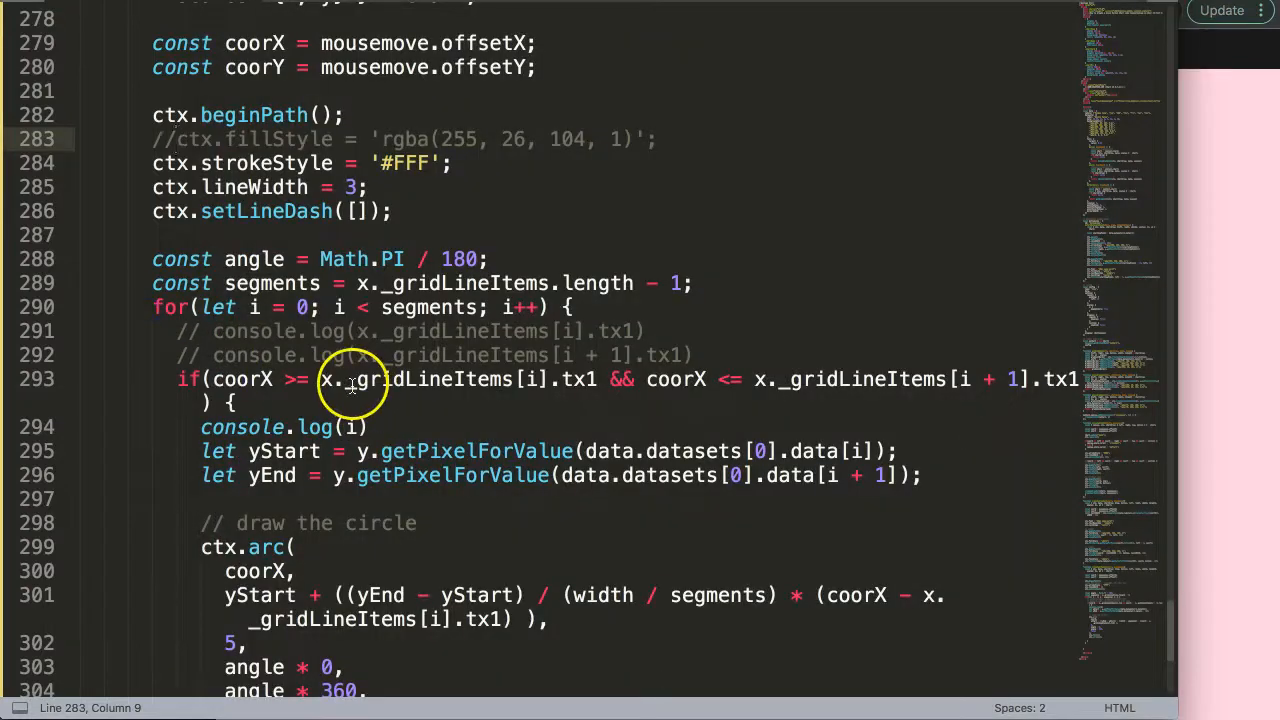
Insert a new line after the yEnd calculation and type an empty if( condition.
{"action": "scroll", "scroll_direction": "down", "scroll_amount": 3}
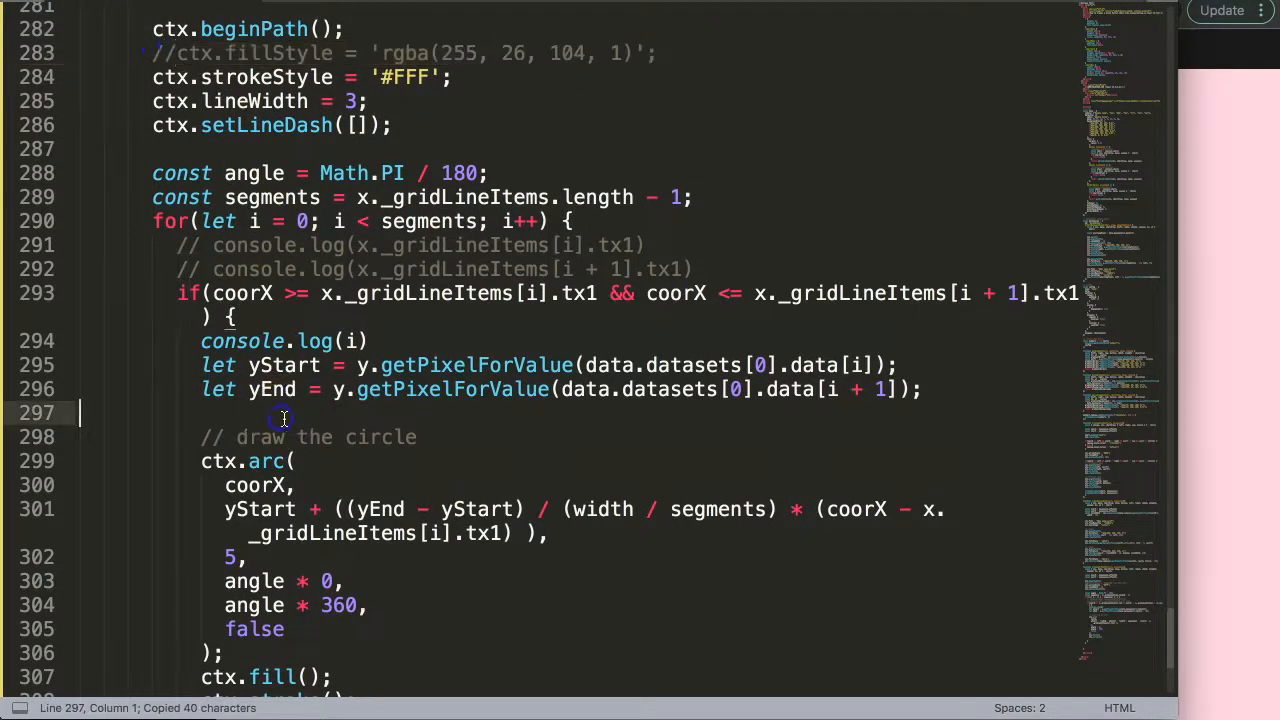
{"action": "key", "text": "Return"}
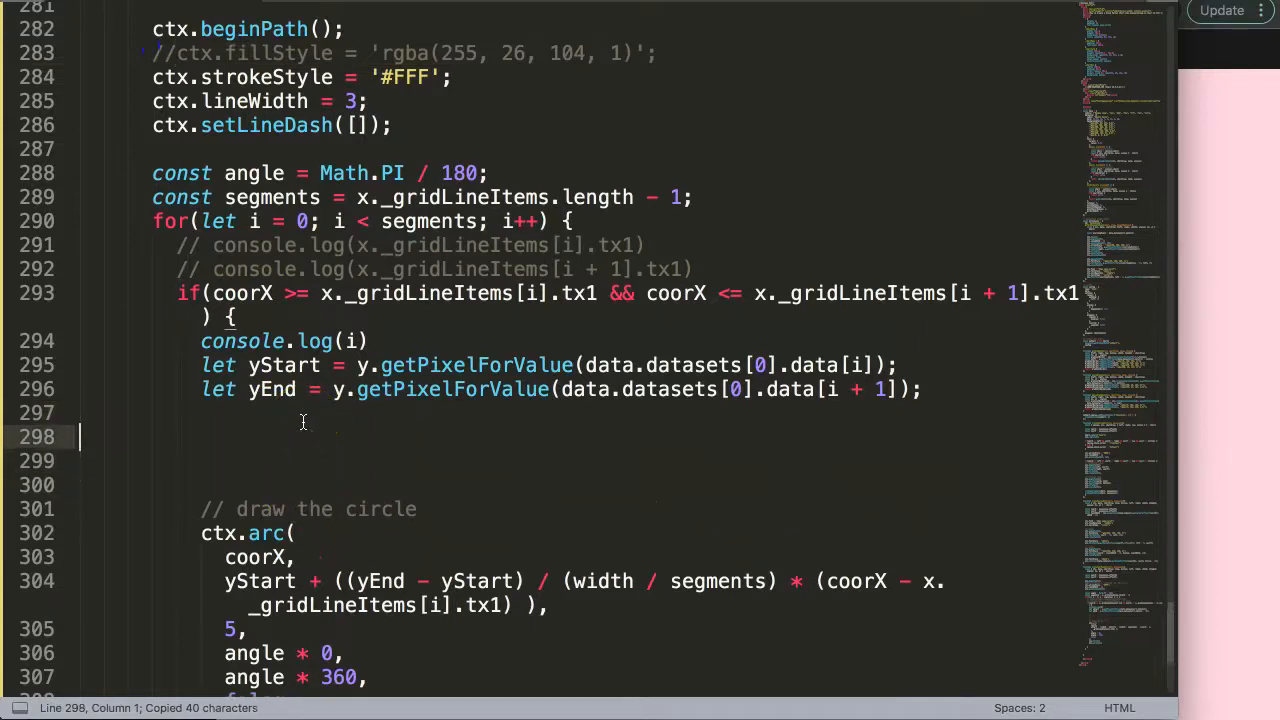
{"action": "type", "text": "if("}
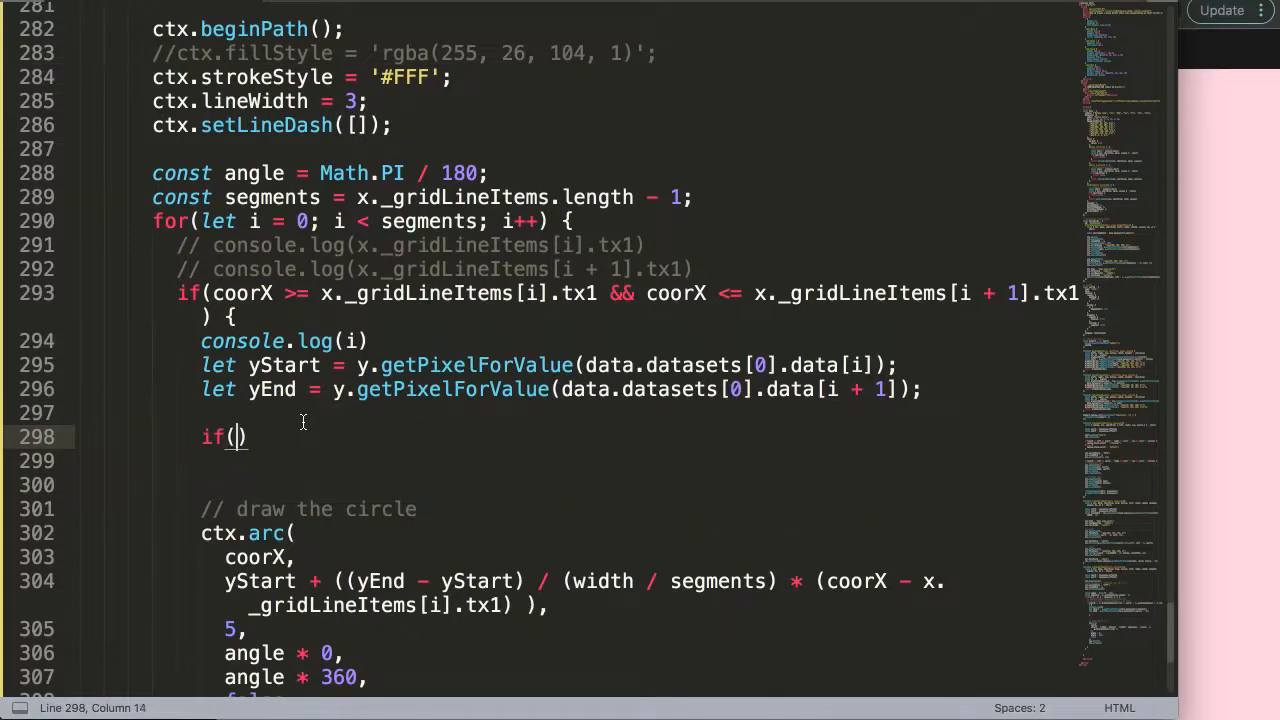
{"action": "mouse_move", "coordinate": [325, 453]}
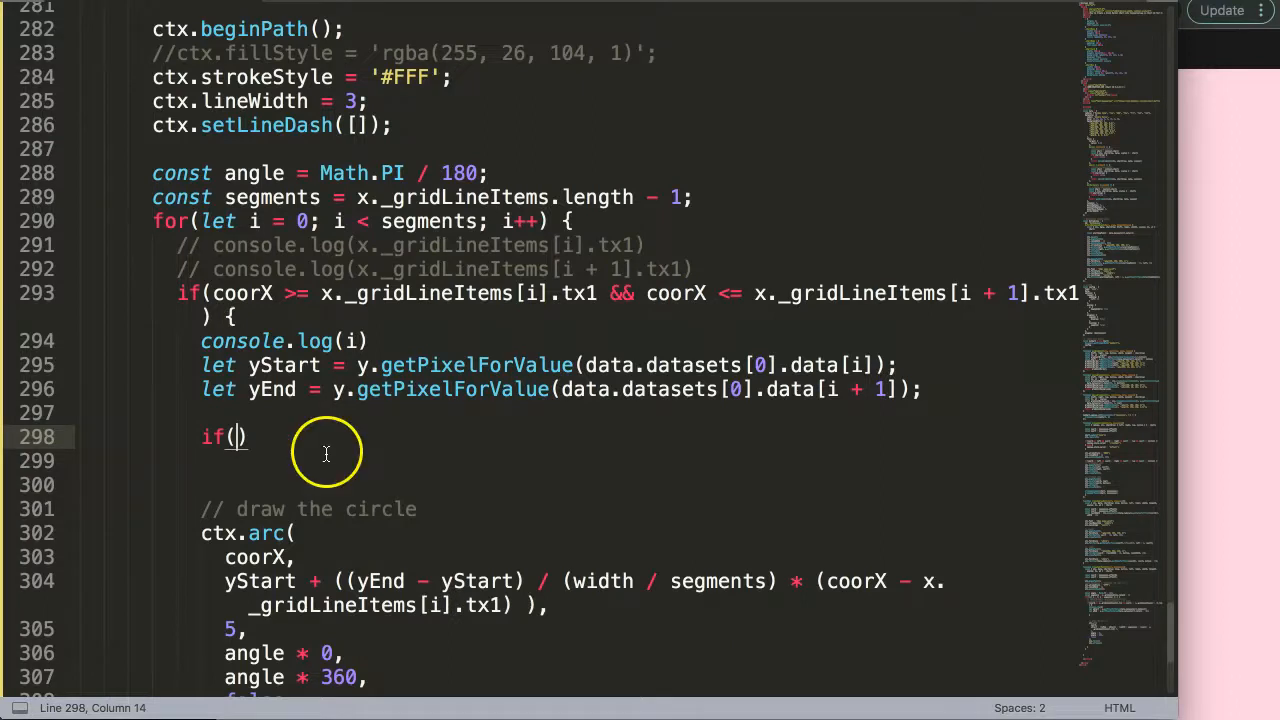
{"action": "scroll", "scroll_direction": "up", "scroll_amount": 3}
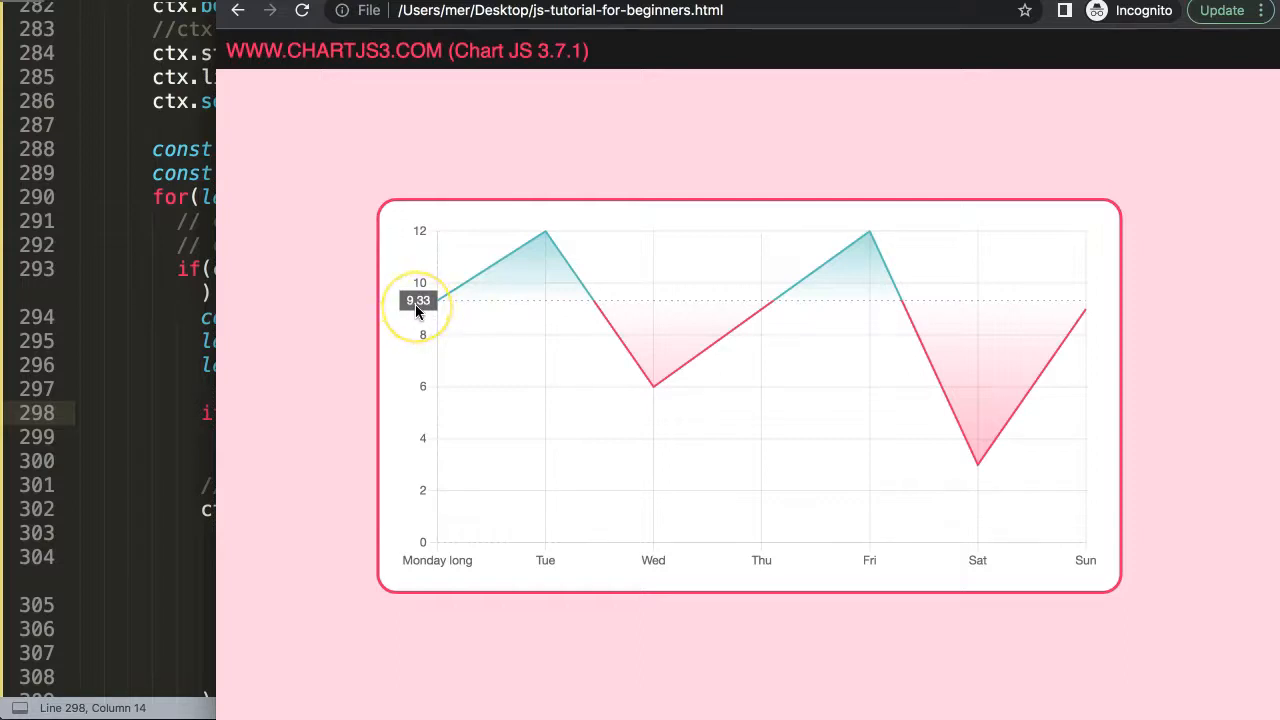
{"action": "mouse_move", "coordinate": [418, 308]}
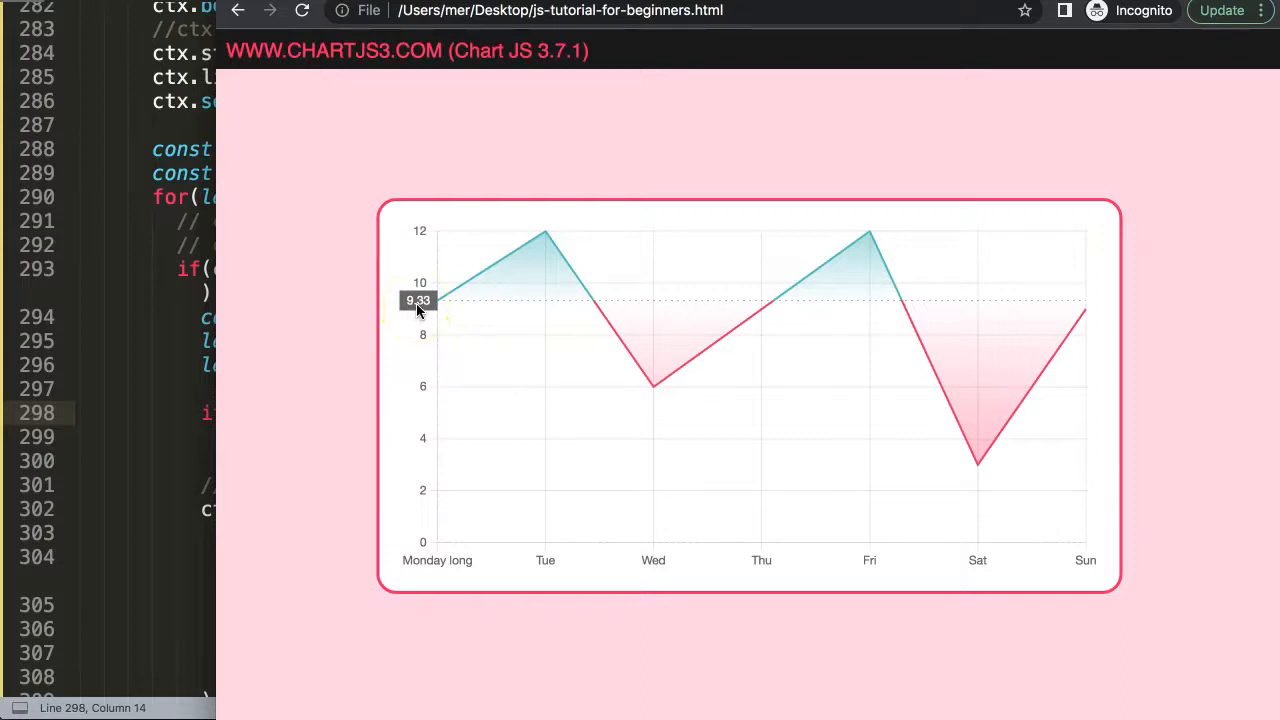
{"action": "mouse_move", "coordinate": [446, 305]}
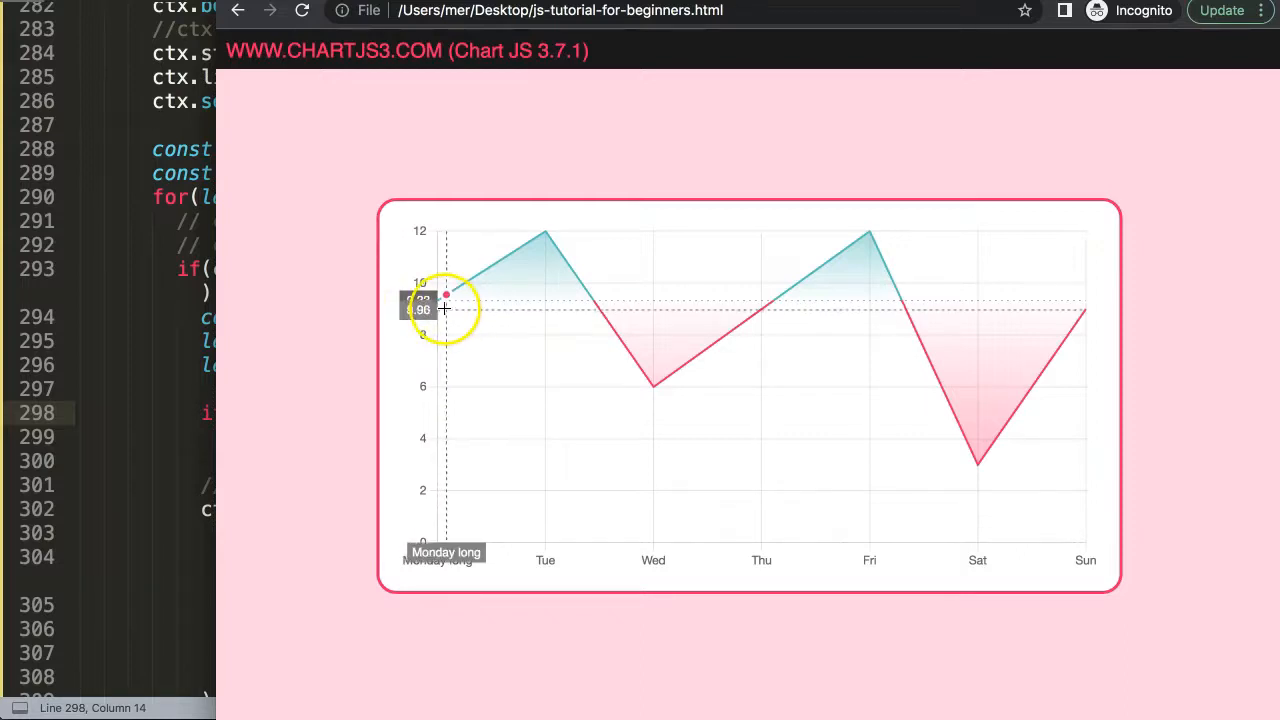
{"action": "mouse_move", "coordinate": [451, 347]}
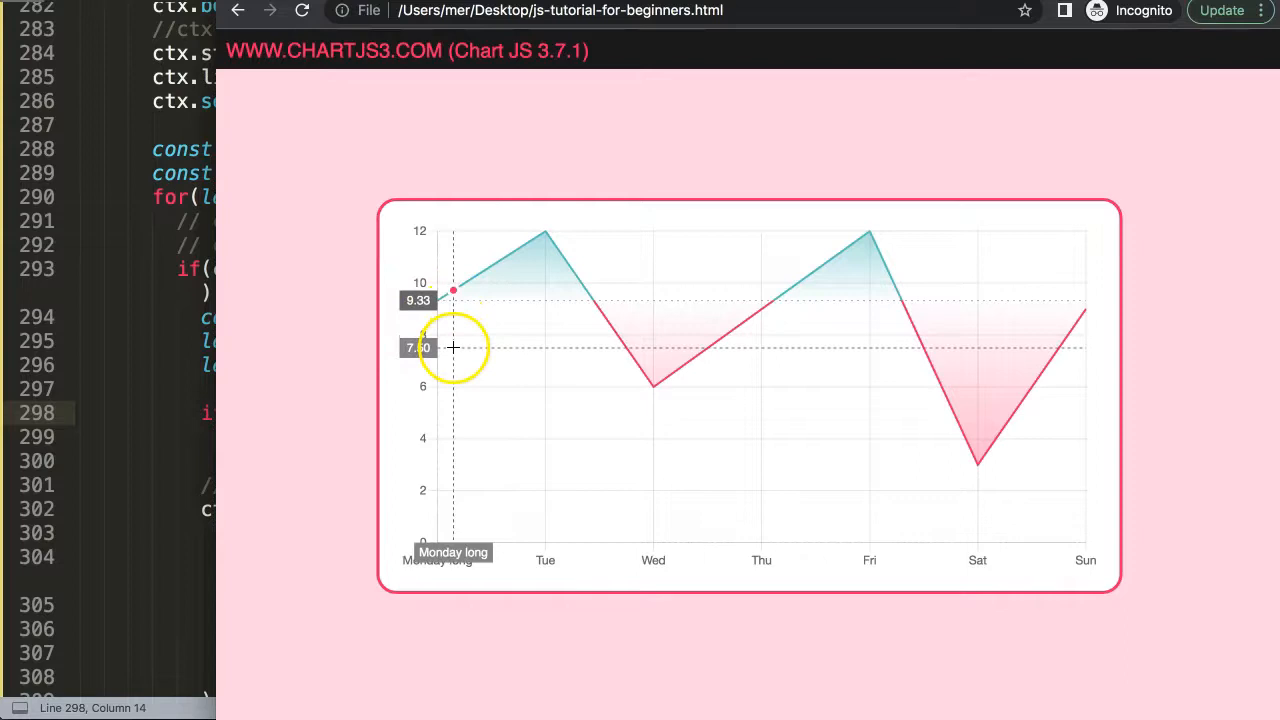
{"action": "mouse_move", "coordinate": [447, 270]}
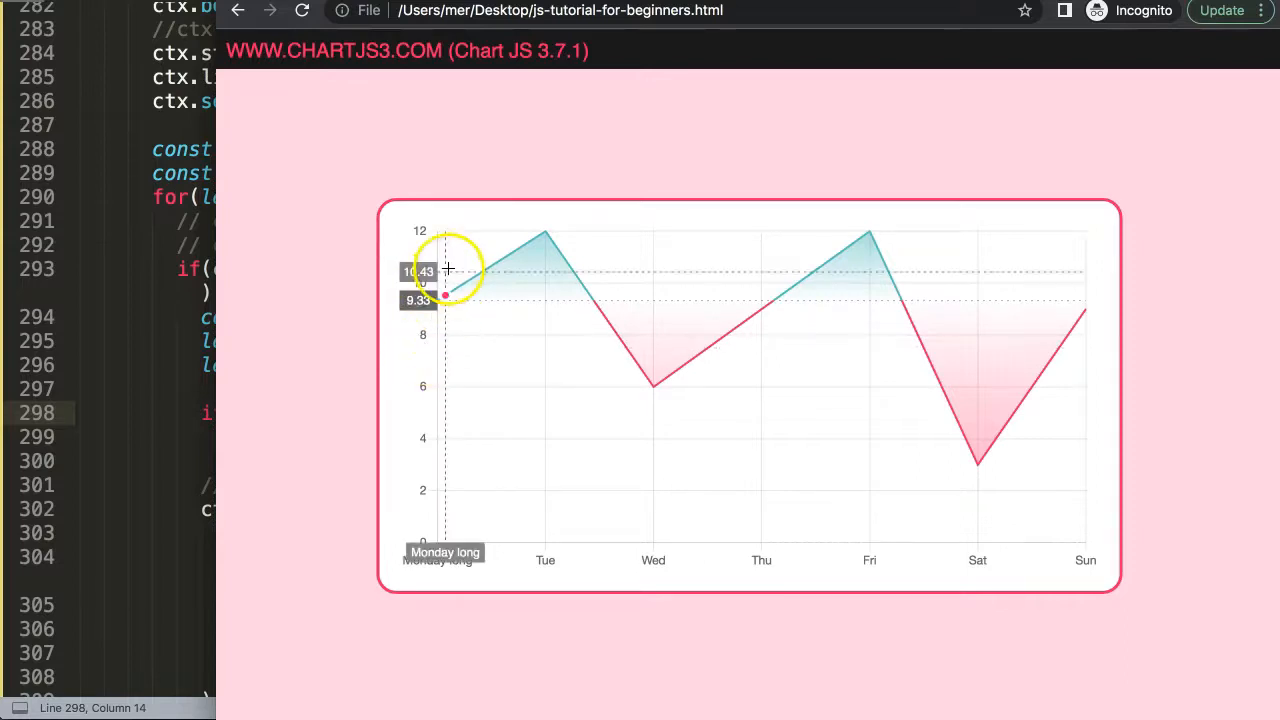
{"action": "mouse_move", "coordinate": [437, 268]}
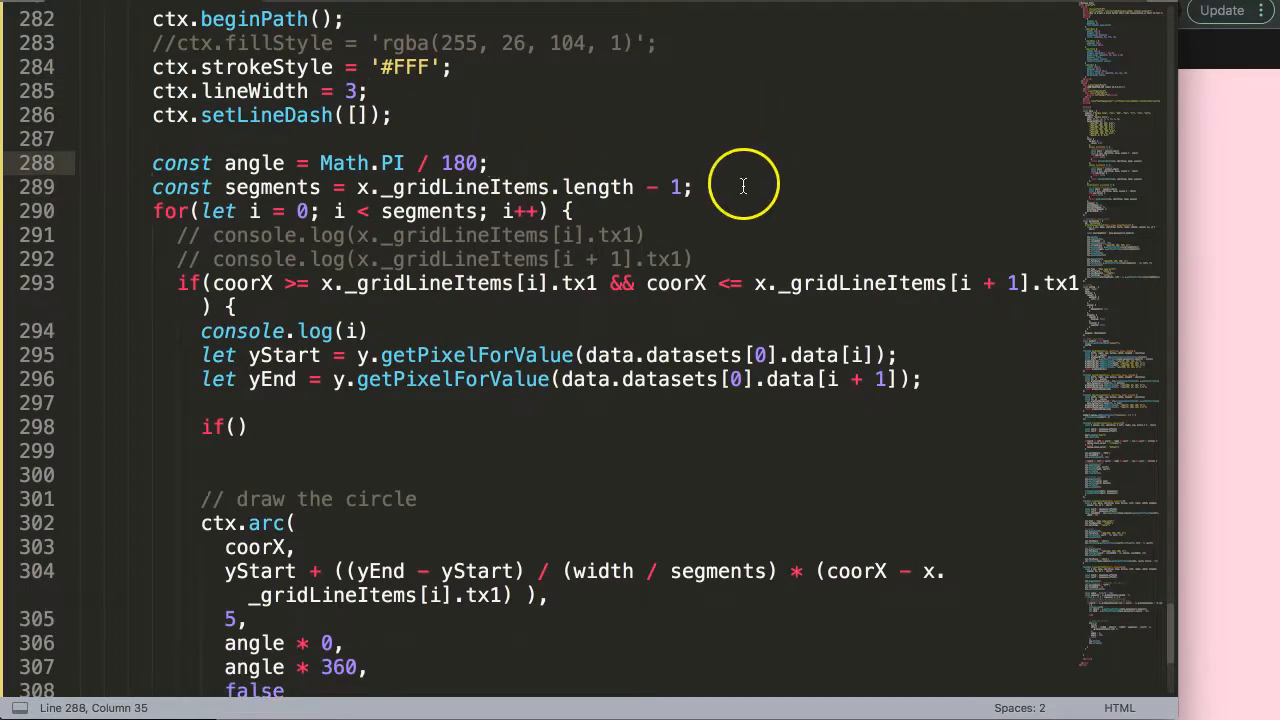
Declare const yOpening = y.getPixelForValue(data.datasets[0].data[0]) above the for loop.
{"action": "type", "text": "cons"}
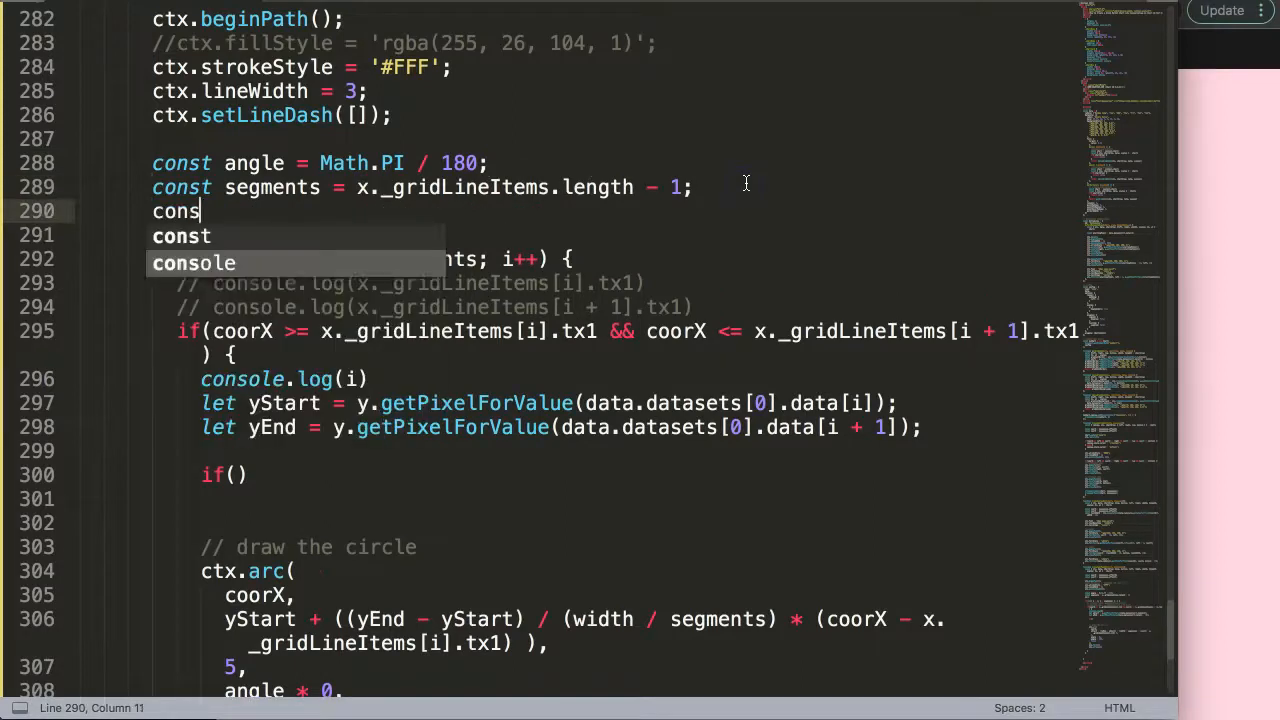
{"action": "type", "text": "y"}
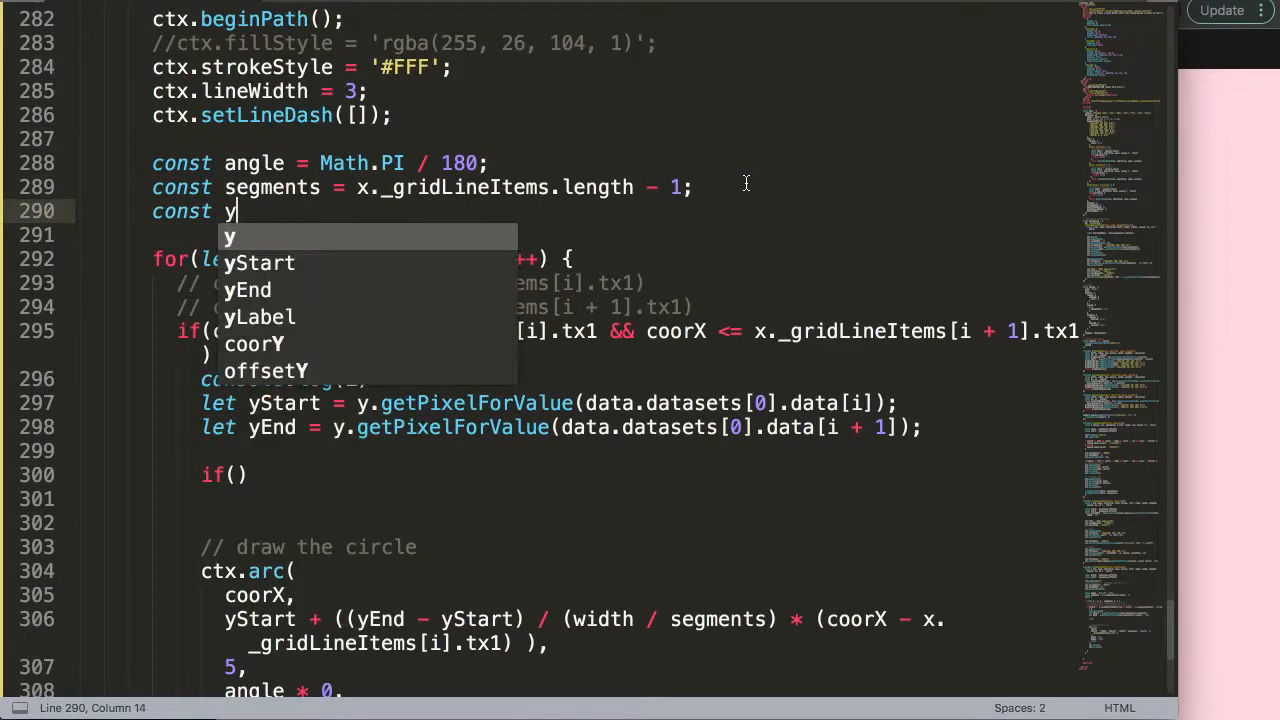
{"action": "type", "text": "Opening ="}
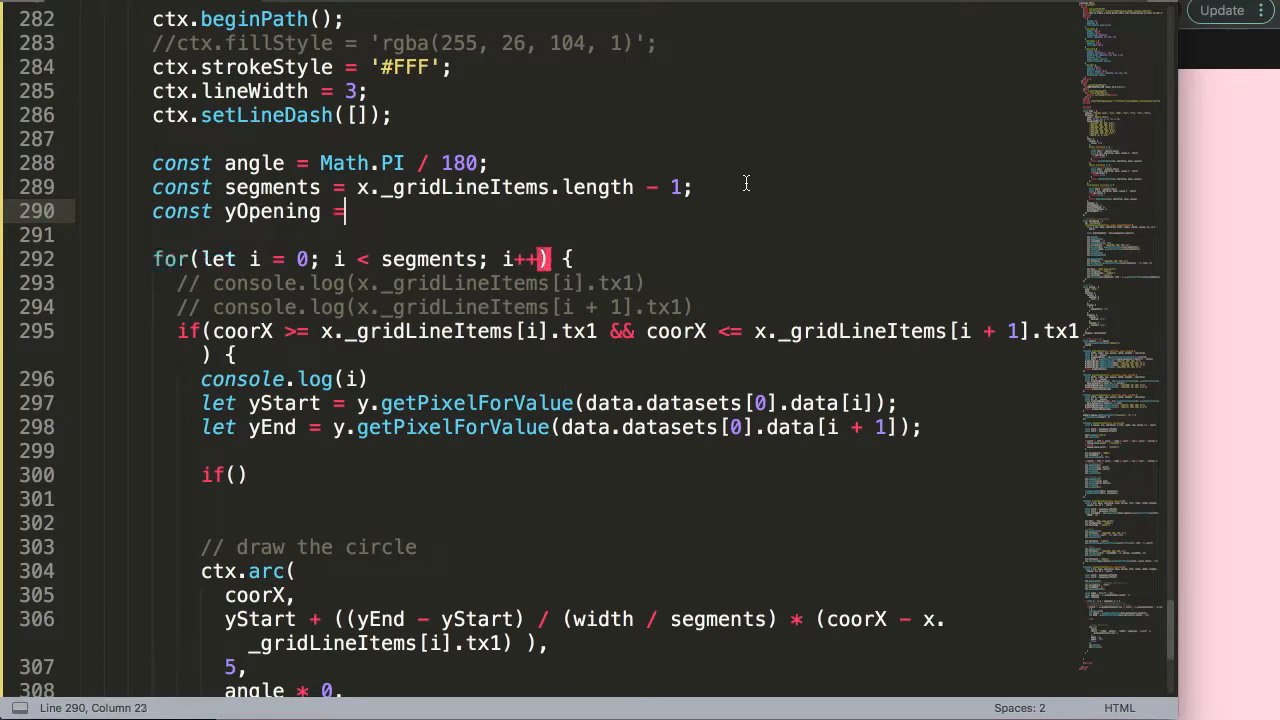
{"action": "mouse_move", "coordinate": [1230, 285]}
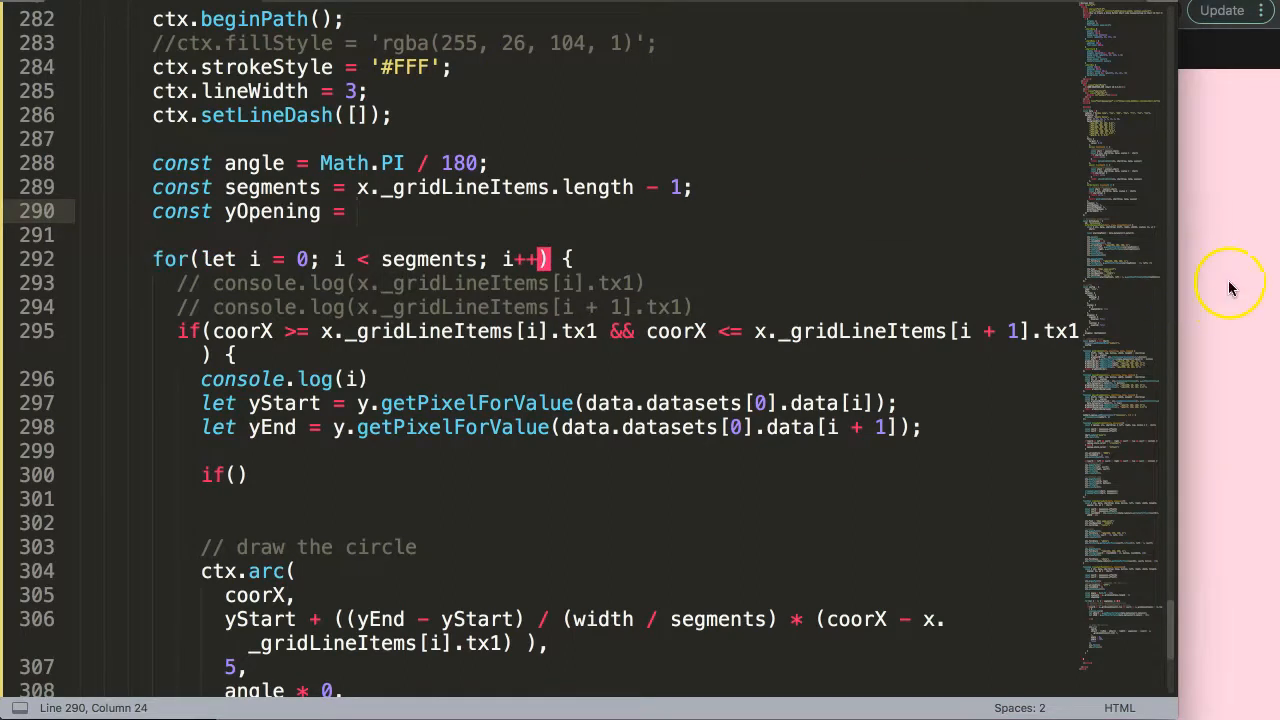
{"action": "mouse_move", "coordinate": [453, 237]}
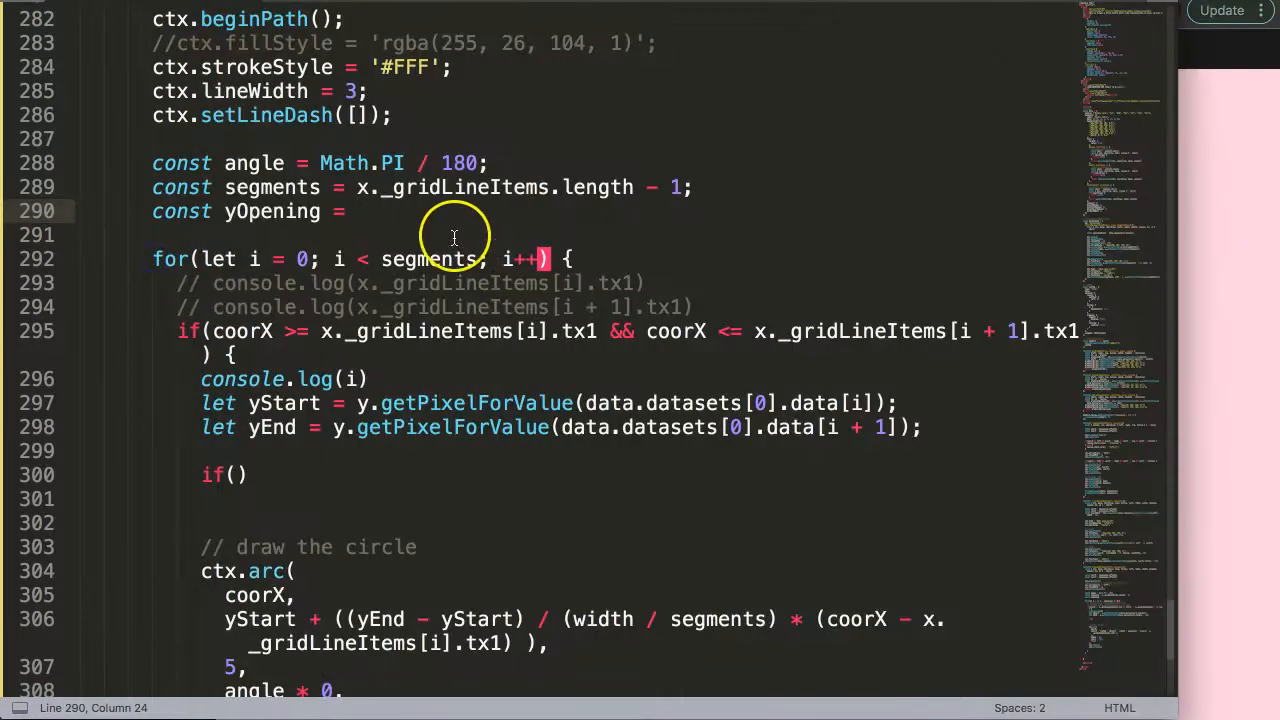
{"action": "mouse_move", "coordinate": [453, 238]}
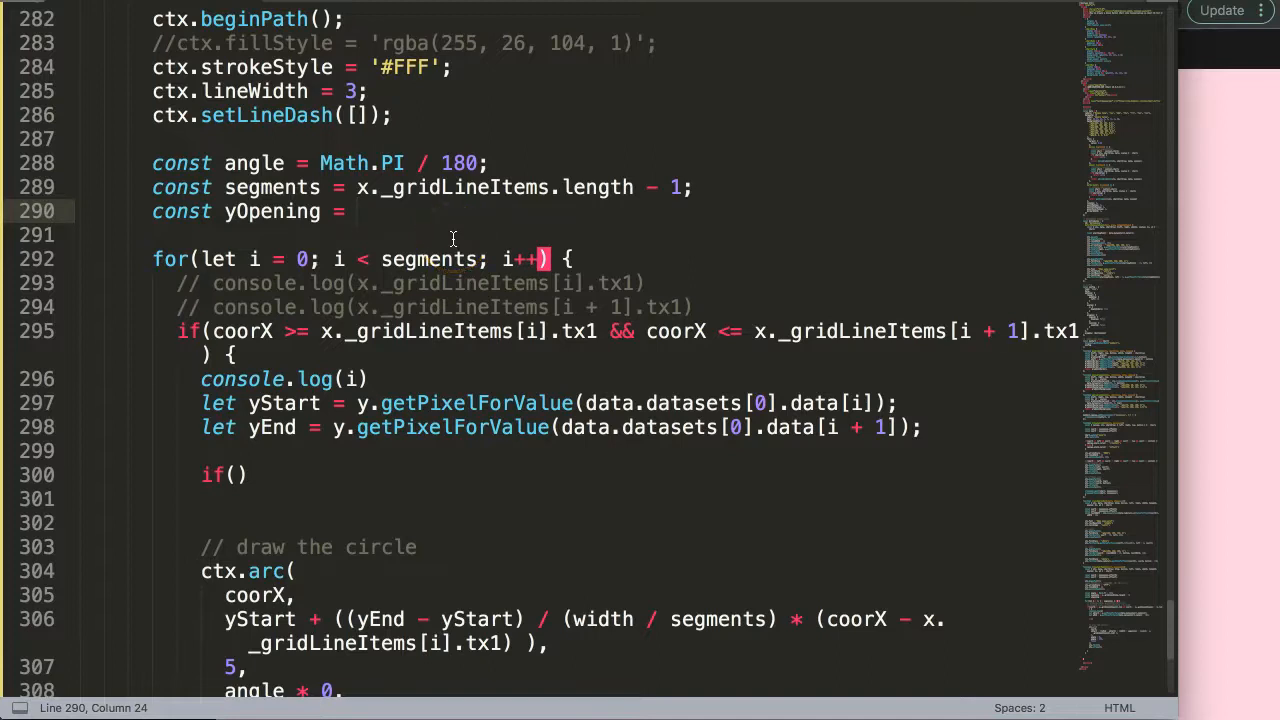
{"action": "type", "text": "y."}
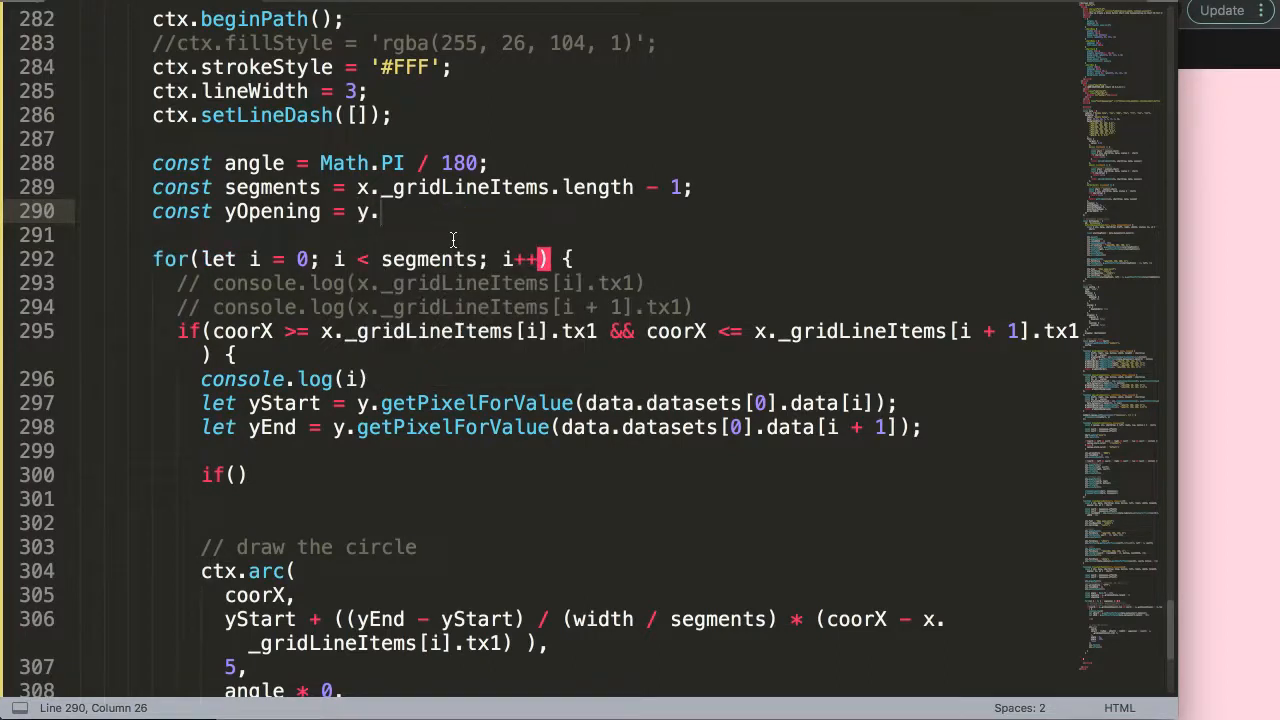
{"action": "type", "text": "getPixel"}
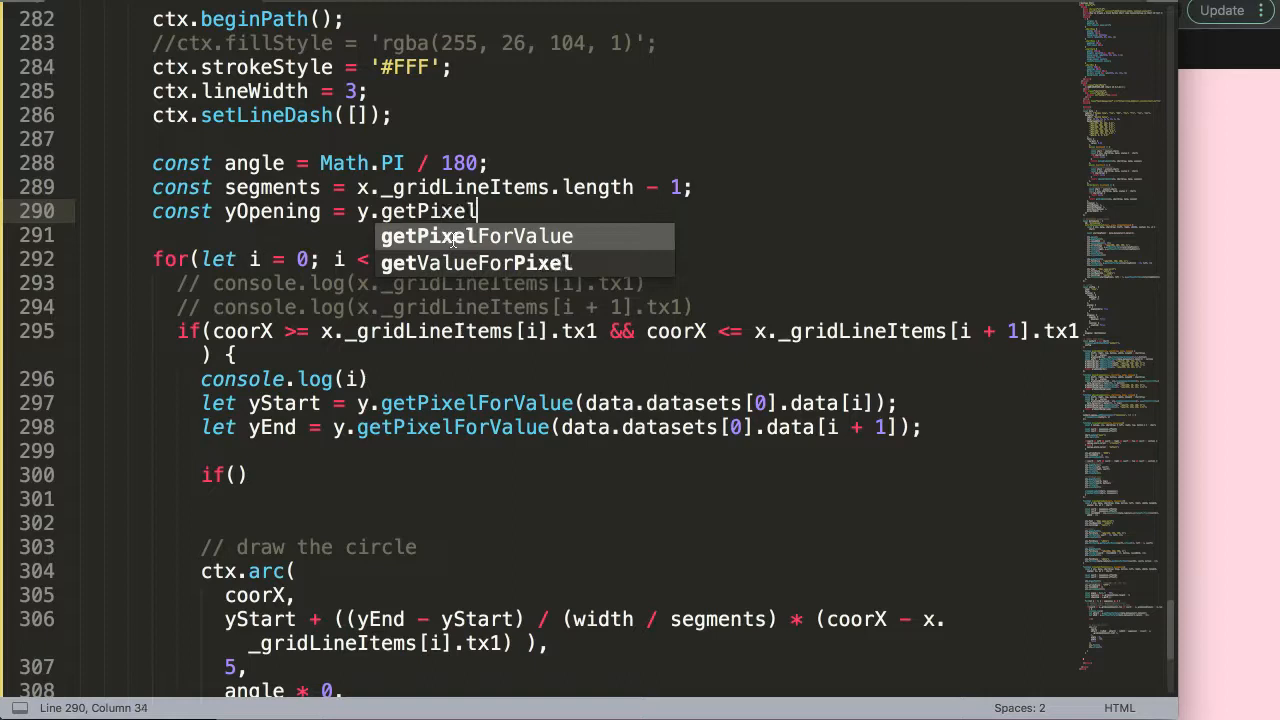
{"action": "type", "text": "ForVal"}
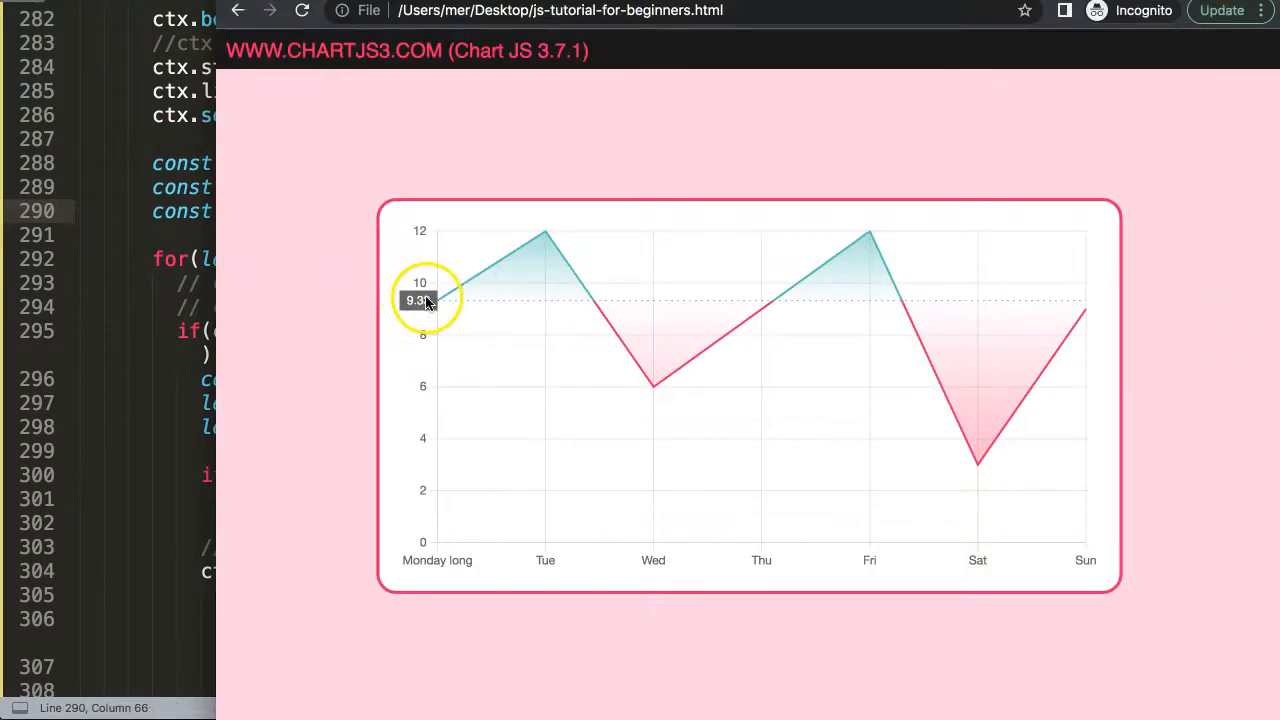
{"action": "mouse_move", "coordinate": [585, 334]}
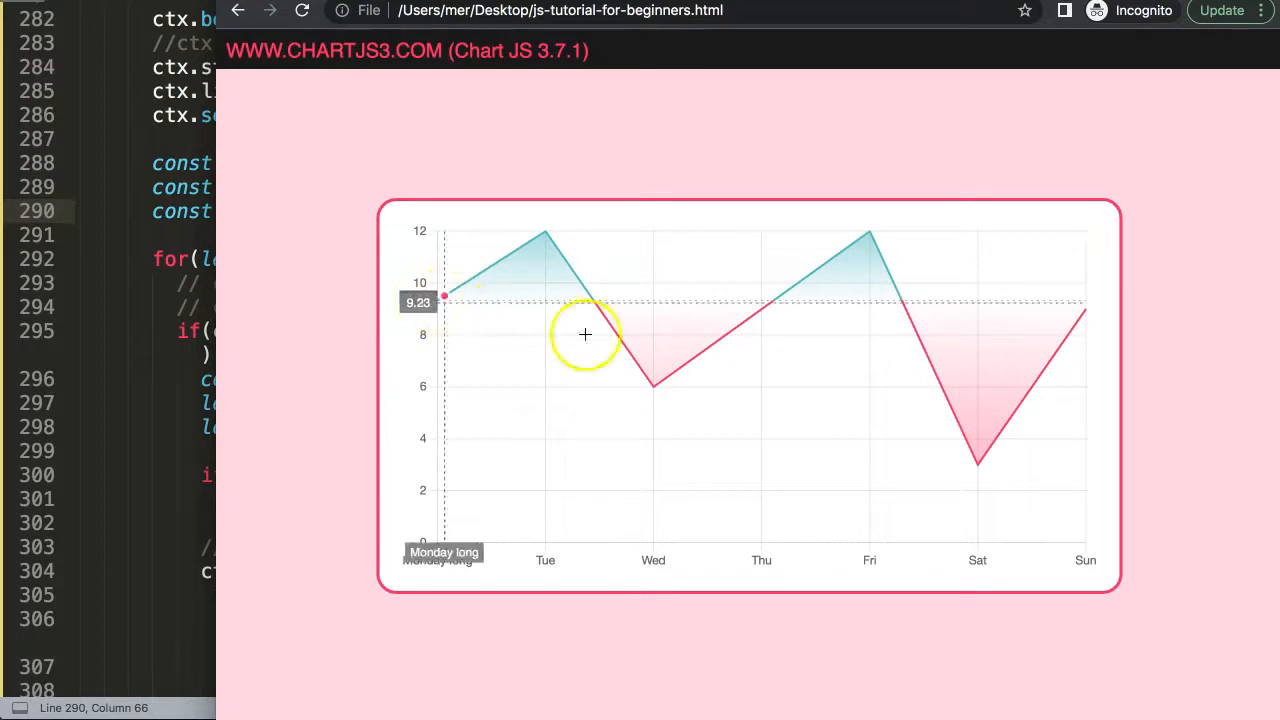
{"action": "mouse_move", "coordinate": [830, 393]}
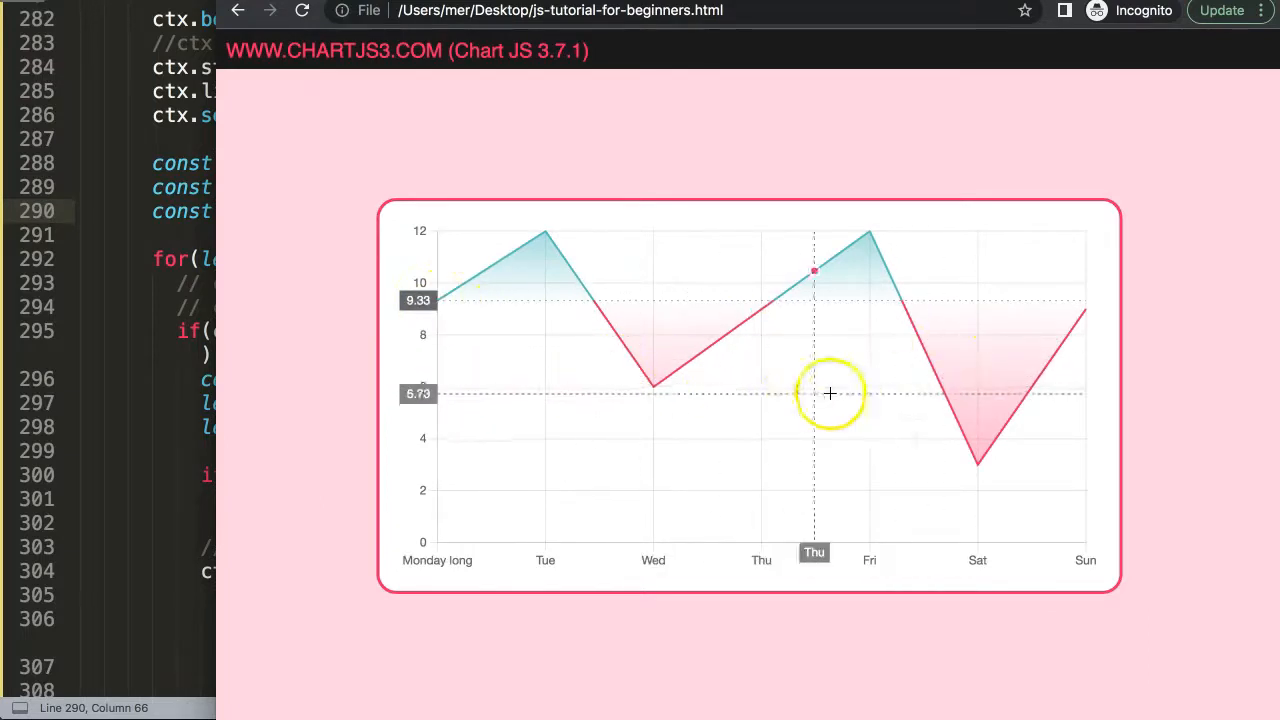
{"action": "mouse_move", "coordinate": [965, 425]}
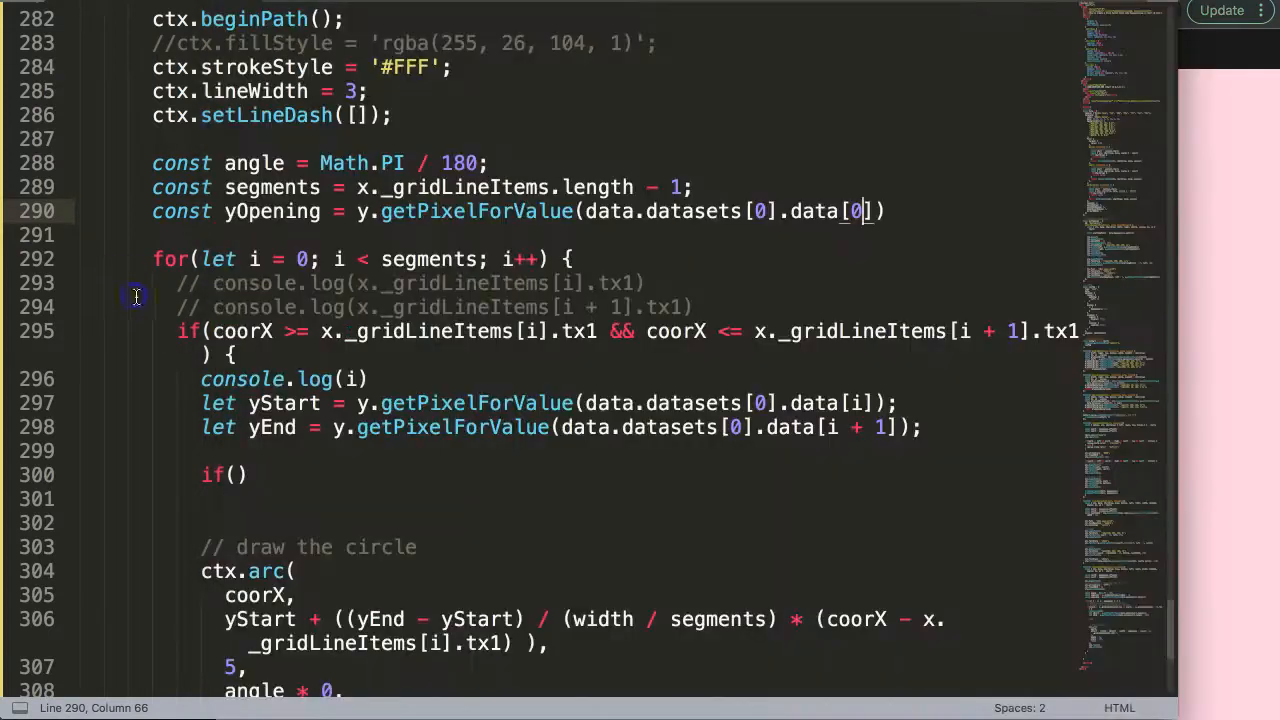
Add a semicolon and '// solid' after the yOpening constant, then select yOpening.
{"action": "left_click", "coordinate": [873, 234]}
{"action": "type", "text": "; //"}
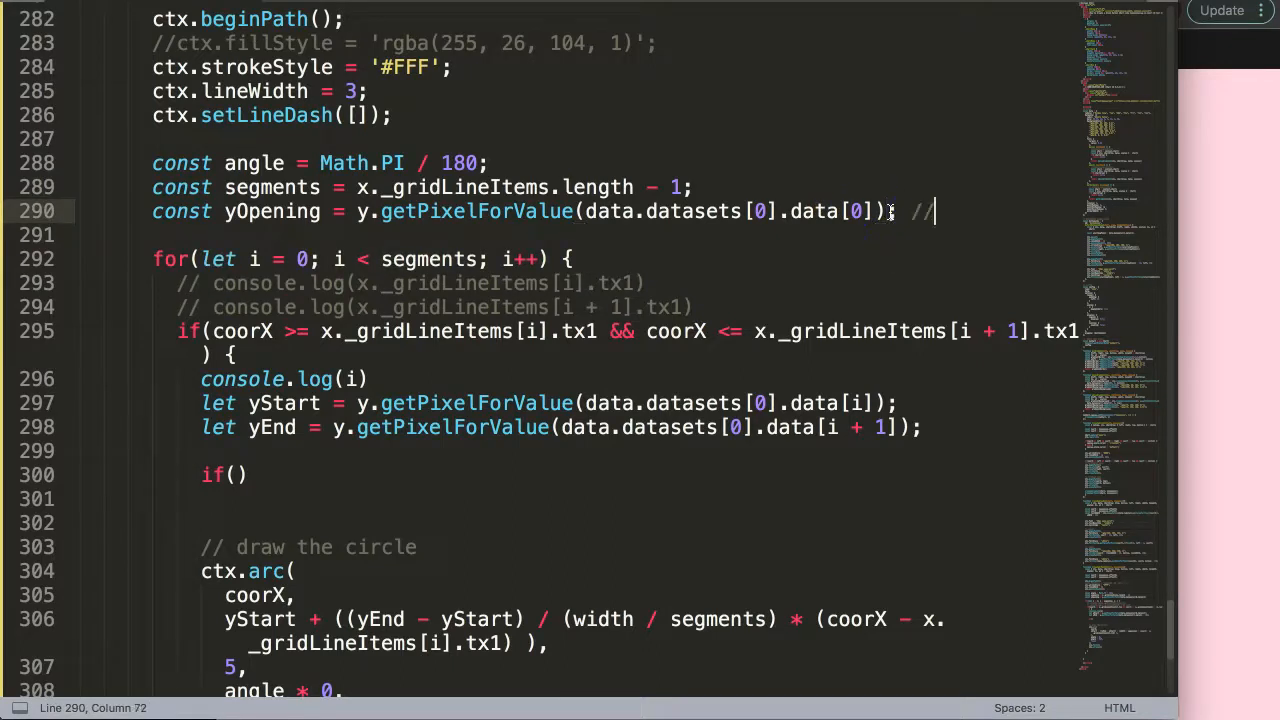
{"action": "type", "text": "solid"}
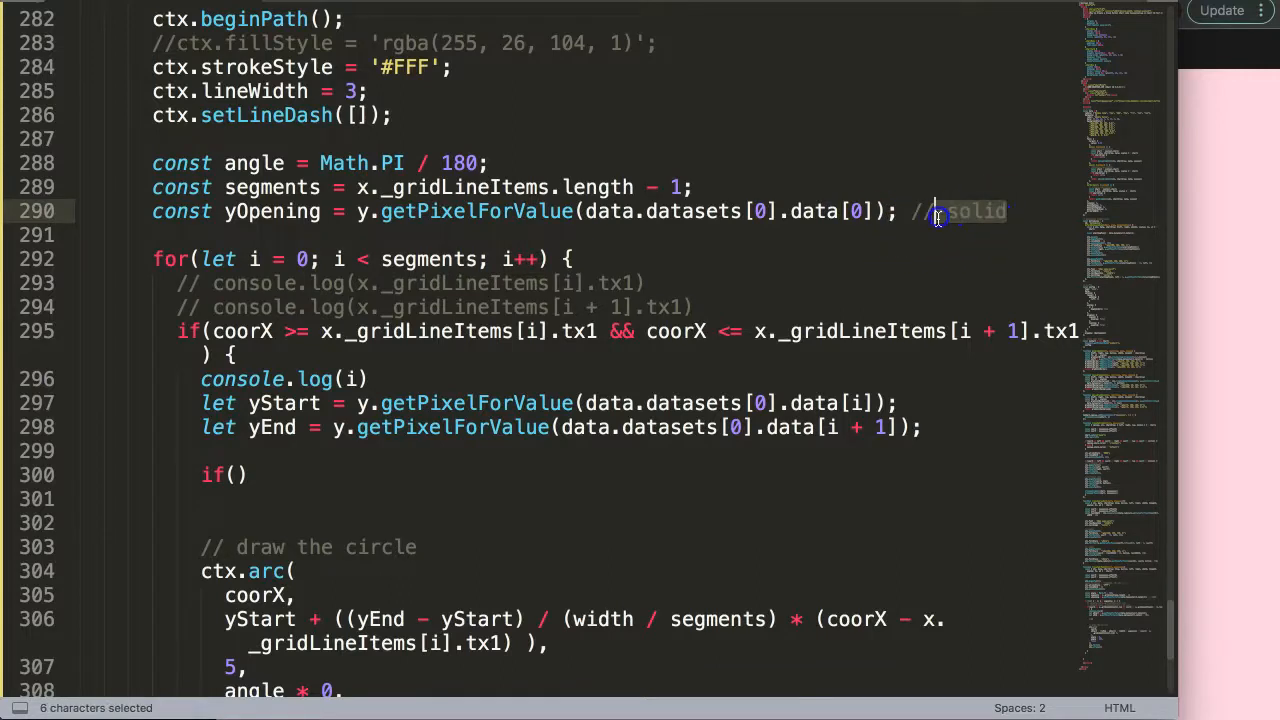
{"action": "left_click", "coordinate": [708, 233]}
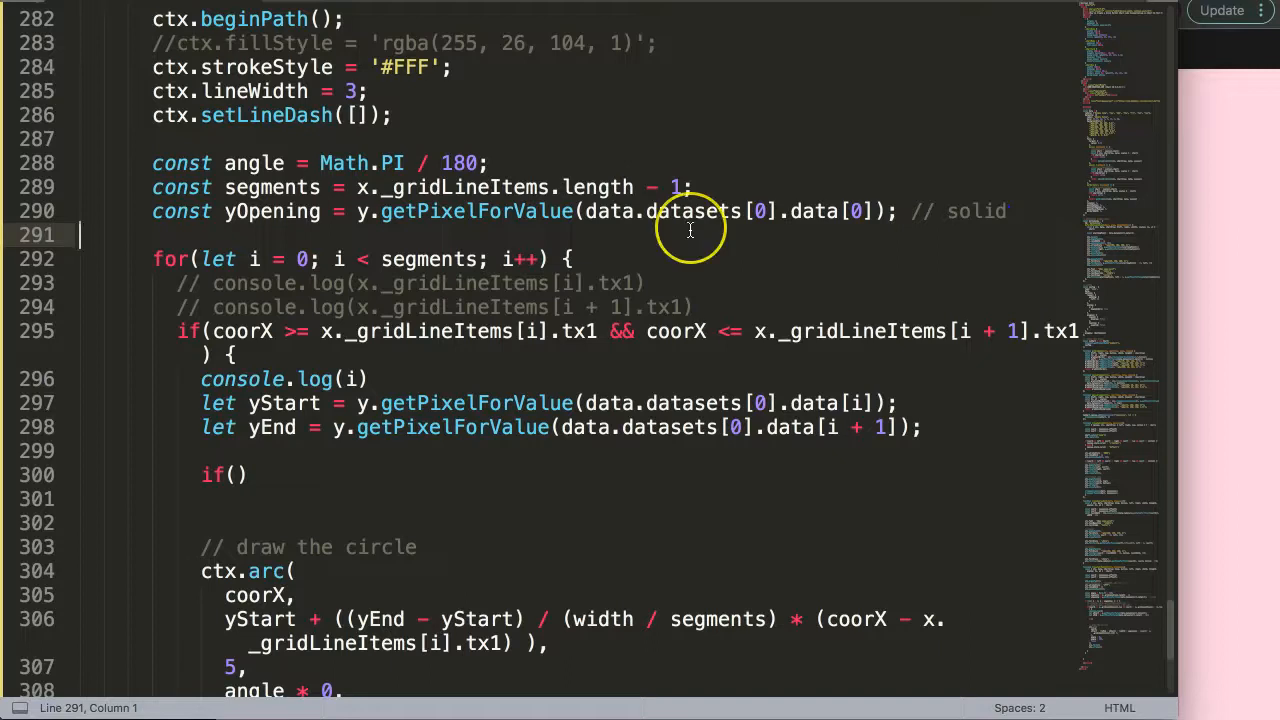
{"action": "mouse_move", "coordinate": [690, 232]}
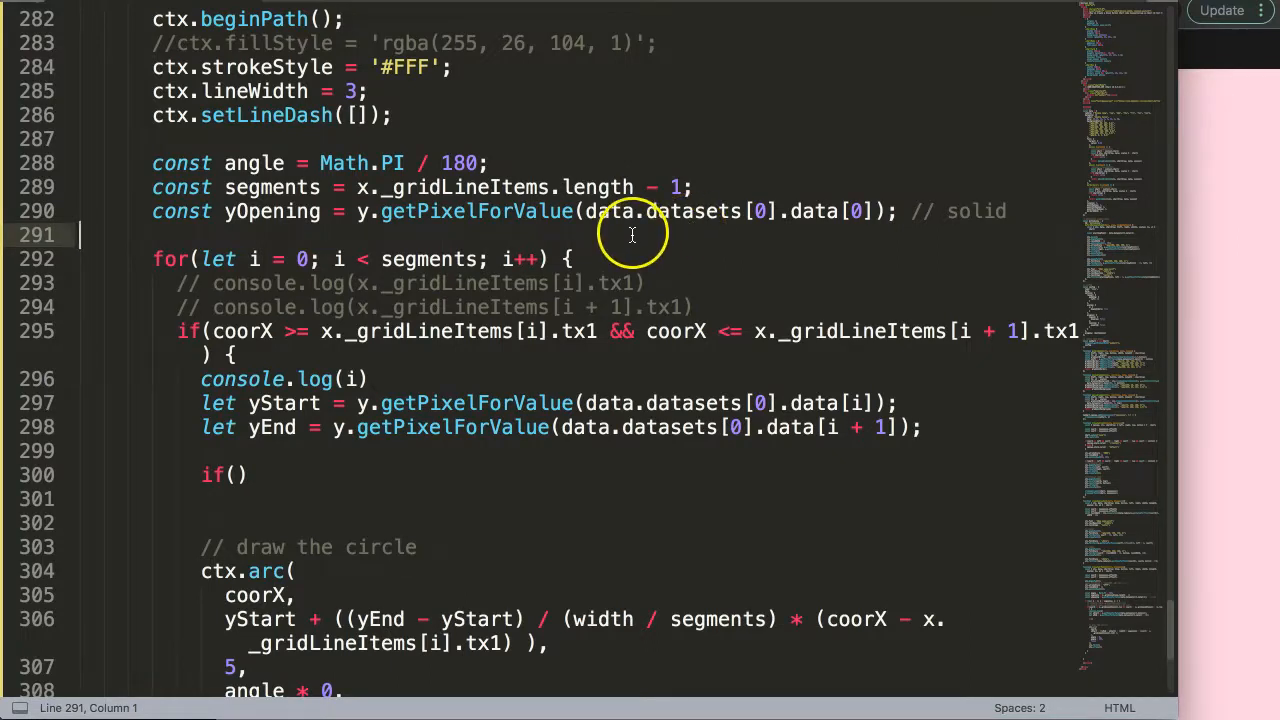
{"action": "mouse_move", "coordinate": [262, 234]}
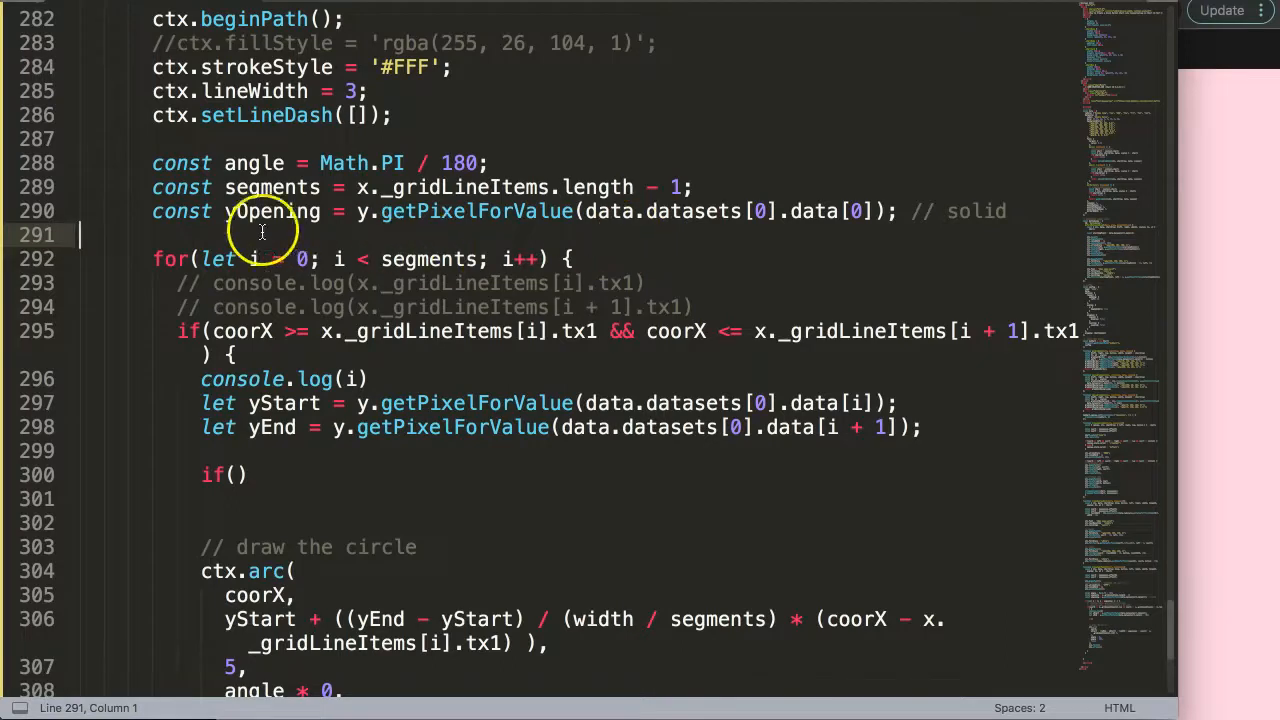
{"action": "double_click", "coordinate": [270, 211]}
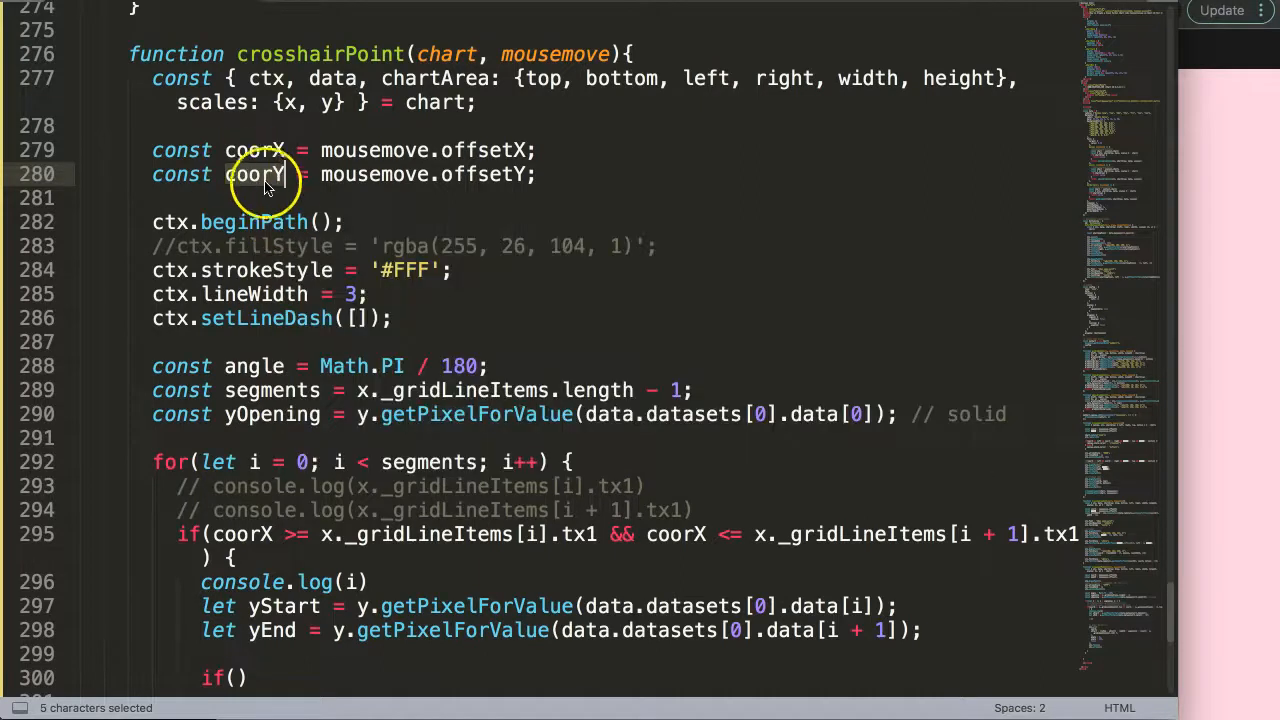
{"action": "scroll", "scroll_direction": "up", "scroll_amount": 3}
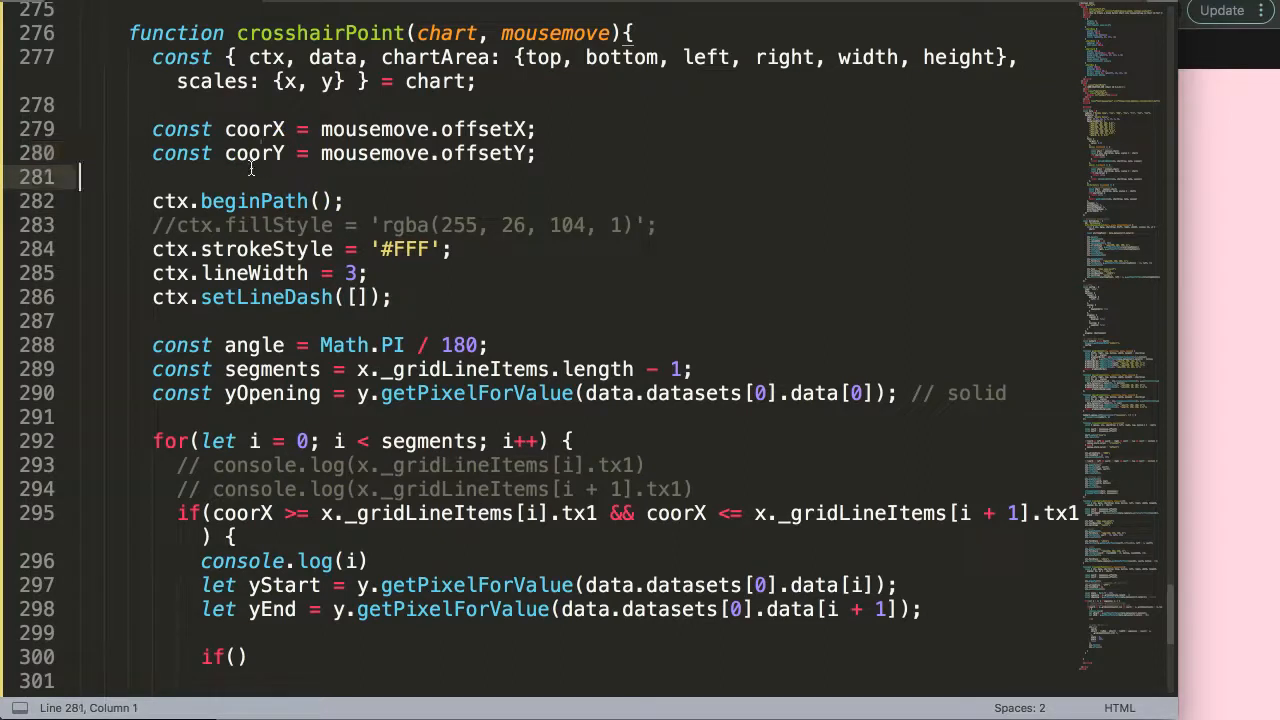
{"action": "scroll", "scroll_direction": "down", "scroll_amount": 3}
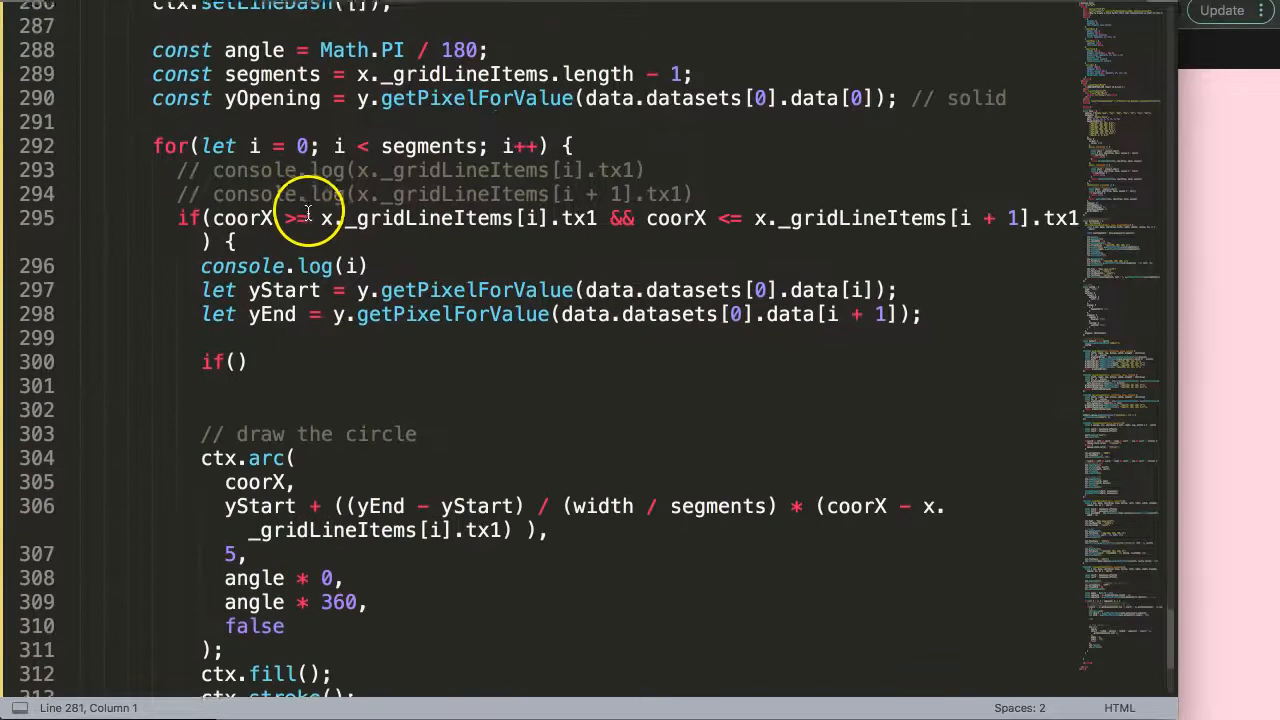
{"action": "scroll", "scroll_direction": "down", "scroll_amount": 3}
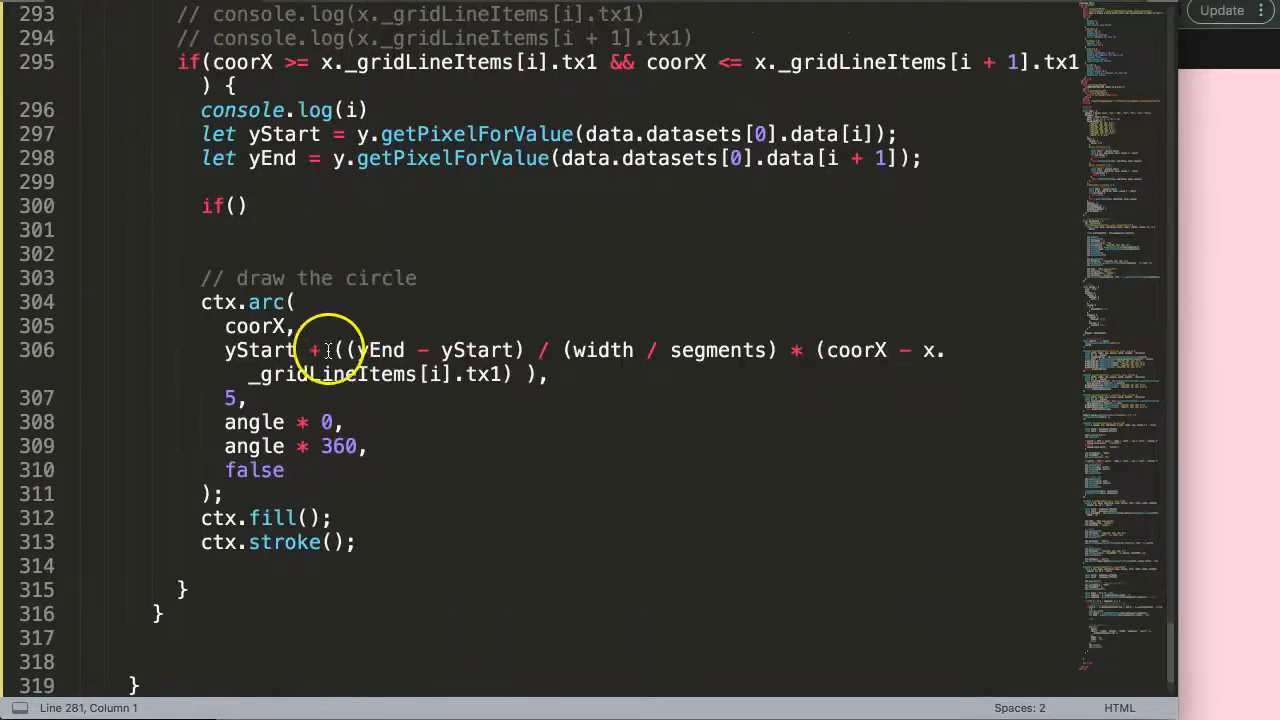
{"action": "mouse_move", "coordinate": [225, 350]}
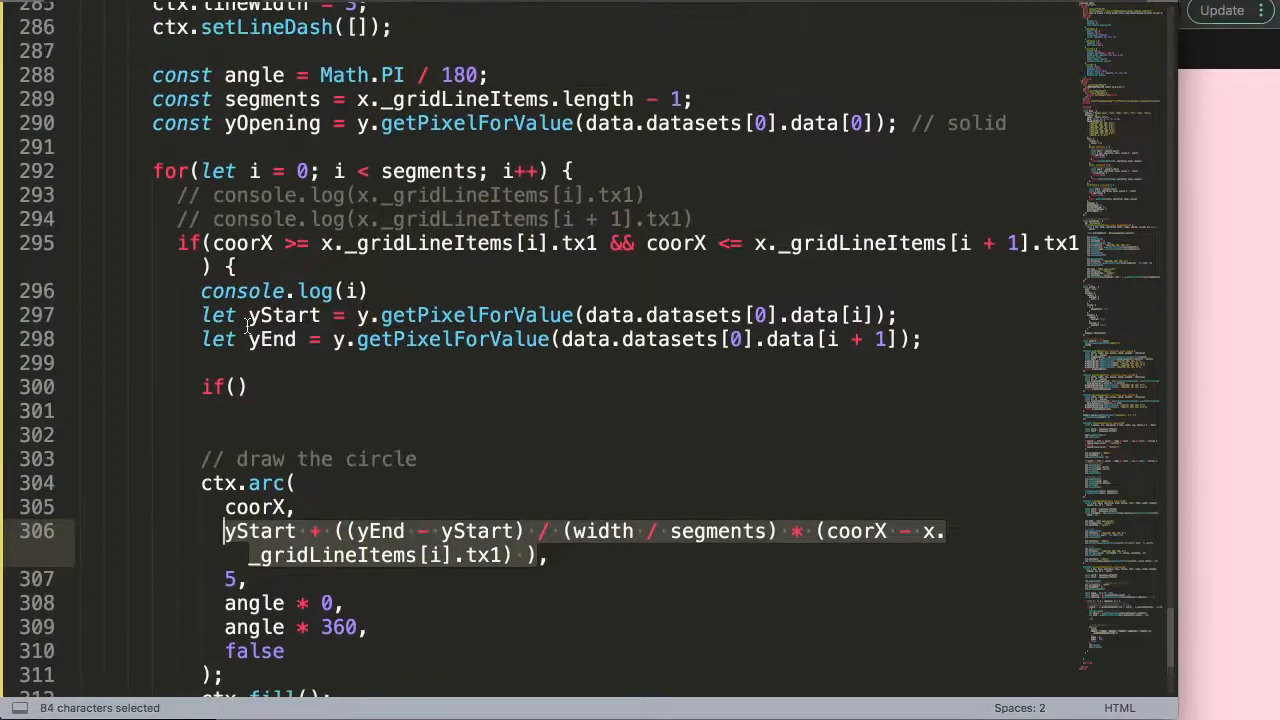
Start a 'let yInterpolation =' declaration on a new line after yEnd.
{"action": "left_click", "coordinate": [245, 310]}
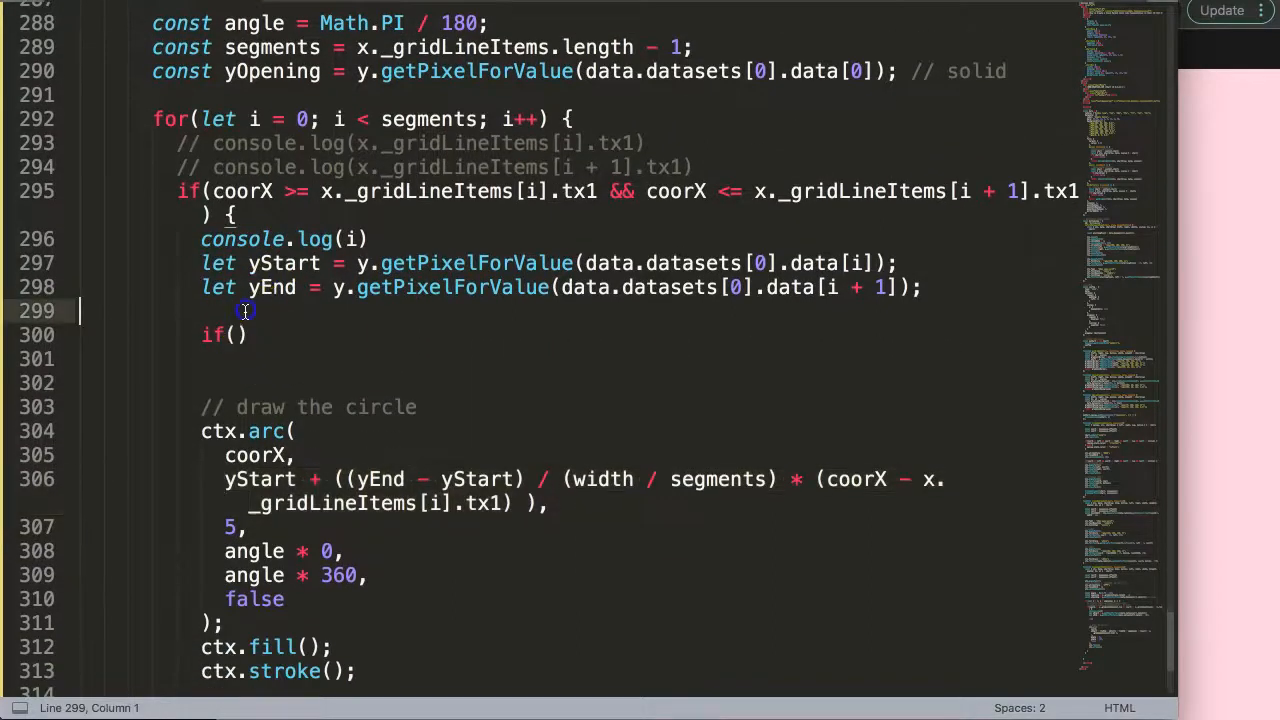
{"action": "key", "text": "enter"}
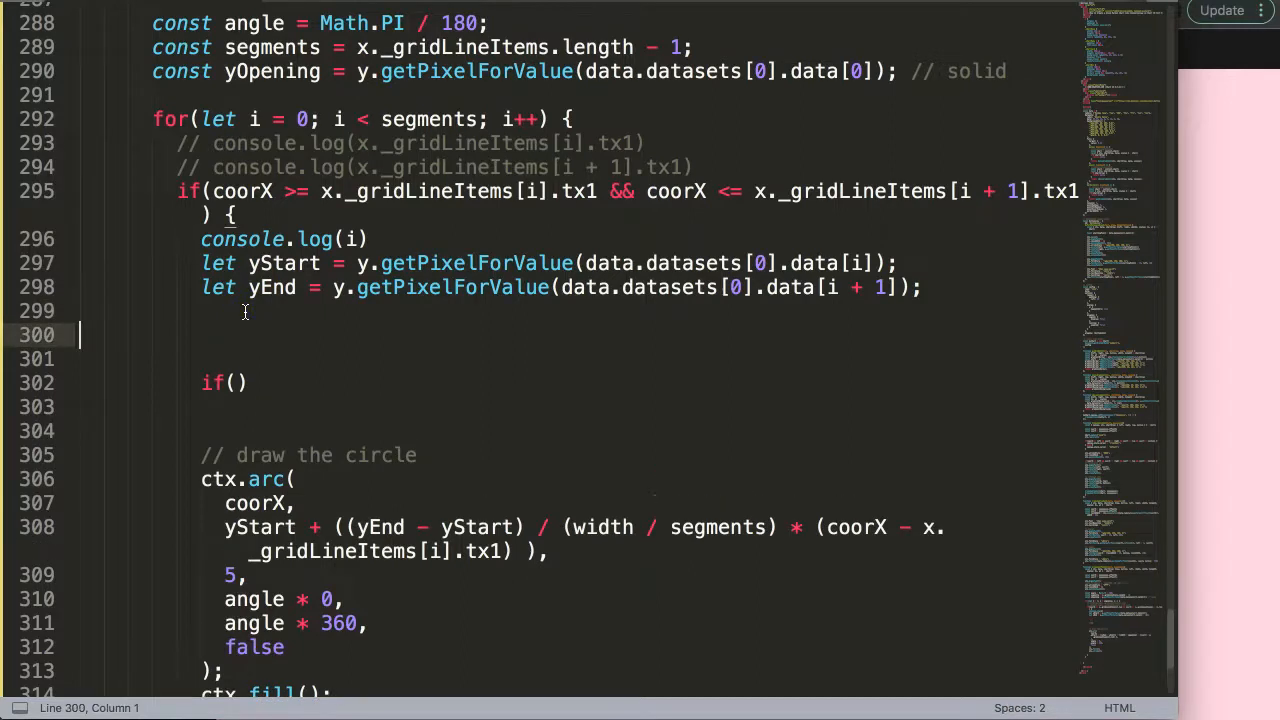
{"action": "type", "text": "const"}
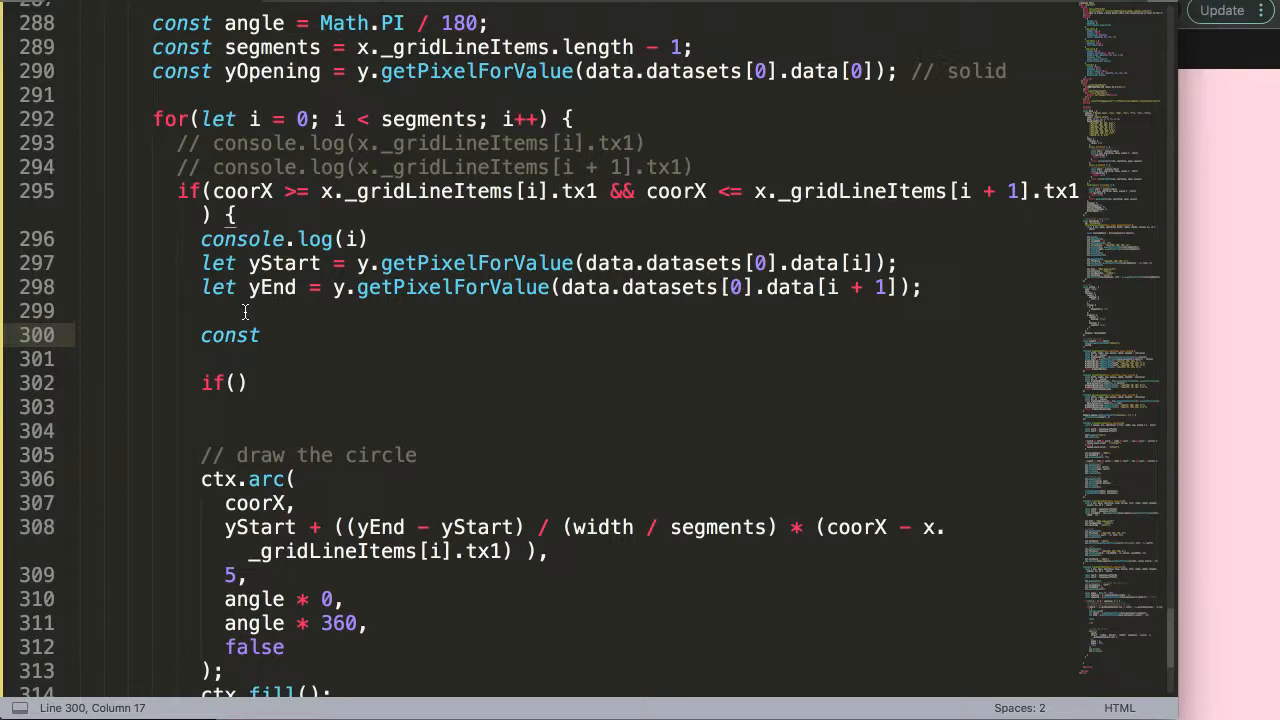
{"action": "type", "text": "let"}
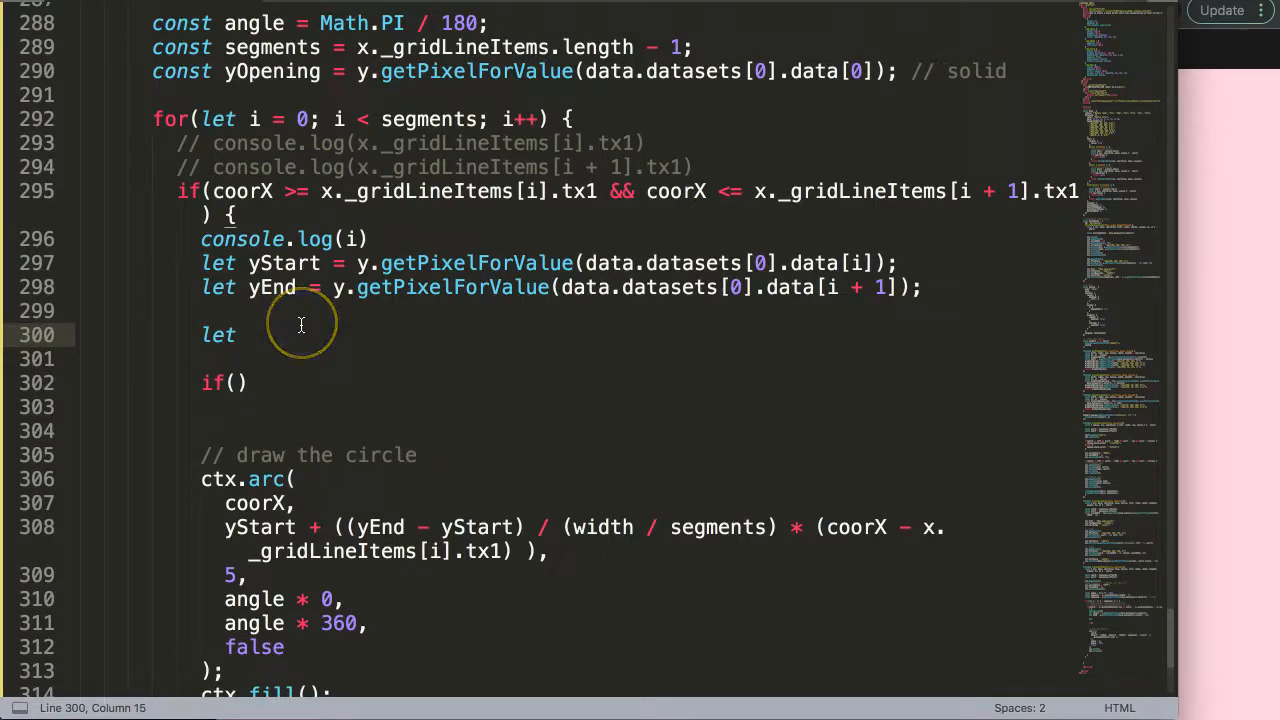
{"action": "type", "text": "yIn"}
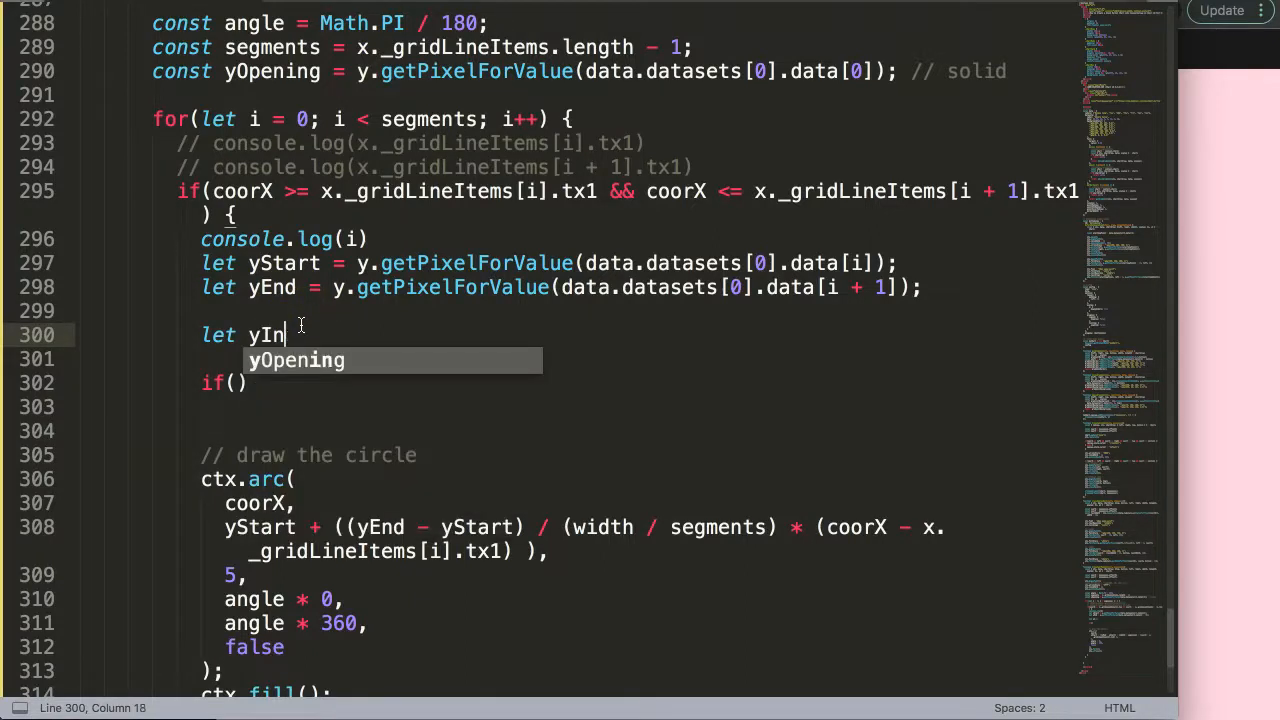
{"action": "type", "text": "terpolation ="}
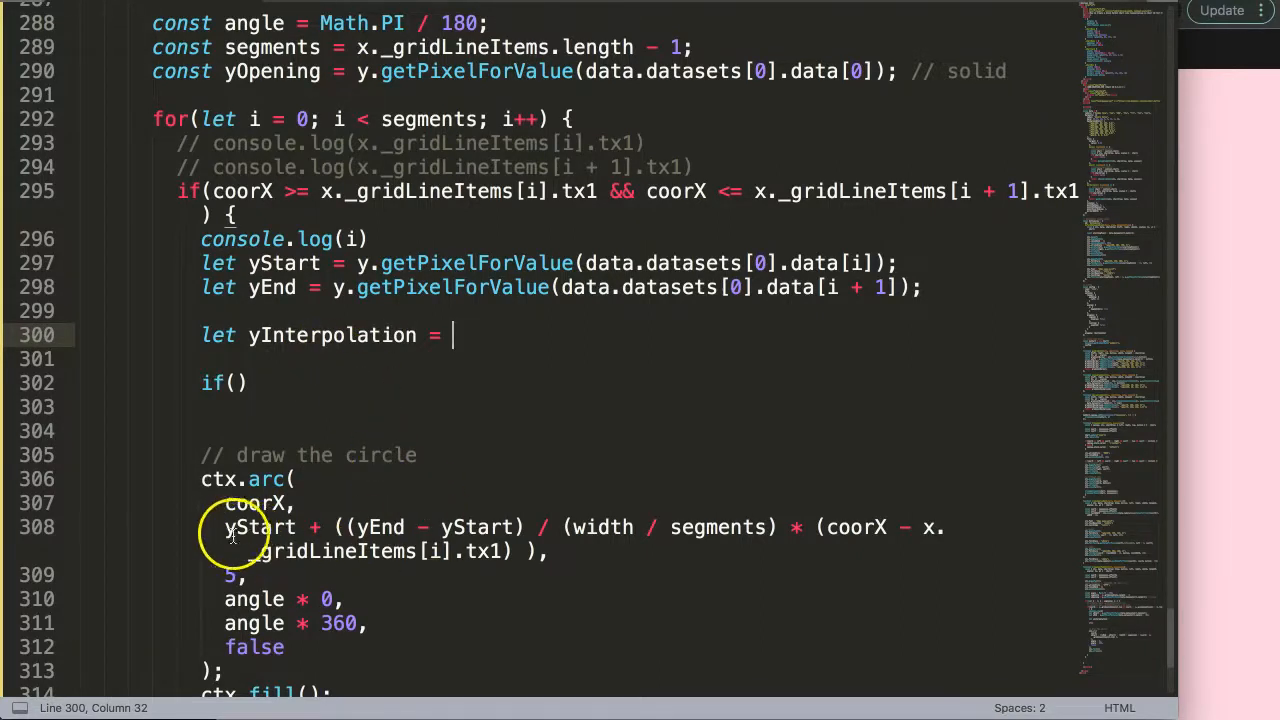
Move the interpolated y expression from ctx.arc into yInterpolation, using that name instead.
{"action": "left_click_drag", "start_coordinate": [225, 527], "coordinate": [535, 551]}
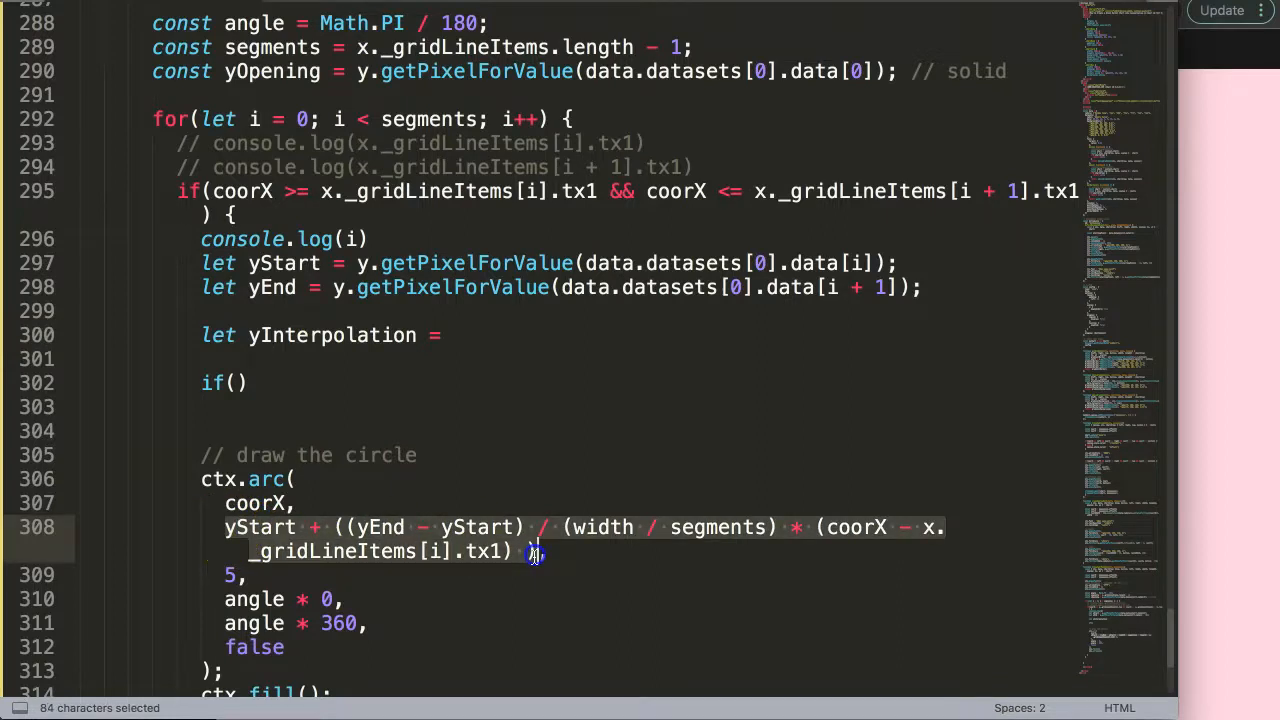
{"action": "left_click", "coordinate": [455, 335]}
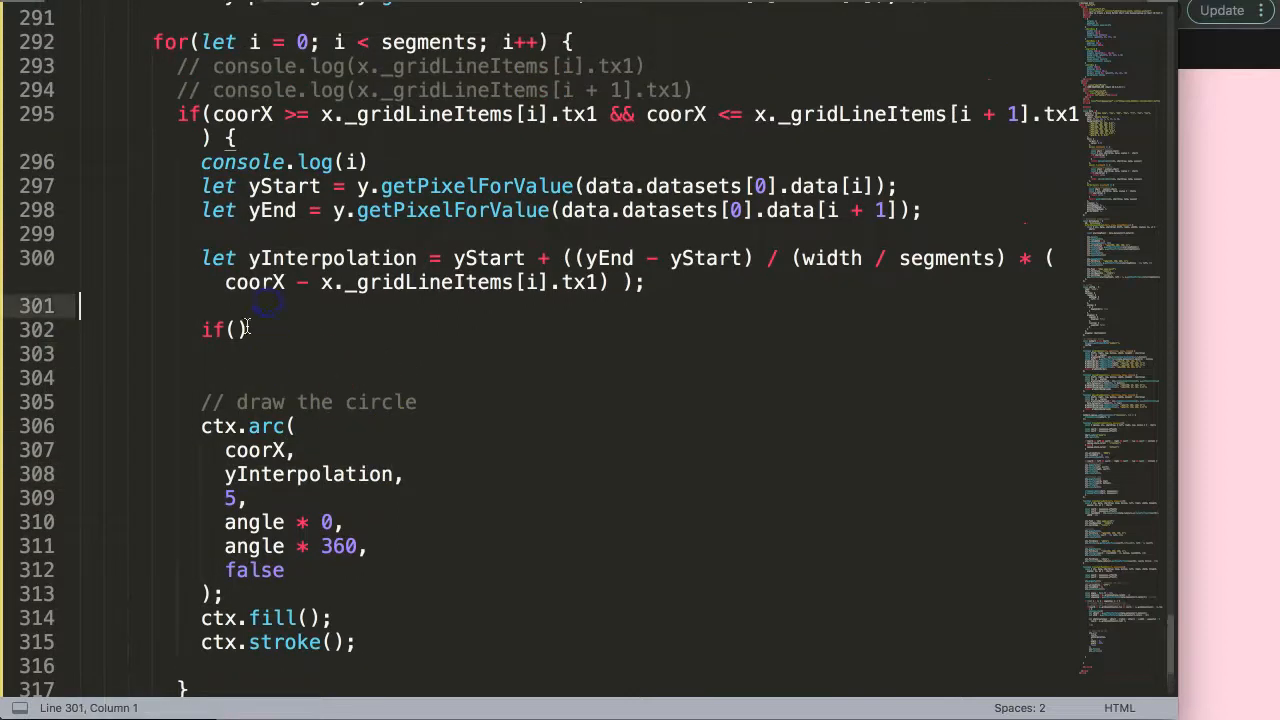
{"action": "left_click", "coordinate": [320, 258]}
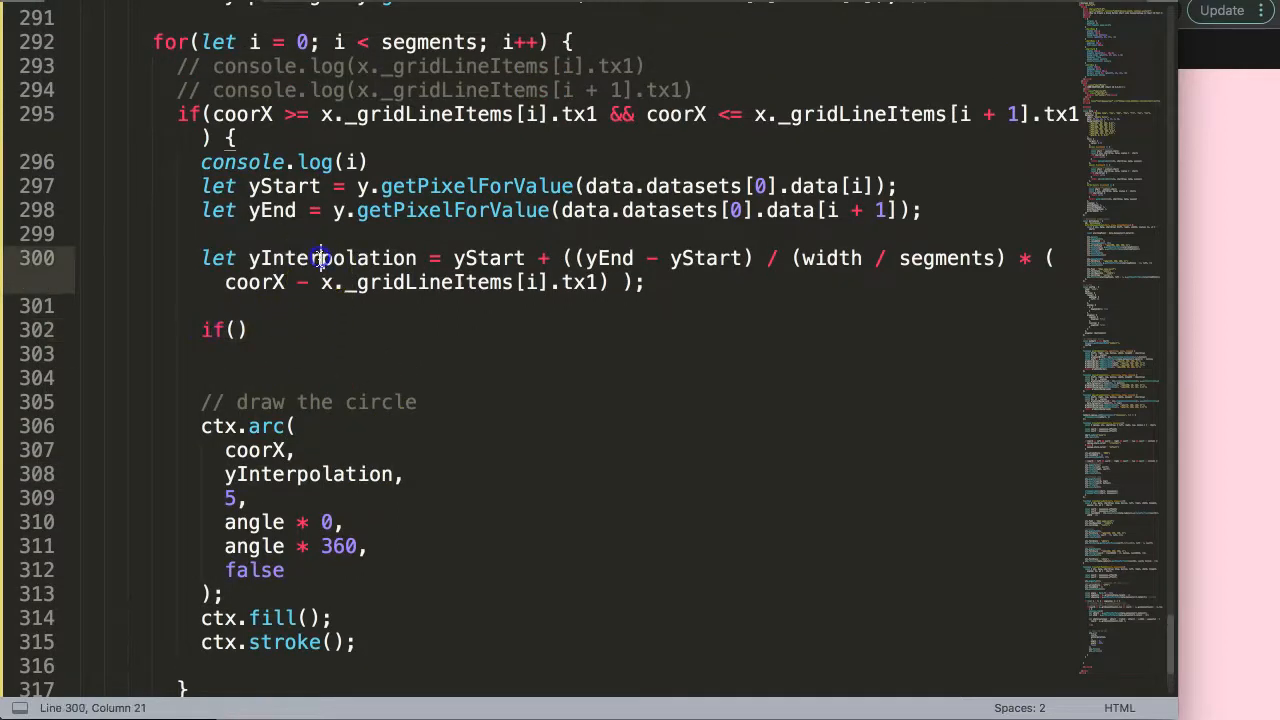
Comment out the empty if and add a console.log() line above it.
{"action": "left_click", "coordinate": [235, 329]}
{"action": "type", "text": "//"}
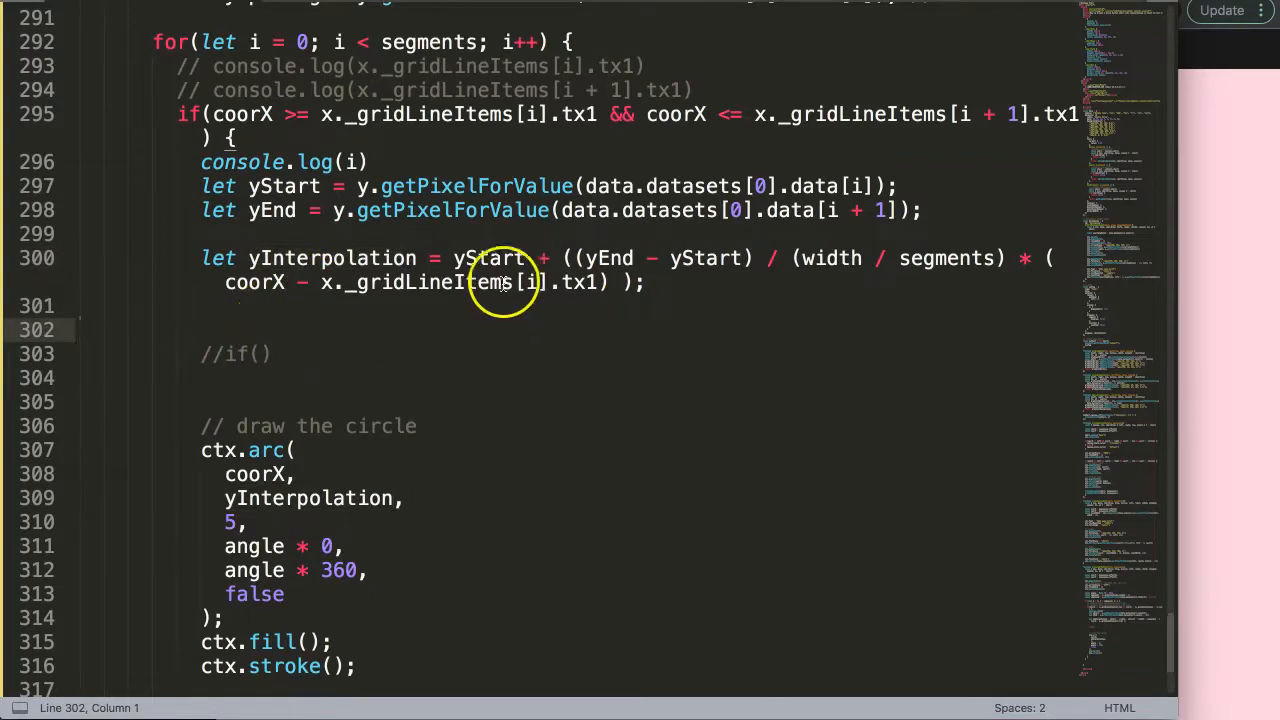
{"action": "left_click", "coordinate": [238, 329]}
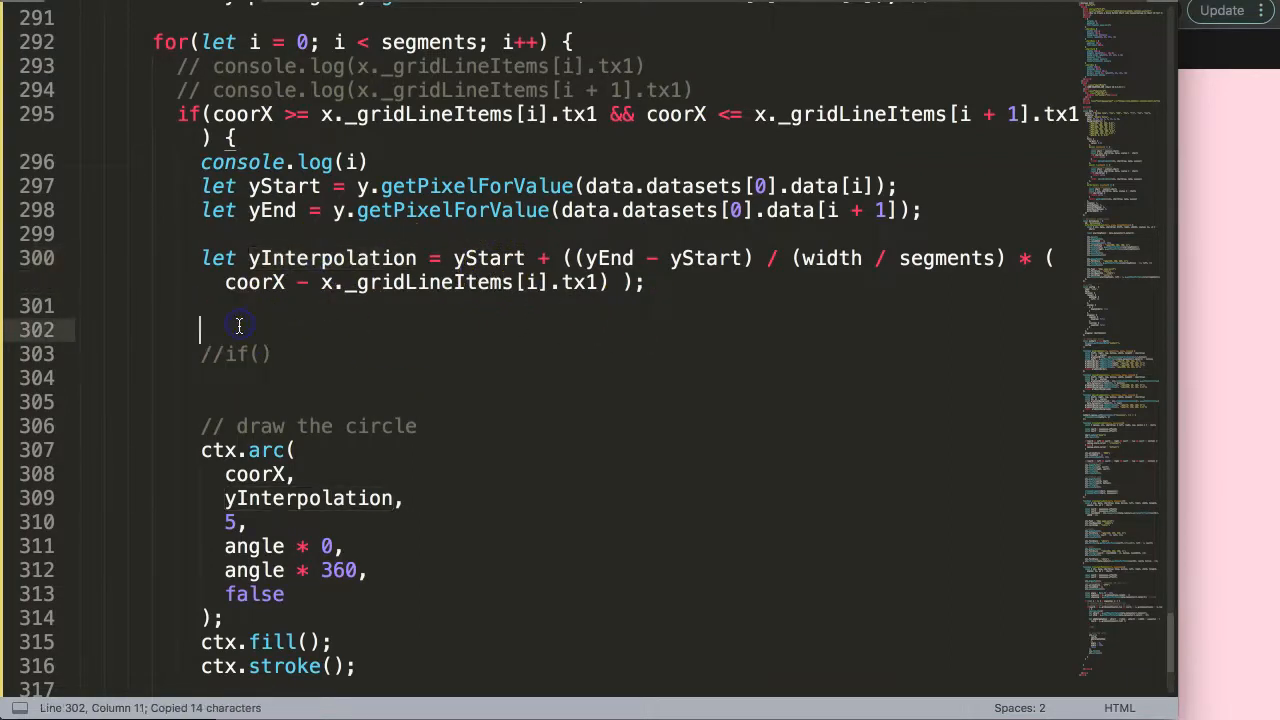
{"action": "type", "text": "console.log()"}
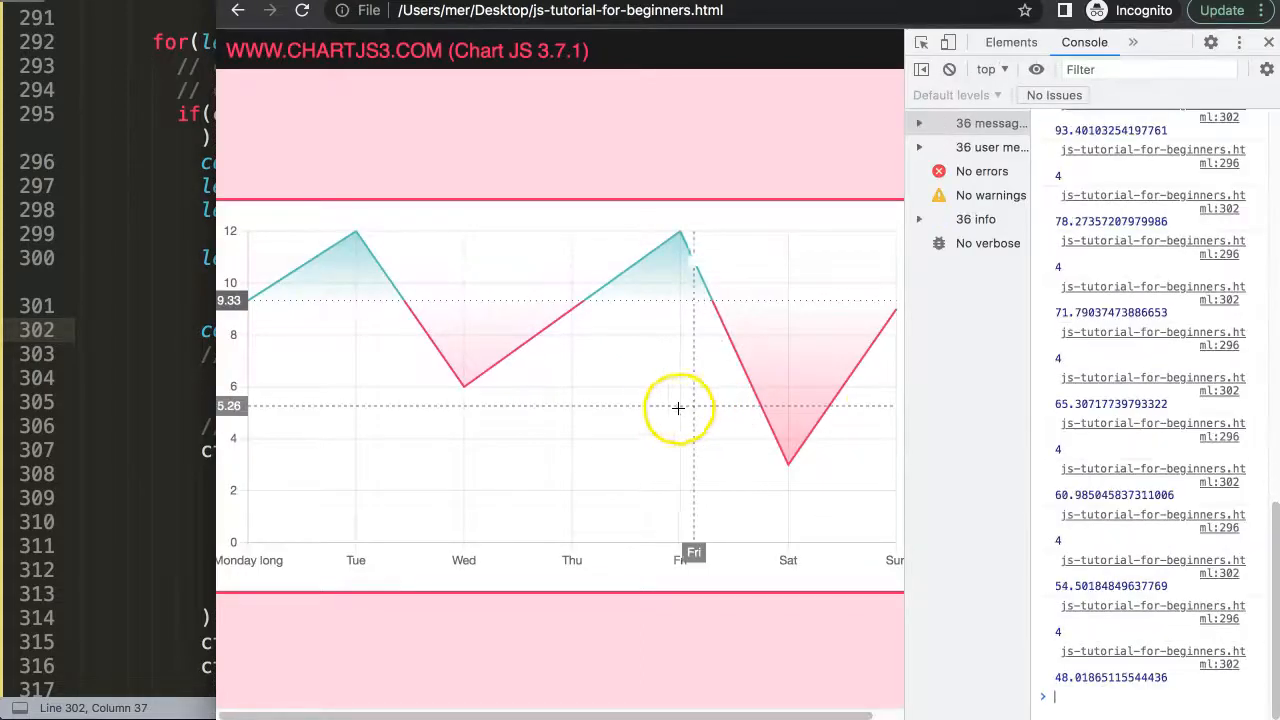
{"action": "mouse_move", "coordinate": [436, 408]}
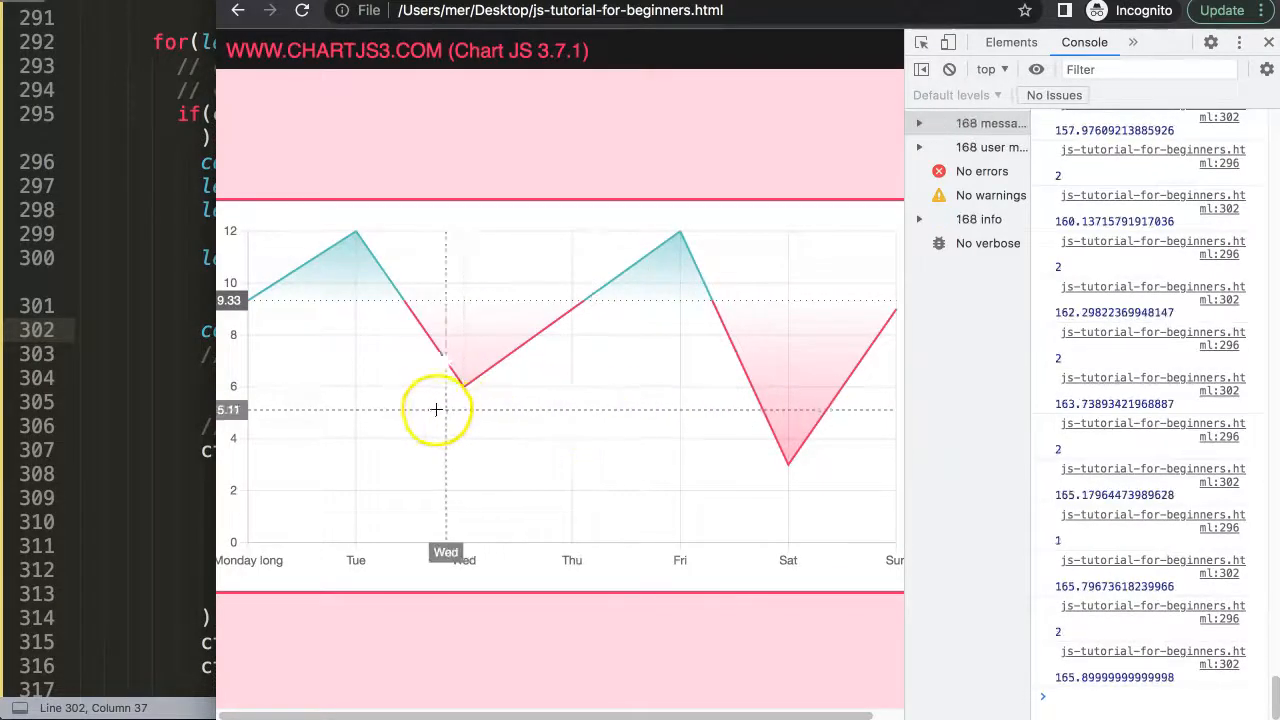
{"action": "mouse_move", "coordinate": [853, 525]}
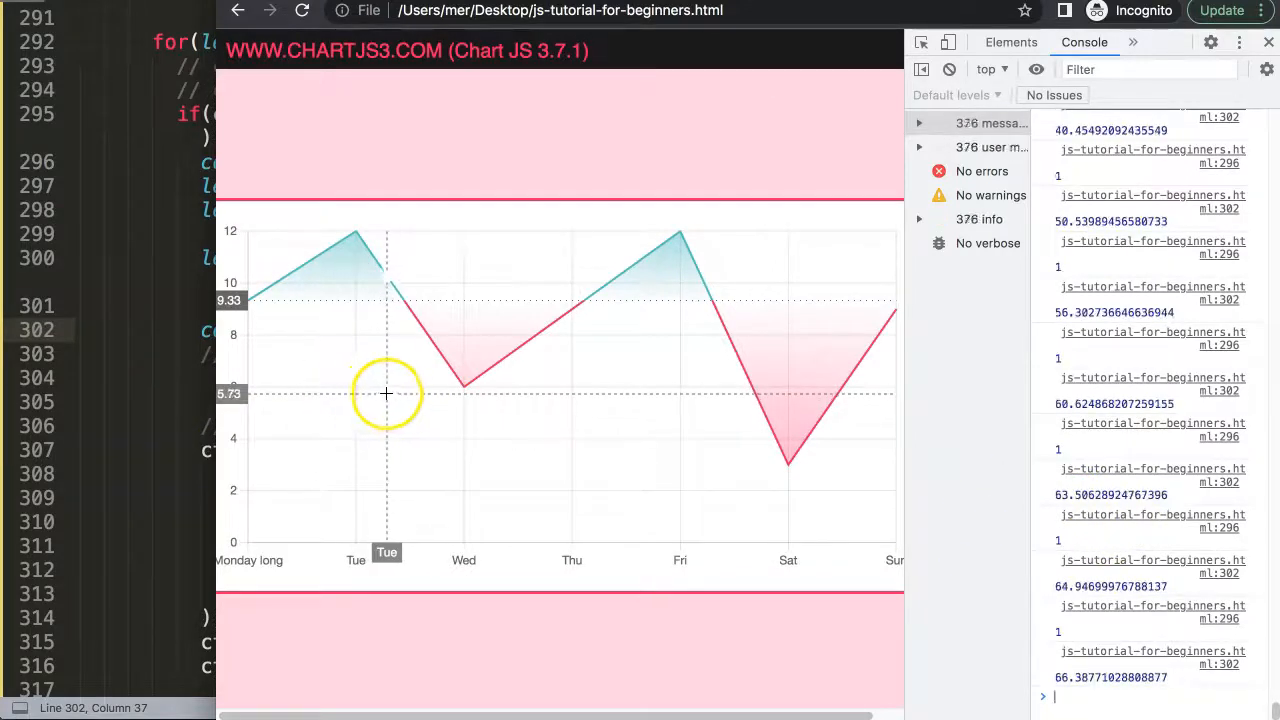
{"action": "mouse_move", "coordinate": [232, 328]}
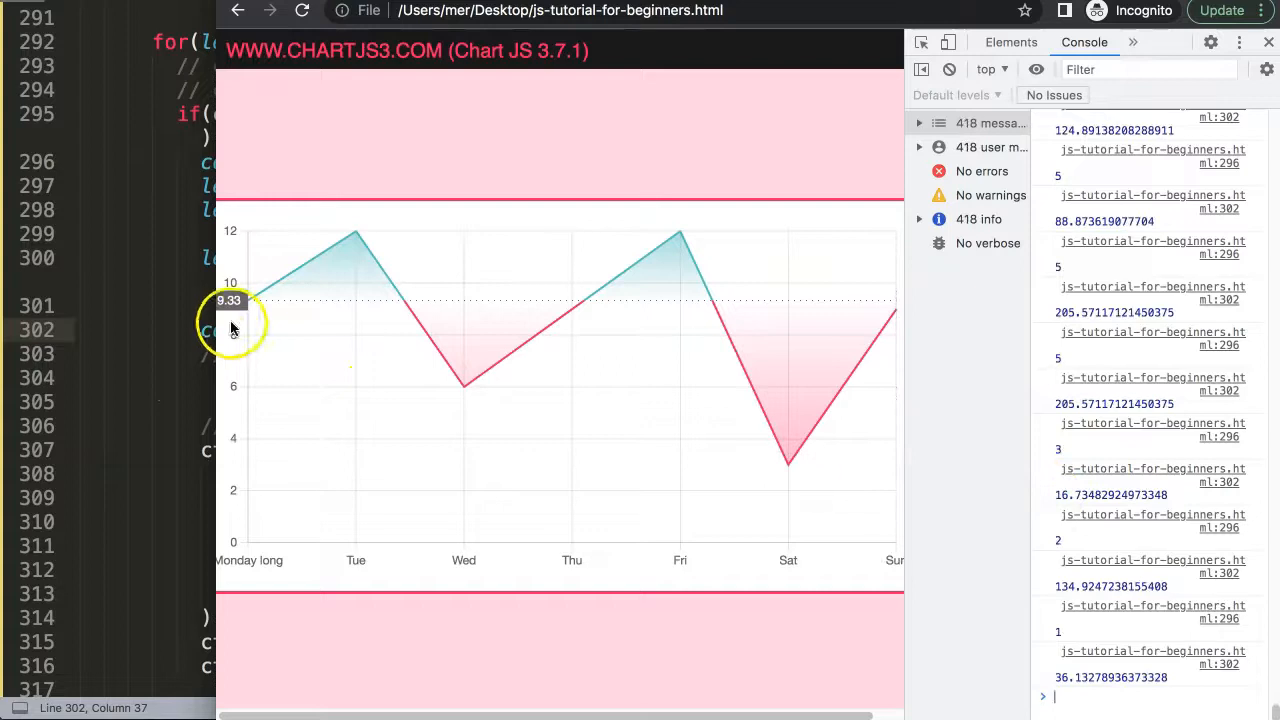
{"action": "mouse_move", "coordinate": [280, 275]}
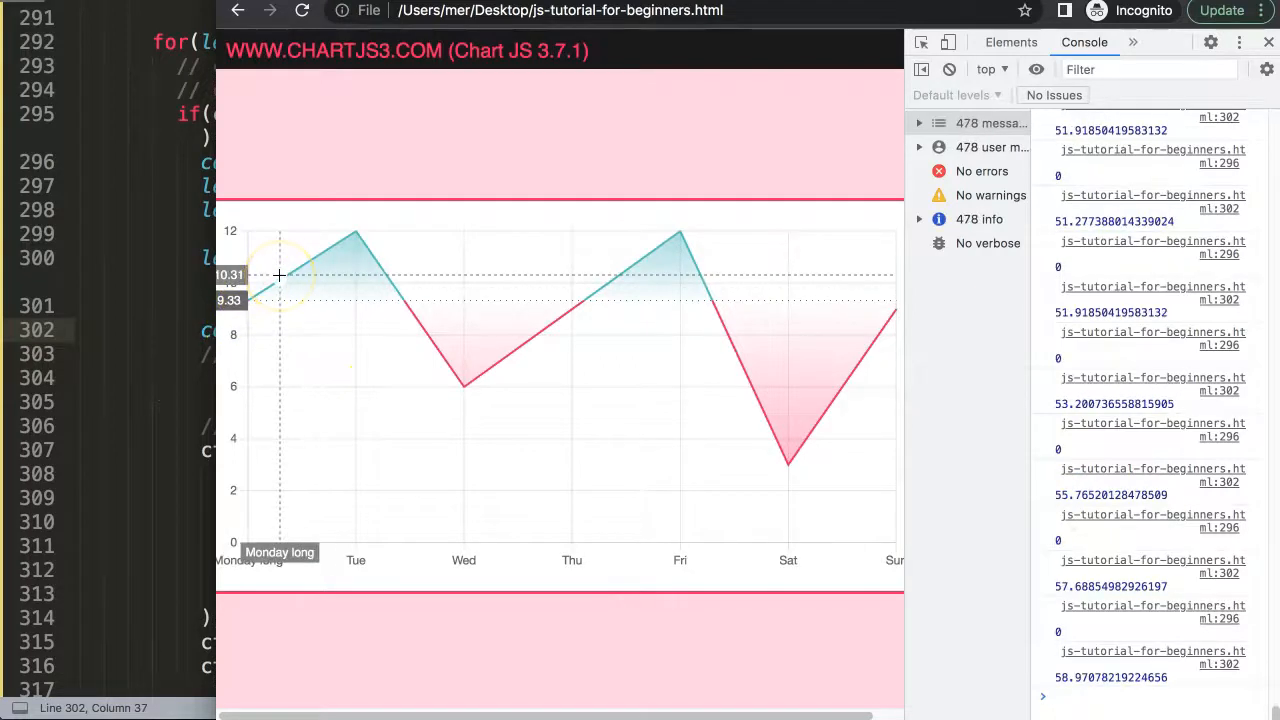
{"action": "mouse_move", "coordinate": [340, 270]}
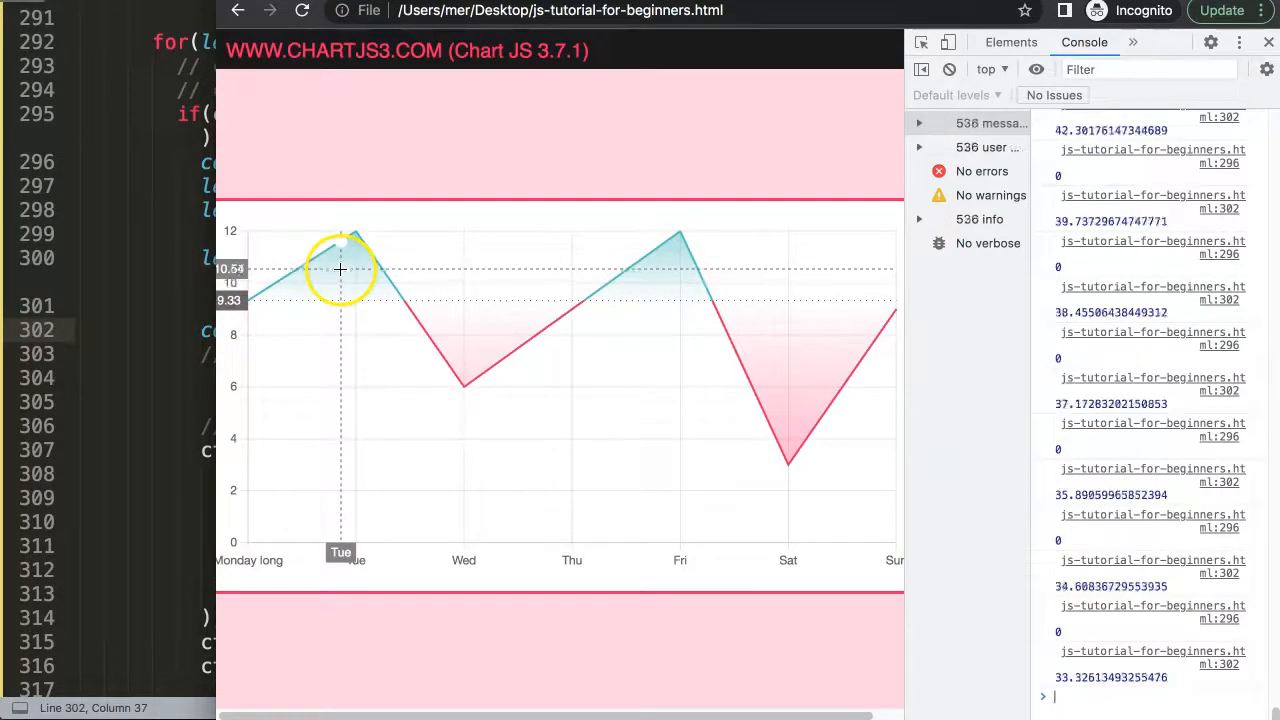
{"action": "mouse_move", "coordinate": [420, 323]}
{"action": "type", "text": "if()"}
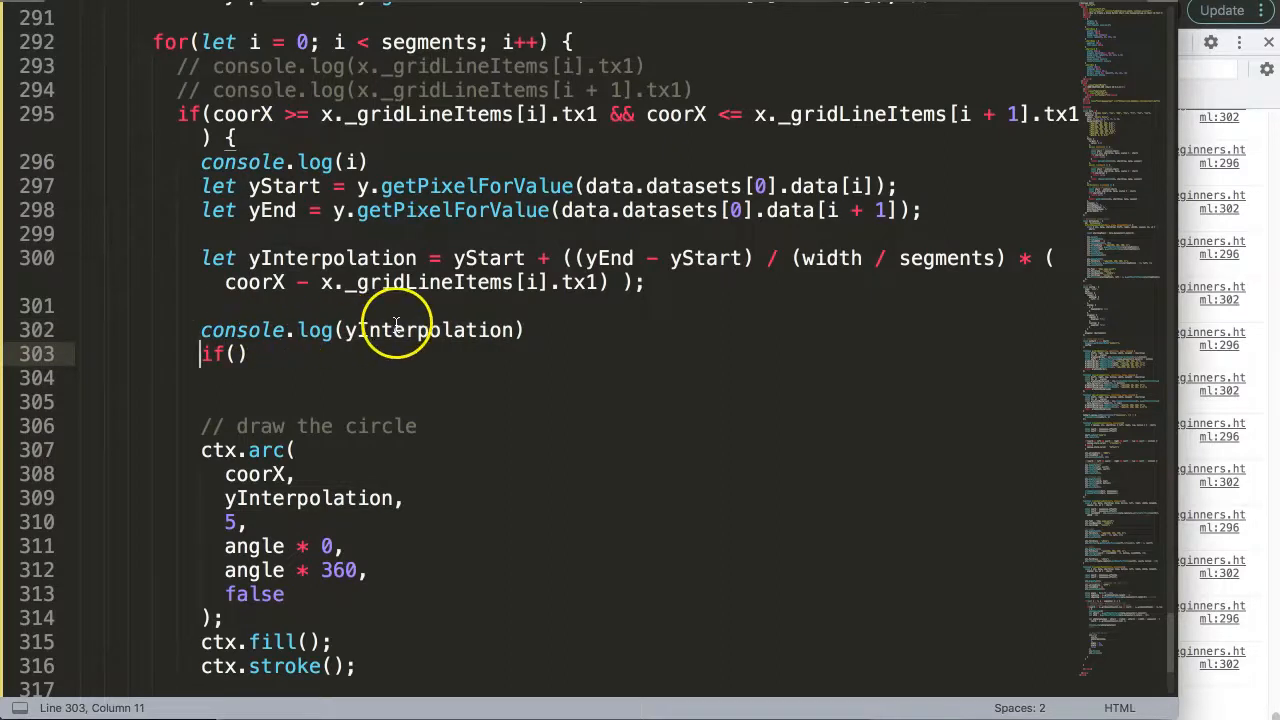
Undo the last edit and write yOpening >= yInterpolation into the if condition.
{"action": "left_click", "coordinate": [238, 354]}
{"action": "type", "text": "yInterpolation"}
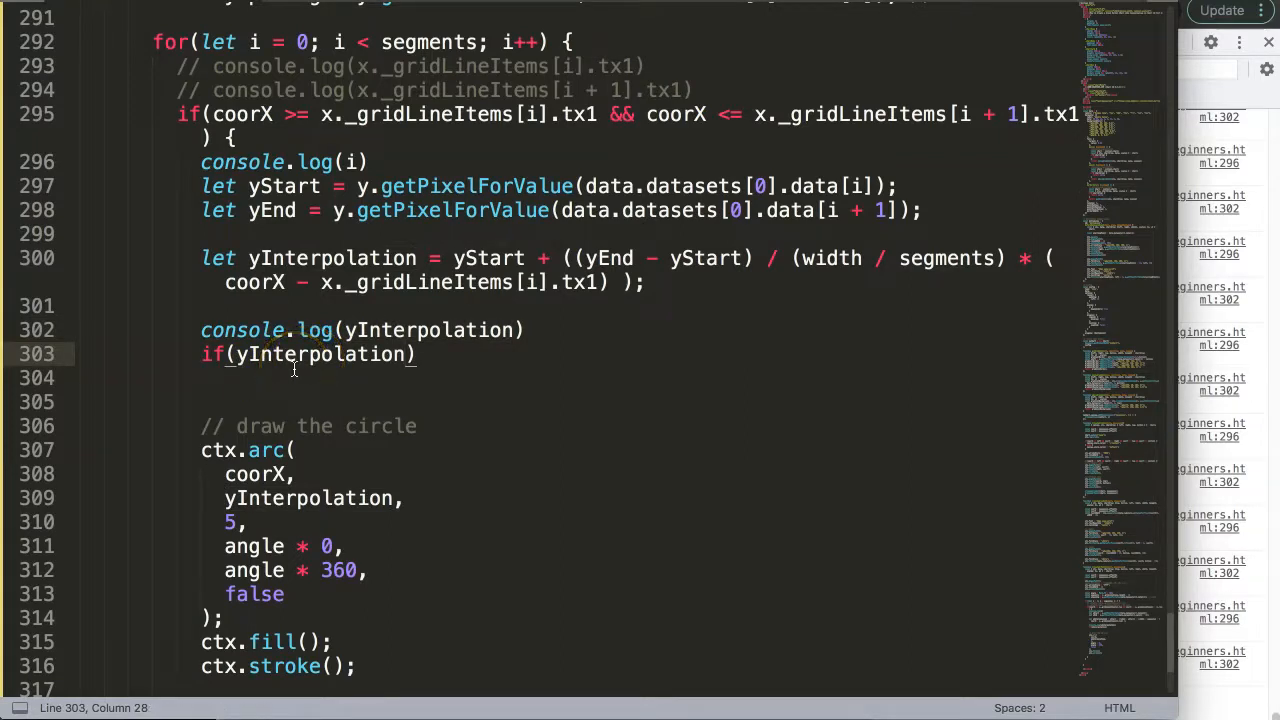
{"action": "key", "text": "ctrl+z"}
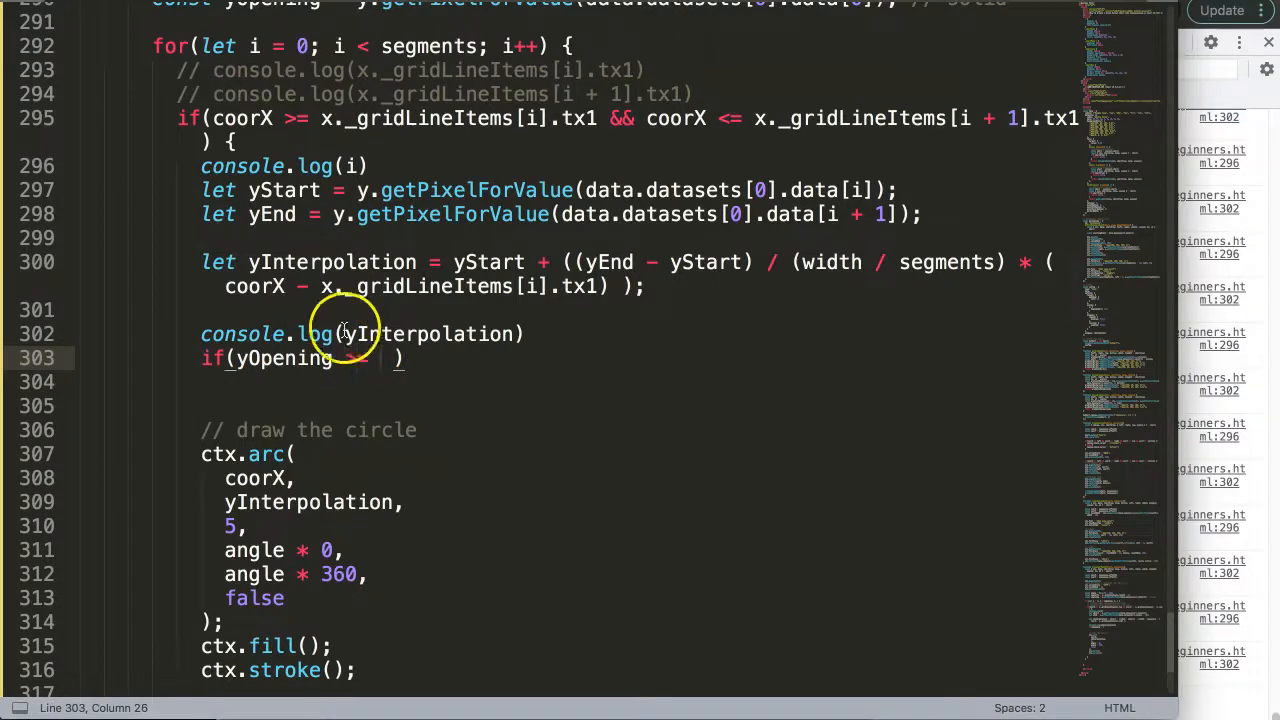
{"action": "type", "text": "yInterpolation"}
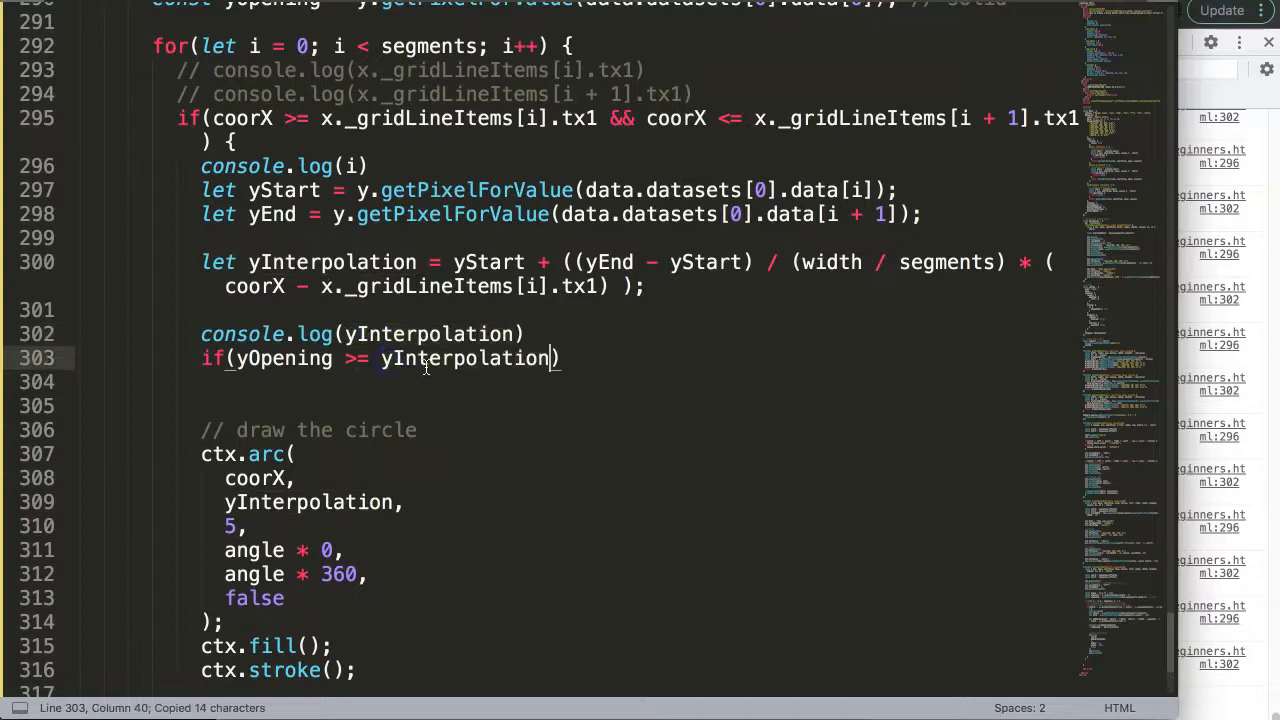
{"action": "mouse_move", "coordinate": [455, 358]}
{"action": "type", "text": " {"}
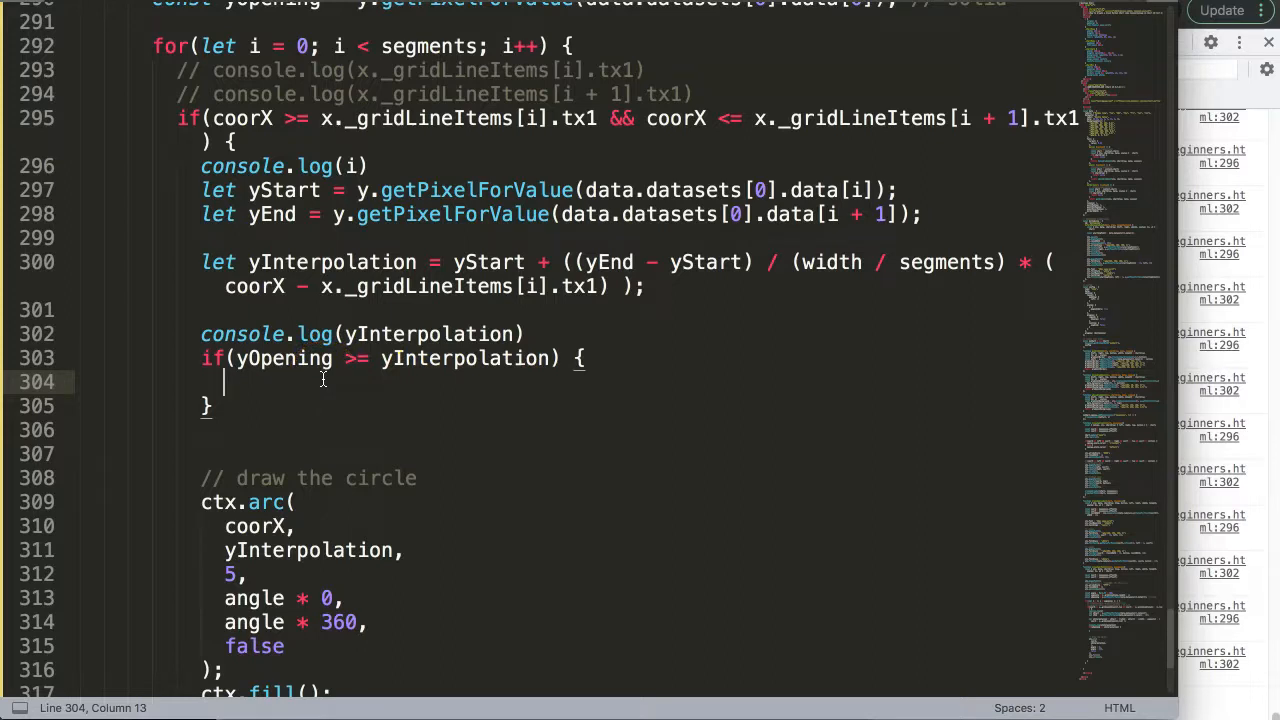
{"action": "mouse_move", "coordinate": [385, 370]}
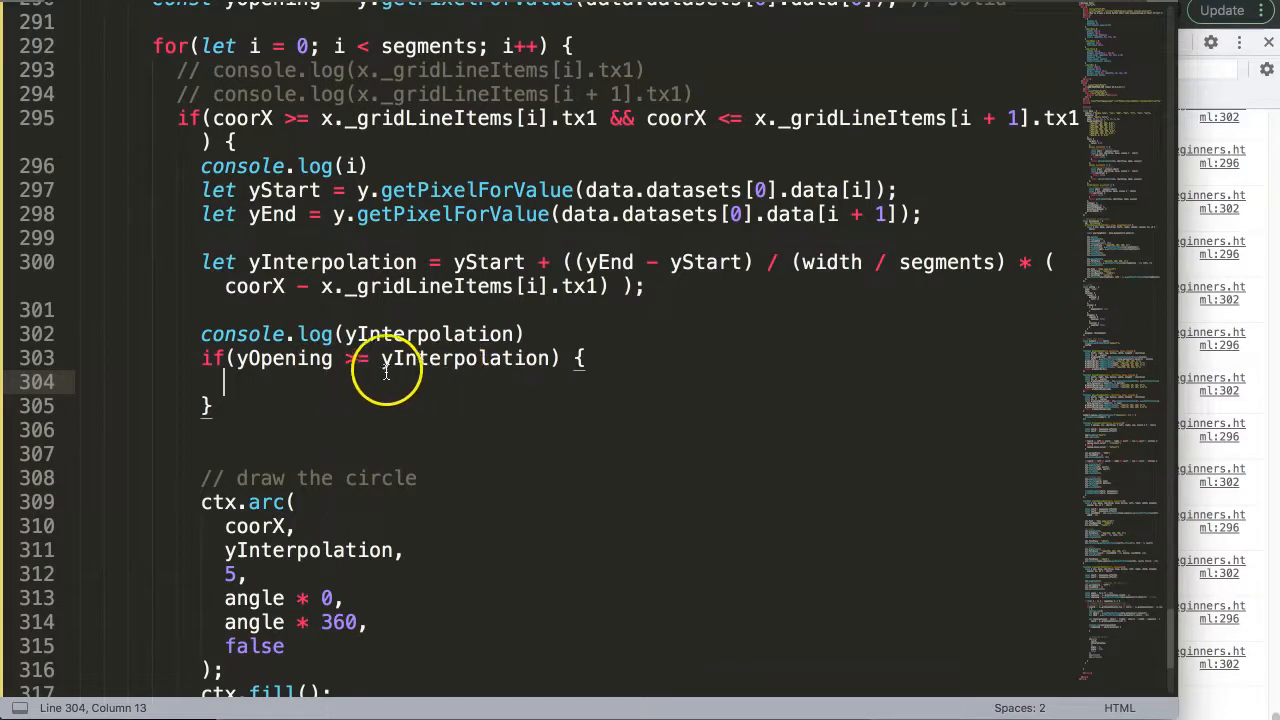
Scroll through the code to the crosshairPoint if block that receives the rgba strings.
{"action": "scroll", "scroll_direction": "up", "scroll_amount": 3}
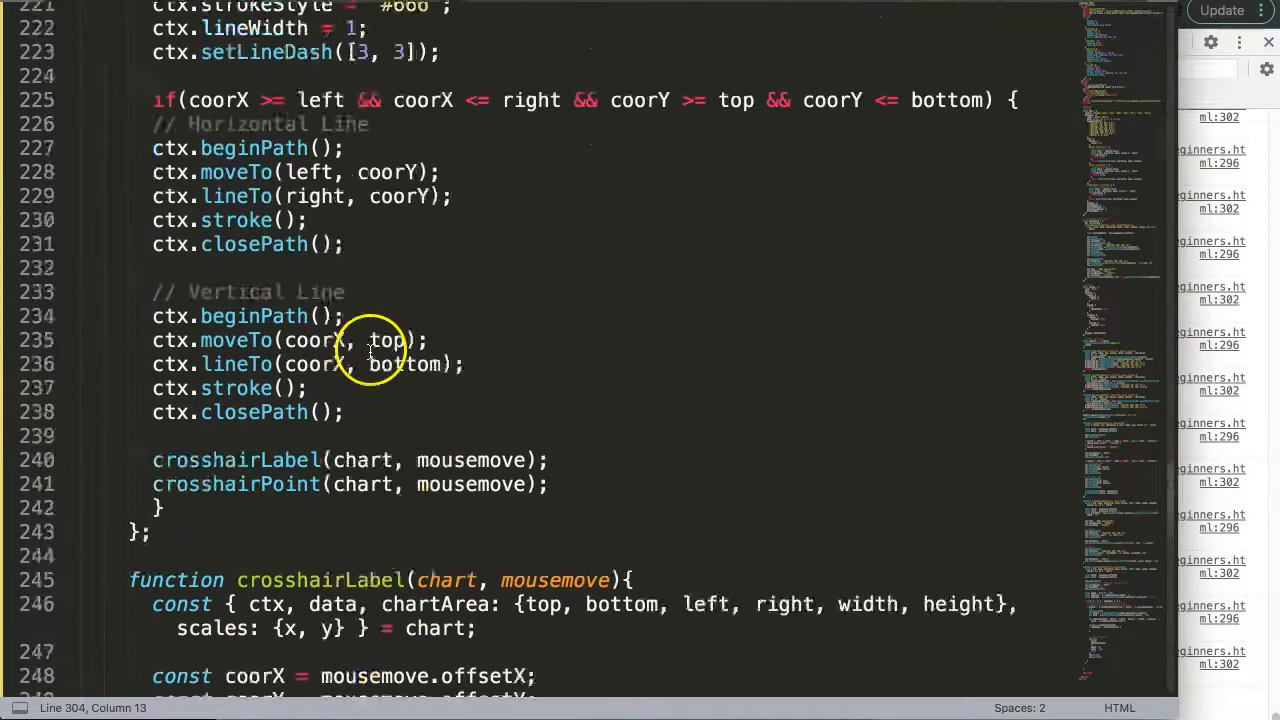
{"action": "scroll", "scroll_direction": "up", "scroll_amount": 3}
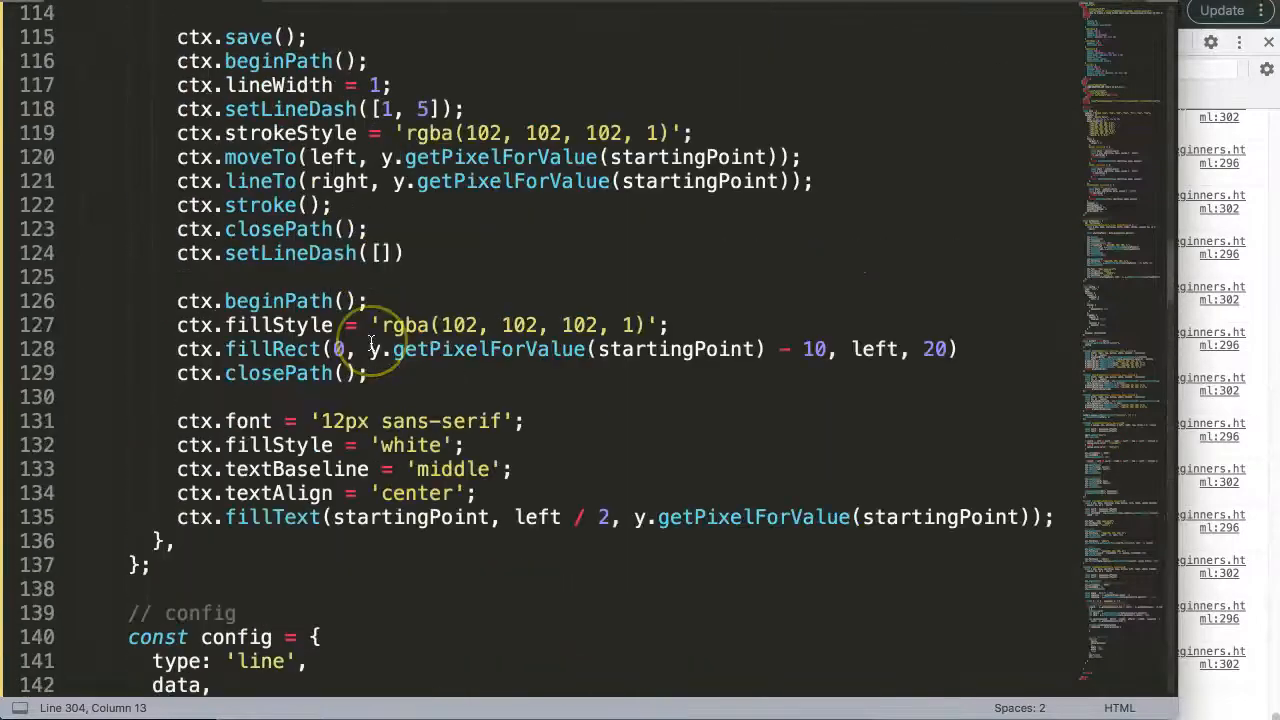
{"action": "scroll", "scroll_direction": "up", "scroll_amount": 3}
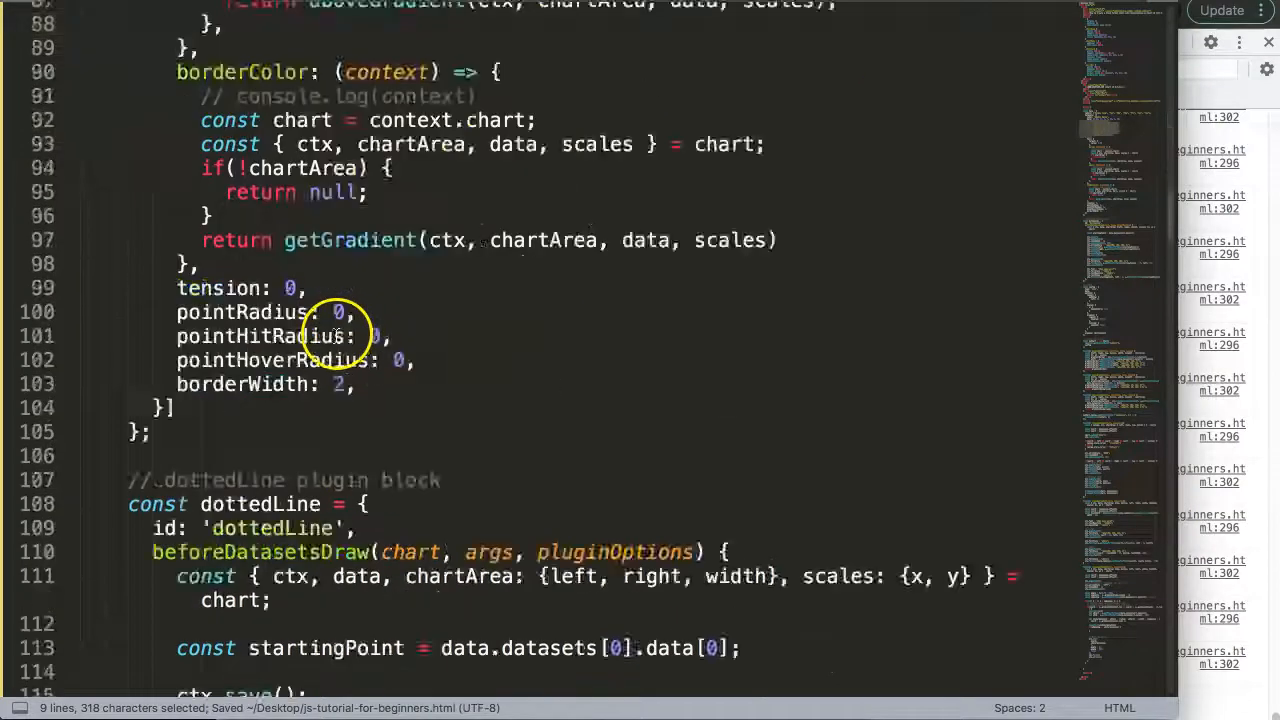
{"action": "scroll", "scroll_direction": "down", "scroll_amount": 3}
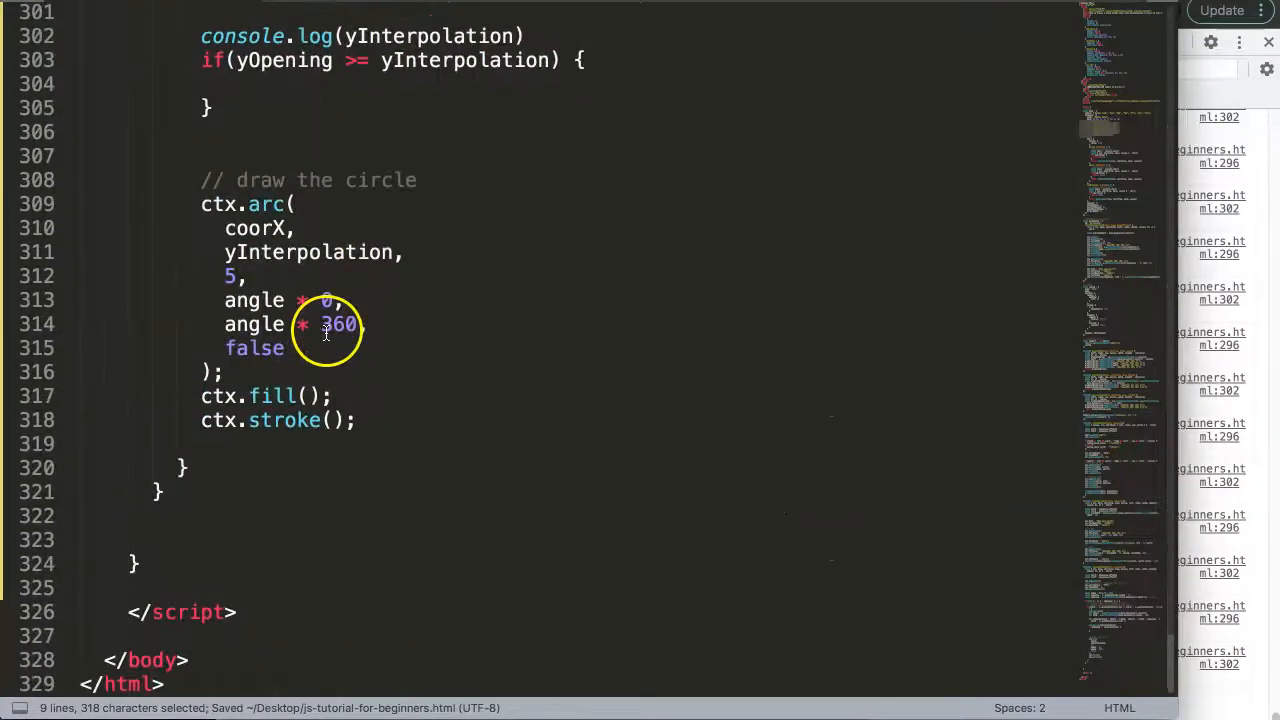
{"action": "scroll", "scroll_direction": "up", "scroll_amount": 3}
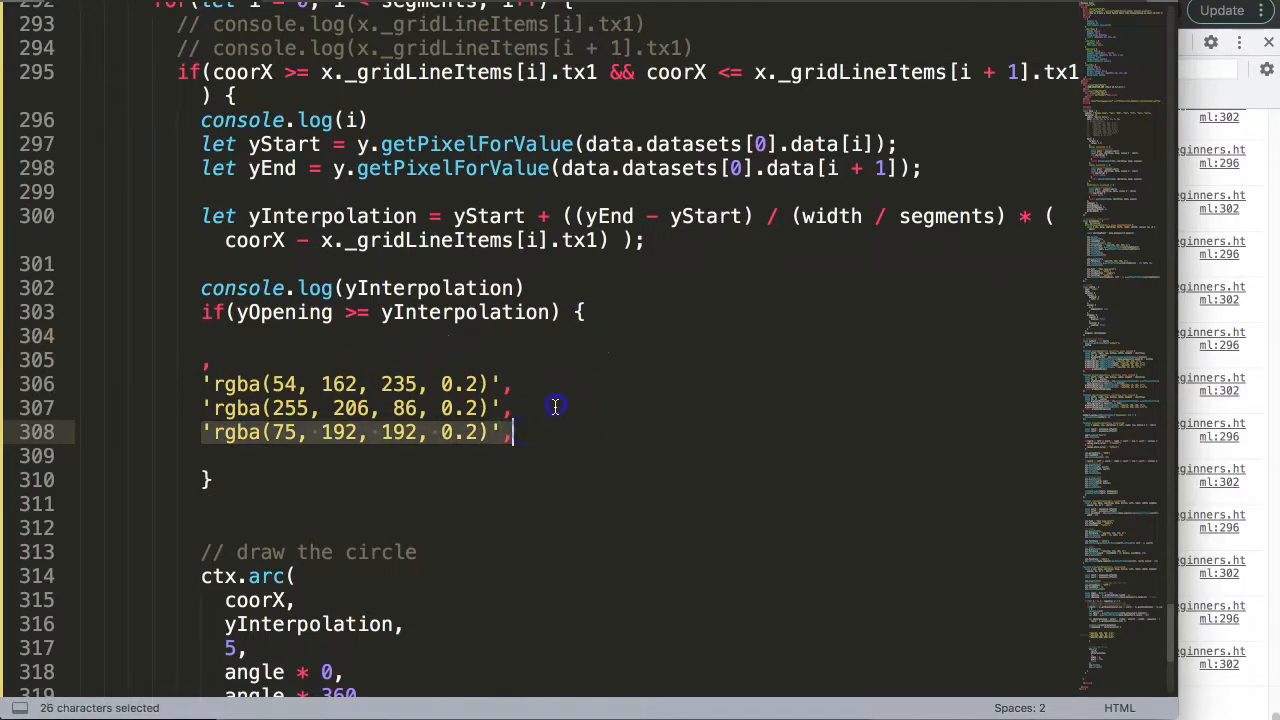
Remove the extra colours and set ctx.fillStyle = 'rgba(255, 26, 104, 0.2)' in the if block.
{"action": "key", "text": "Delete"}
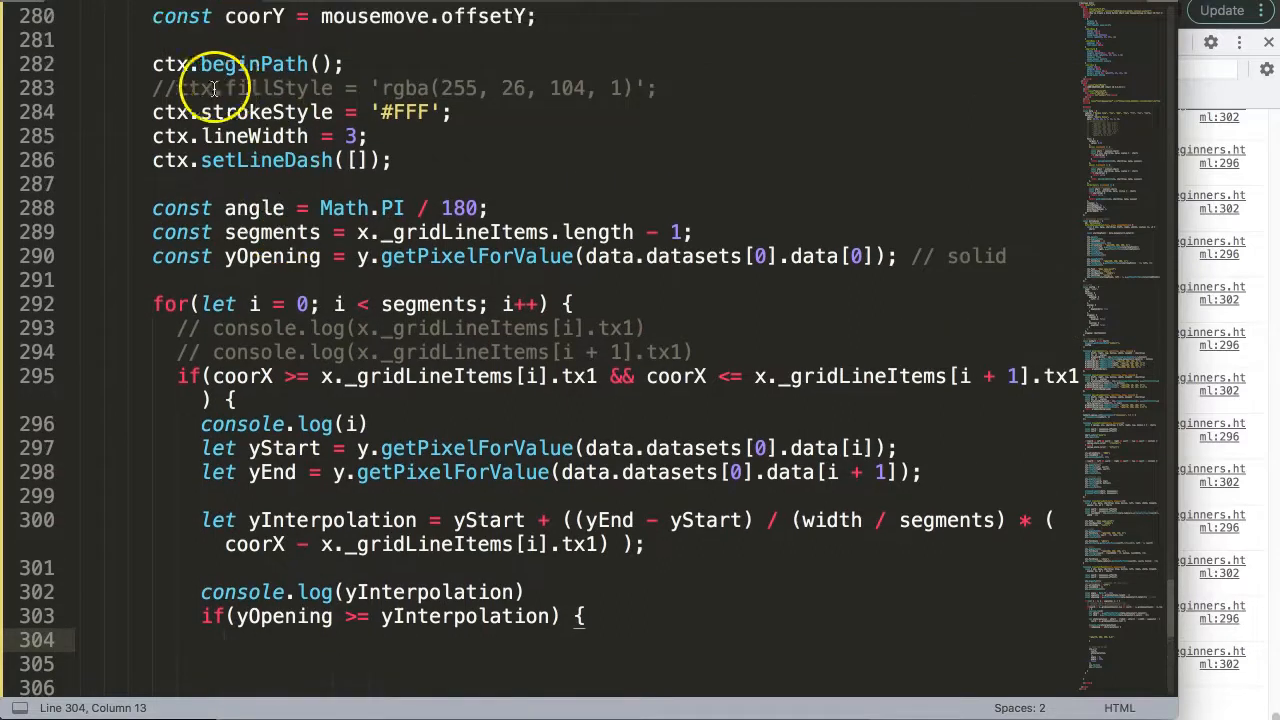
{"action": "scroll", "scroll_direction": "down", "scroll_amount": 3}
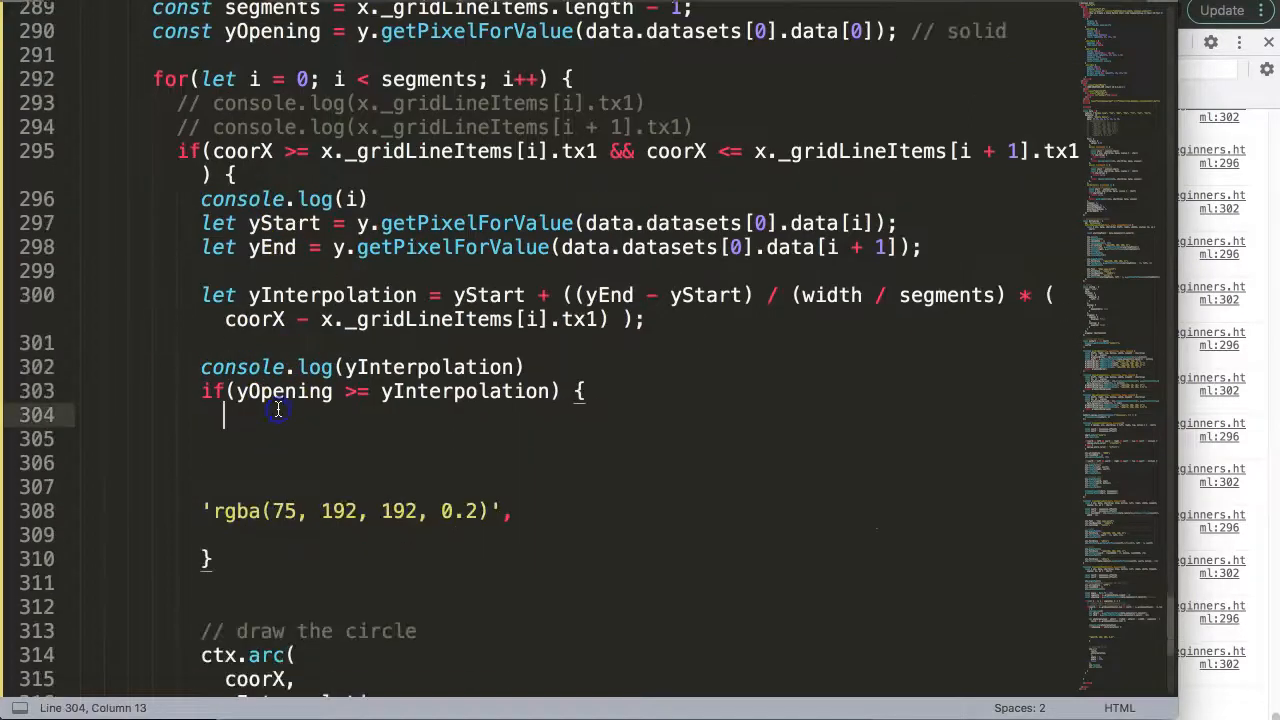
{"action": "type", "text": "ctx.fillStyle = 'rgba(255, 26, 104, 0.2)';"}
{"action": "left_click", "coordinate": [635, 439]}
{"action": "type", "text": "} else {"}
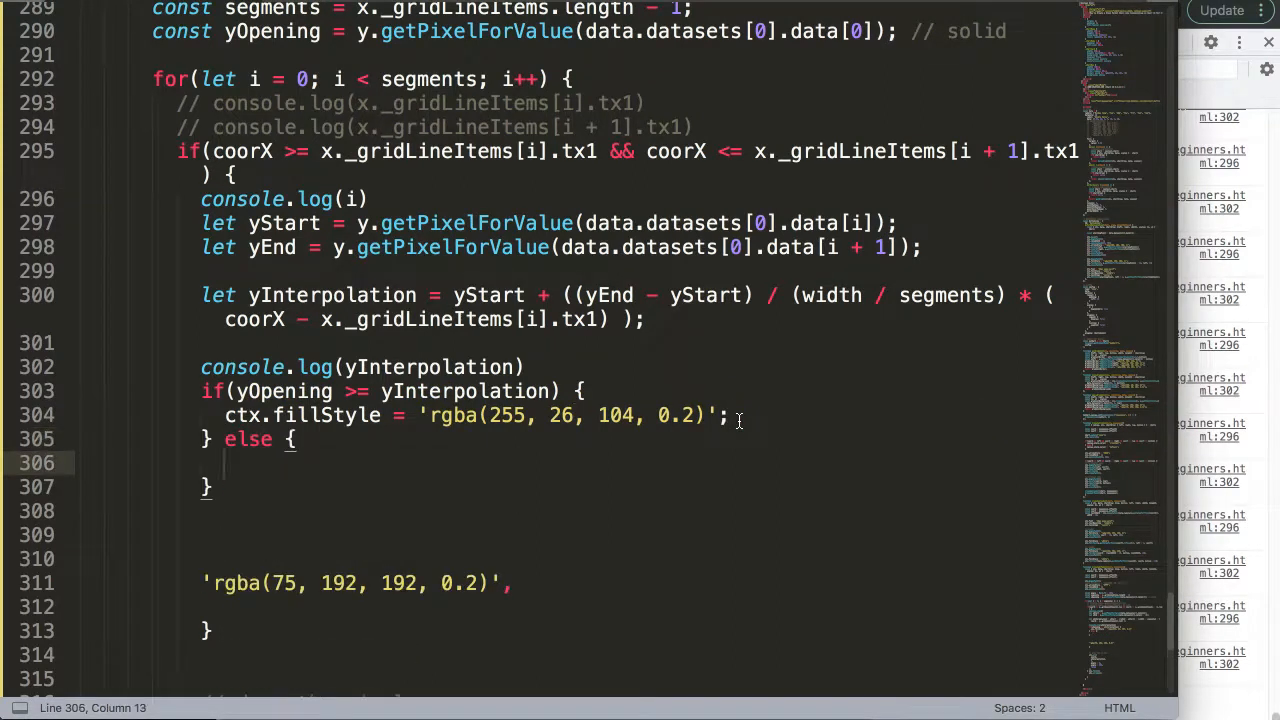
Add an else branch and move the teal rgba colour string into it.
{"action": "scroll", "scroll_direction": "down", "scroll_amount": 3}
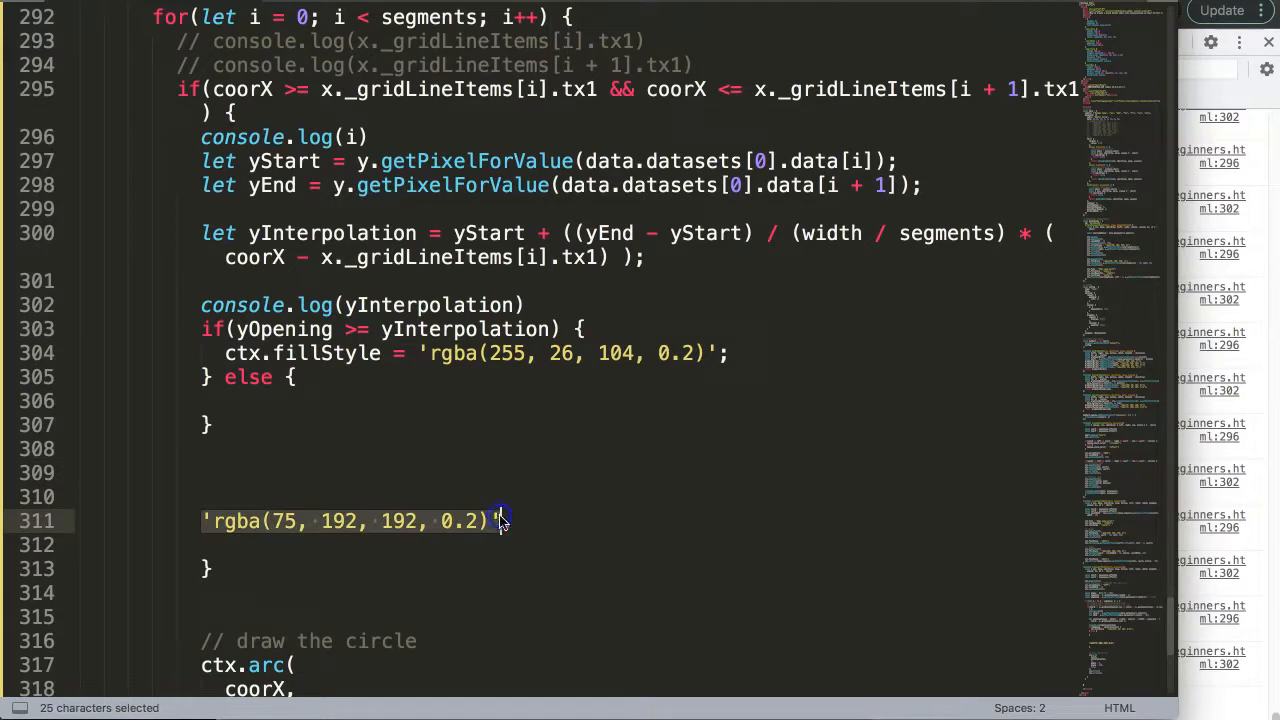
{"action": "key", "text": "Ctrl+X"}
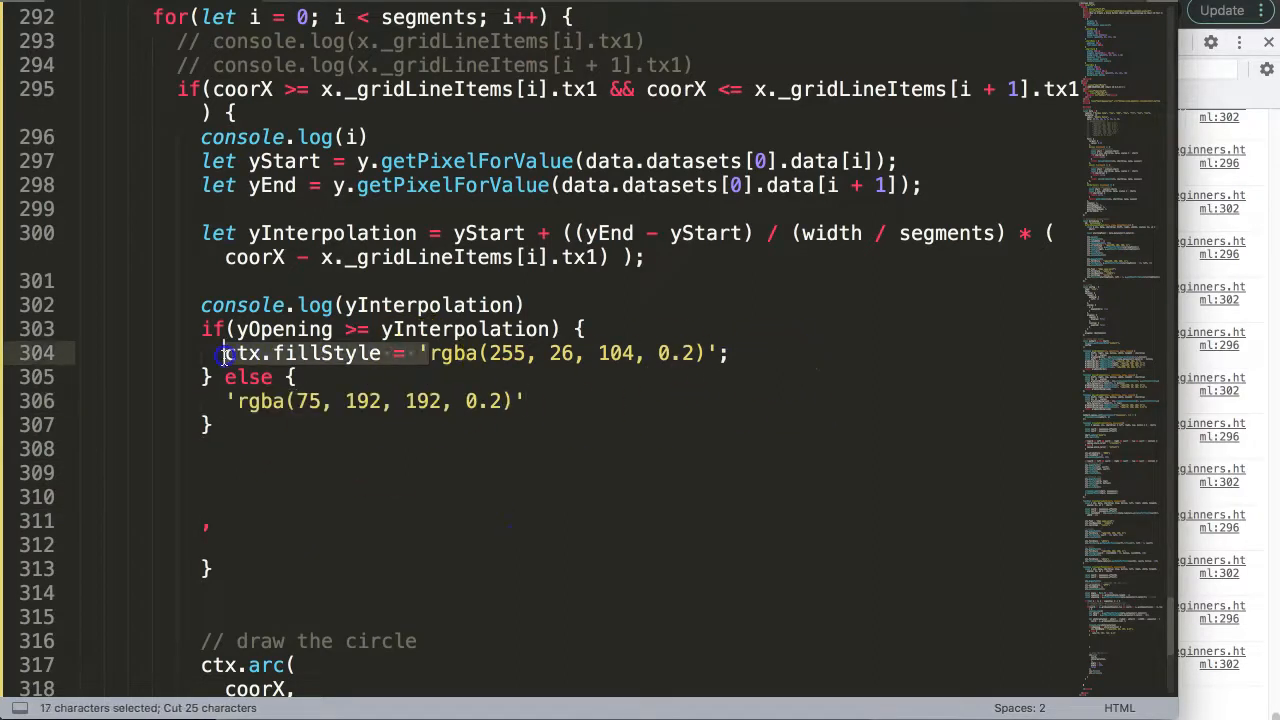
{"action": "key", "text": "ctrl+v"}
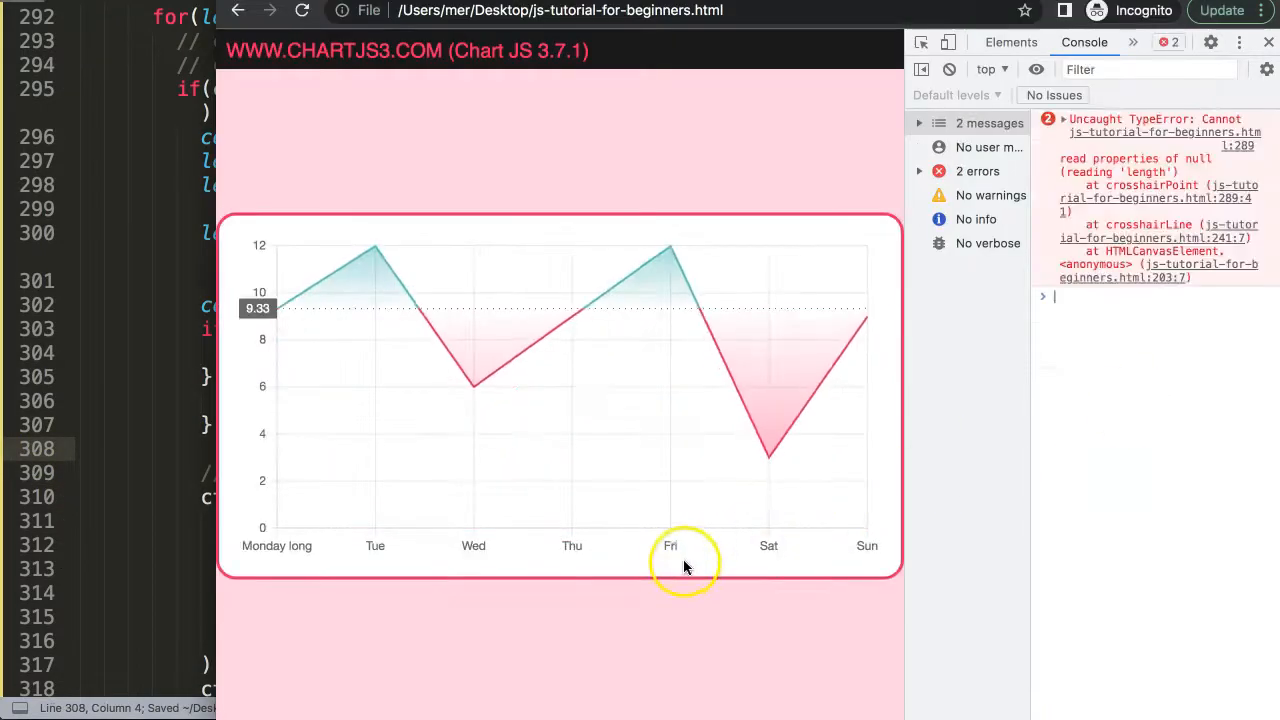
{"action": "mouse_move", "coordinate": [735, 385]}
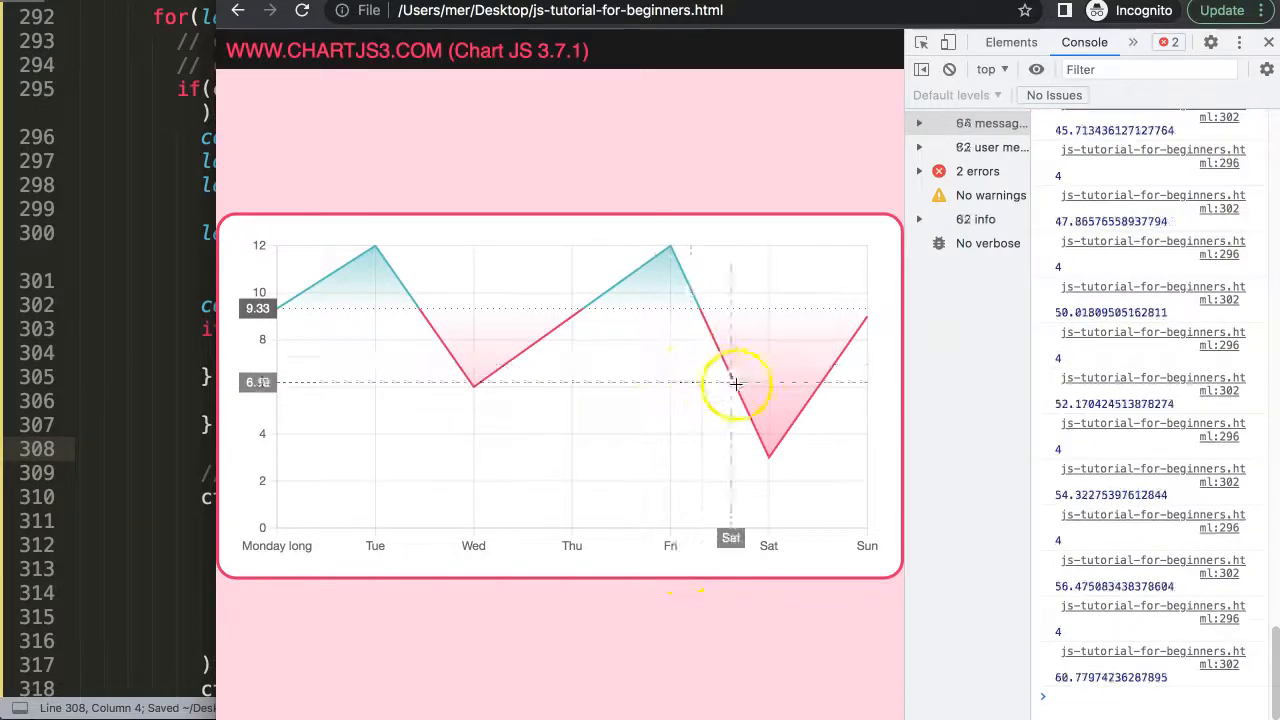
{"action": "mouse_move", "coordinate": [427, 371]}
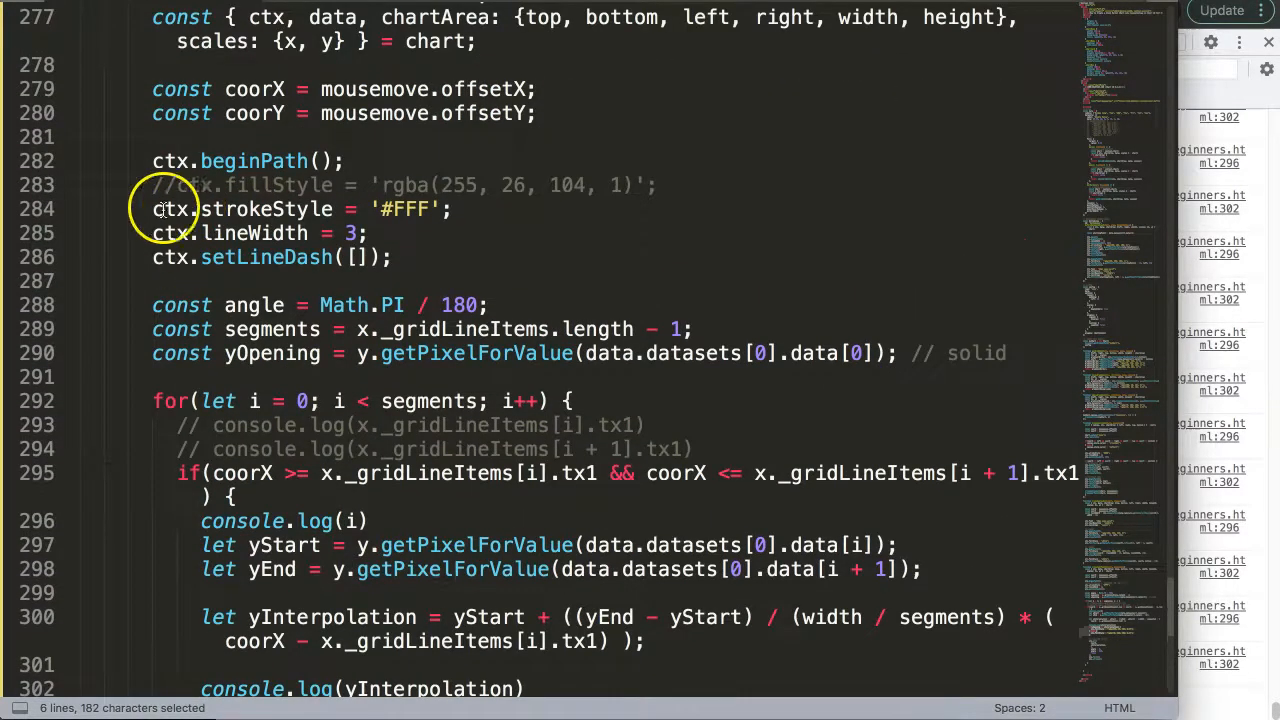
Scroll down to both ctx.fillStyle rgba values to make them fully opaque.
{"action": "scroll", "scroll_direction": "down", "scroll_amount": 3}
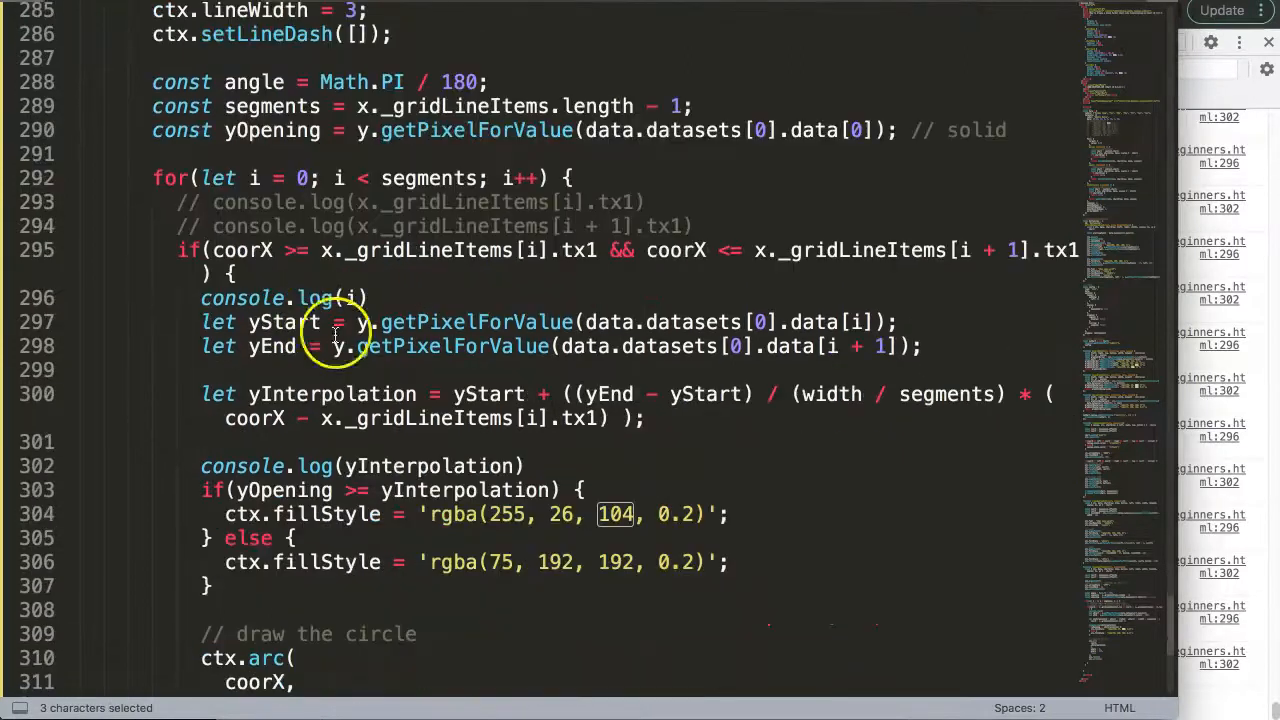
{"action": "scroll", "scroll_direction": "down", "scroll_amount": 3}
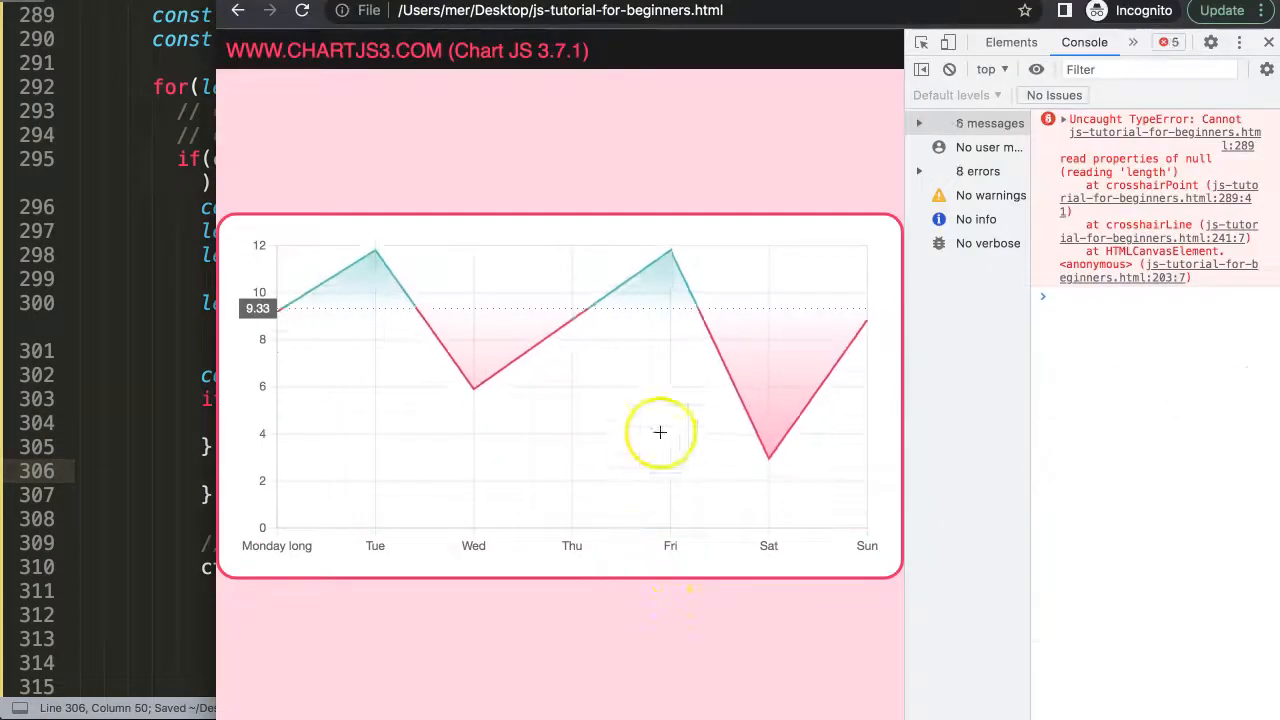
{"action": "mouse_move", "coordinate": [622, 365]}
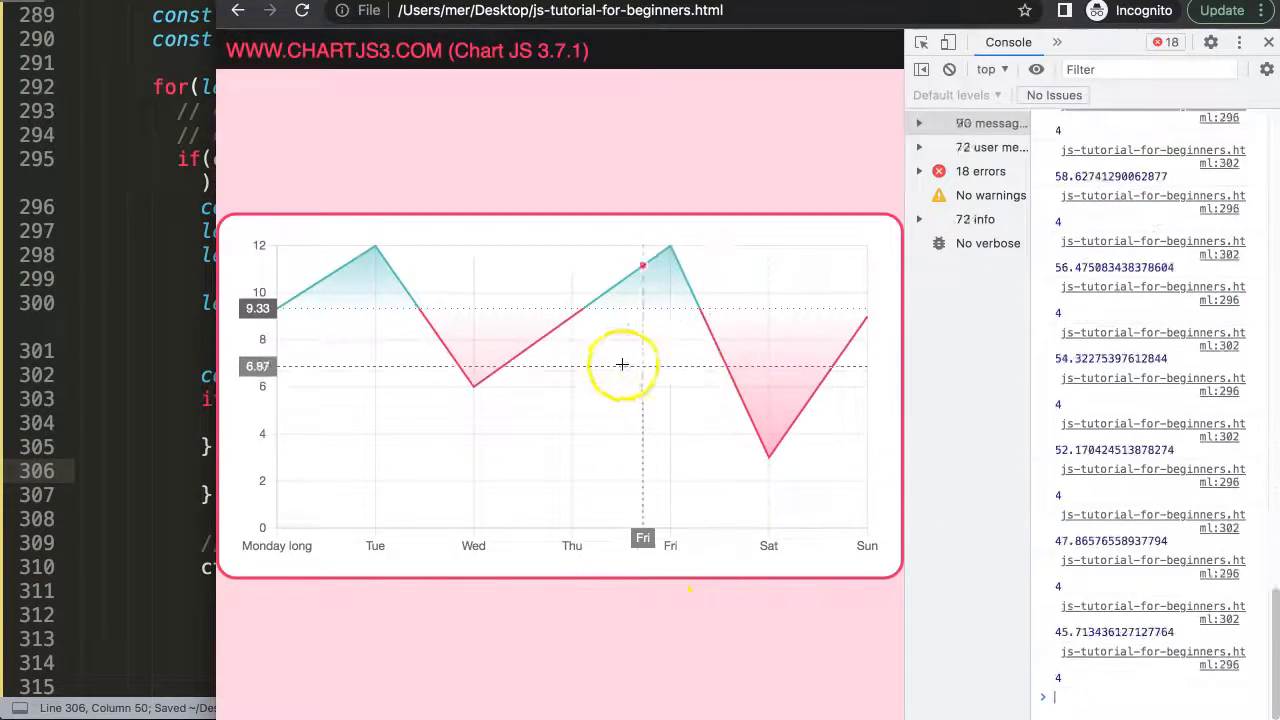
{"action": "mouse_move", "coordinate": [552, 365]}
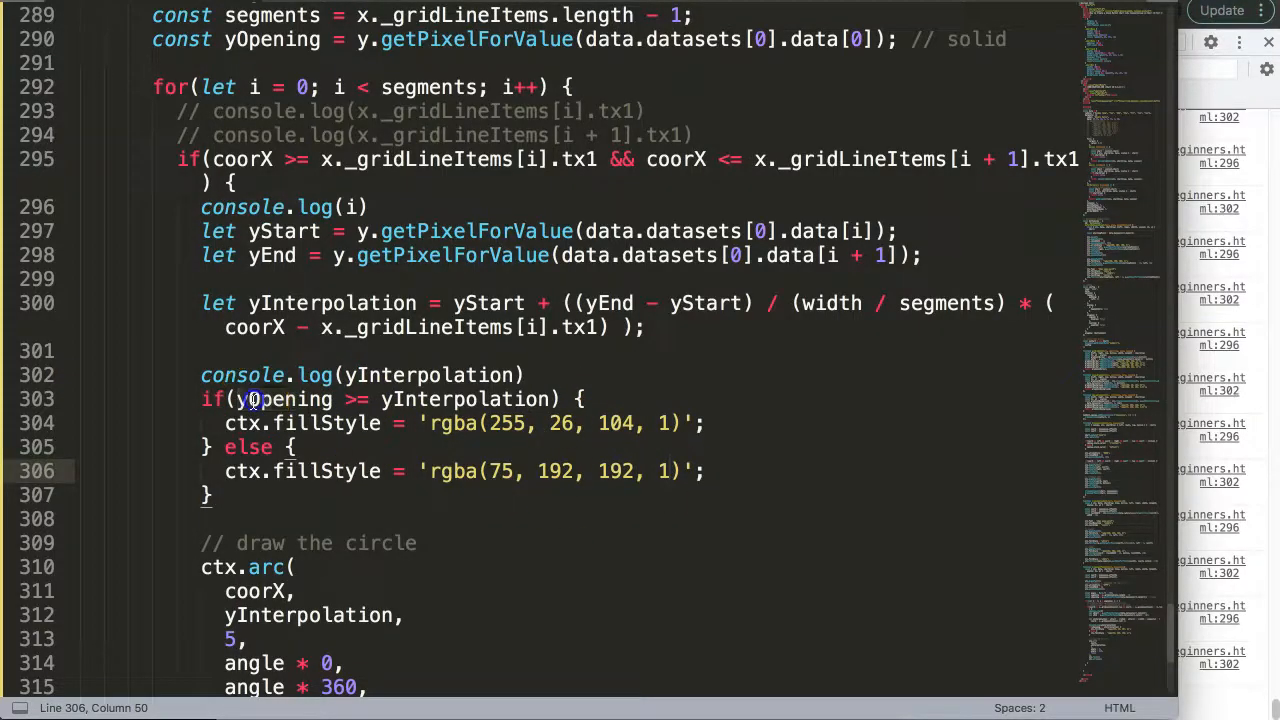
Cut the red rgba from the if branch and type 'rgba(75, 192, 192, 1)' there.
{"action": "left_click", "coordinate": [415, 399]}
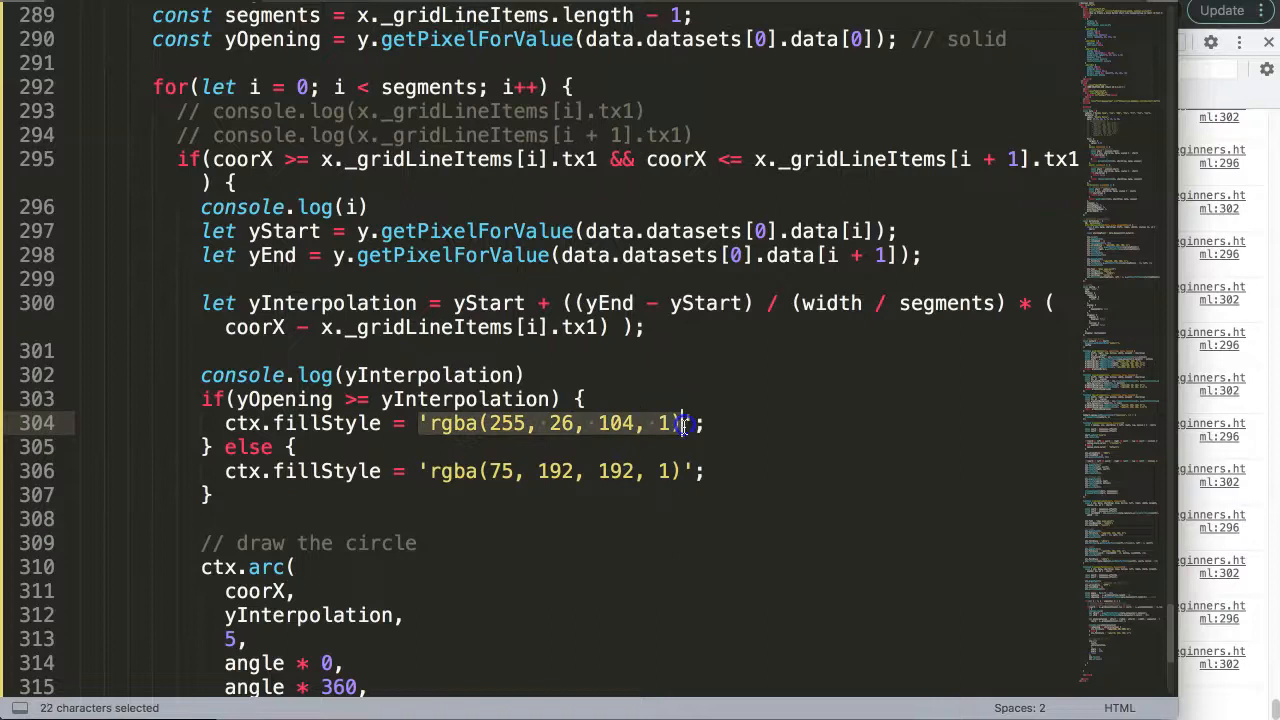
{"action": "key", "text": "ctrl+x"}
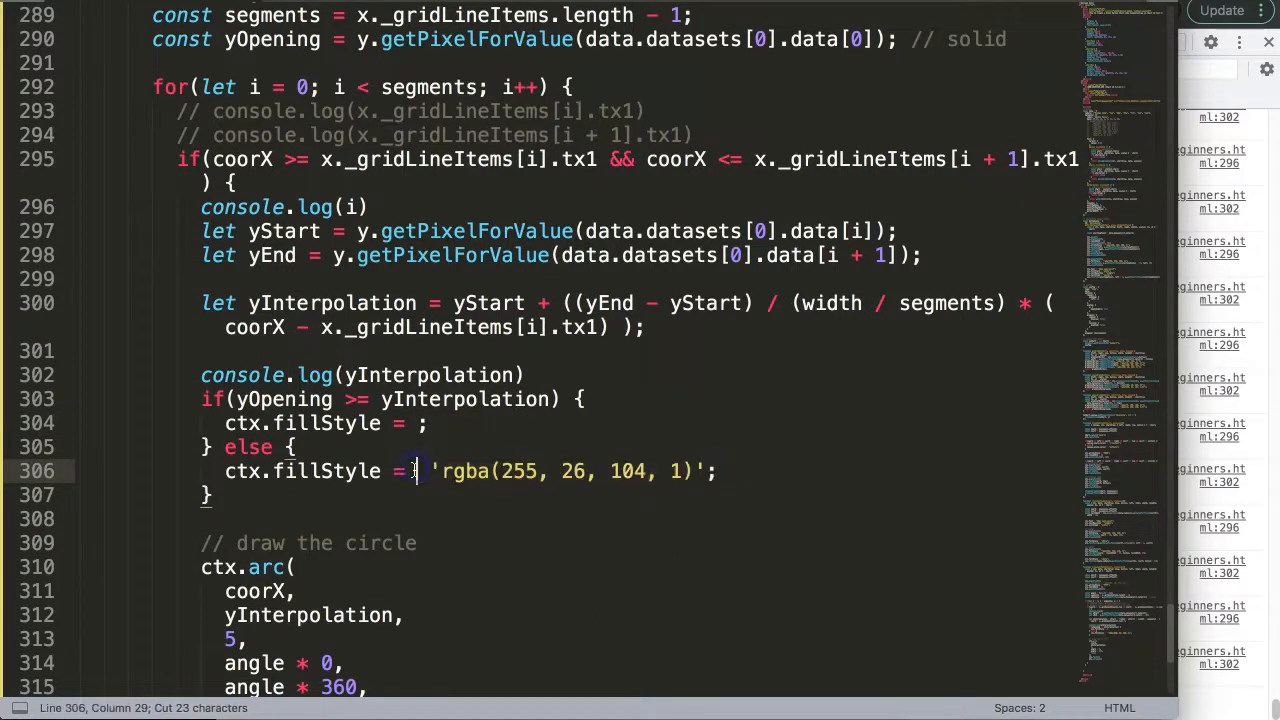
{"action": "type", "text": "'rgba(75, 192, 192, 1)'"}
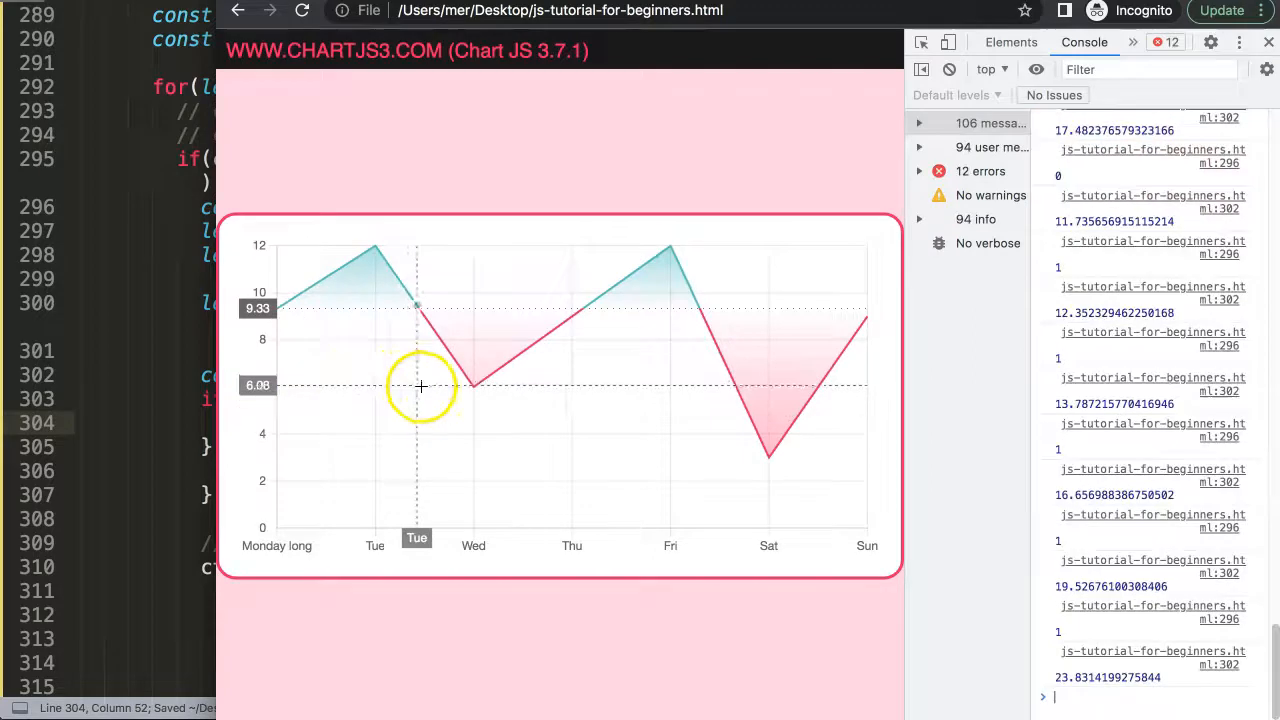
{"action": "mouse_move", "coordinate": [762, 411]}
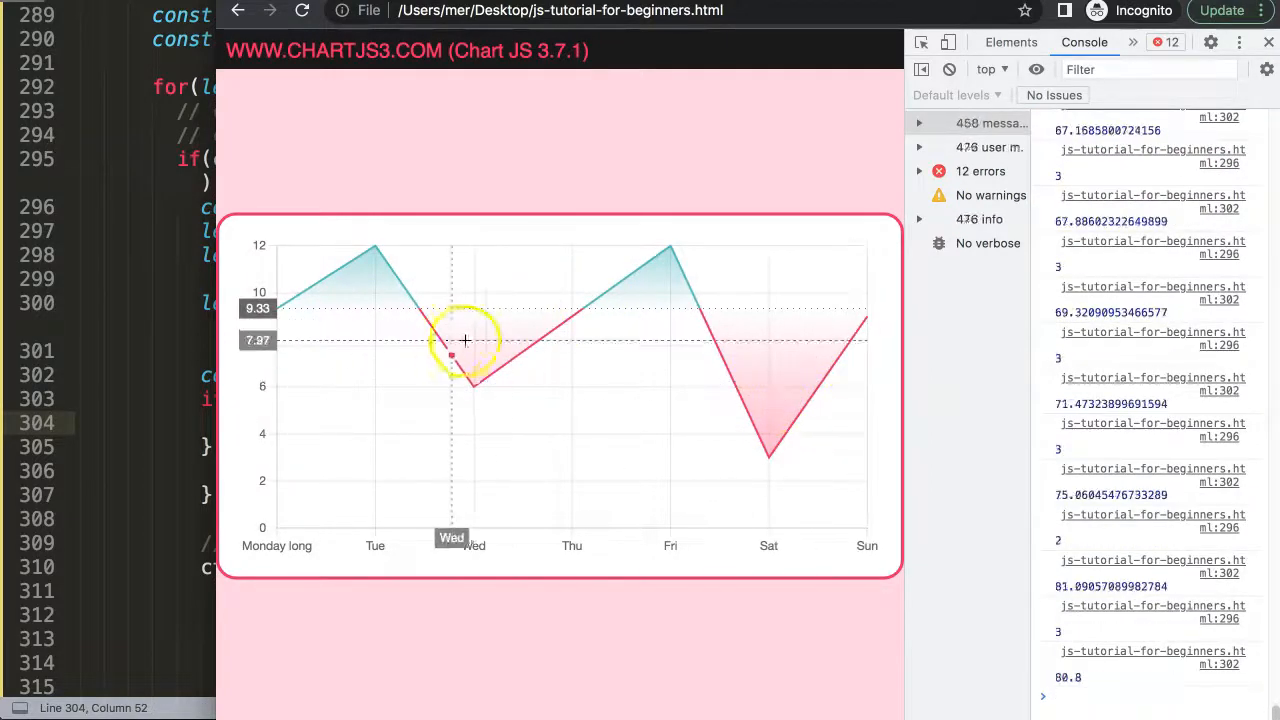
{"action": "mouse_move", "coordinate": [415, 167]}
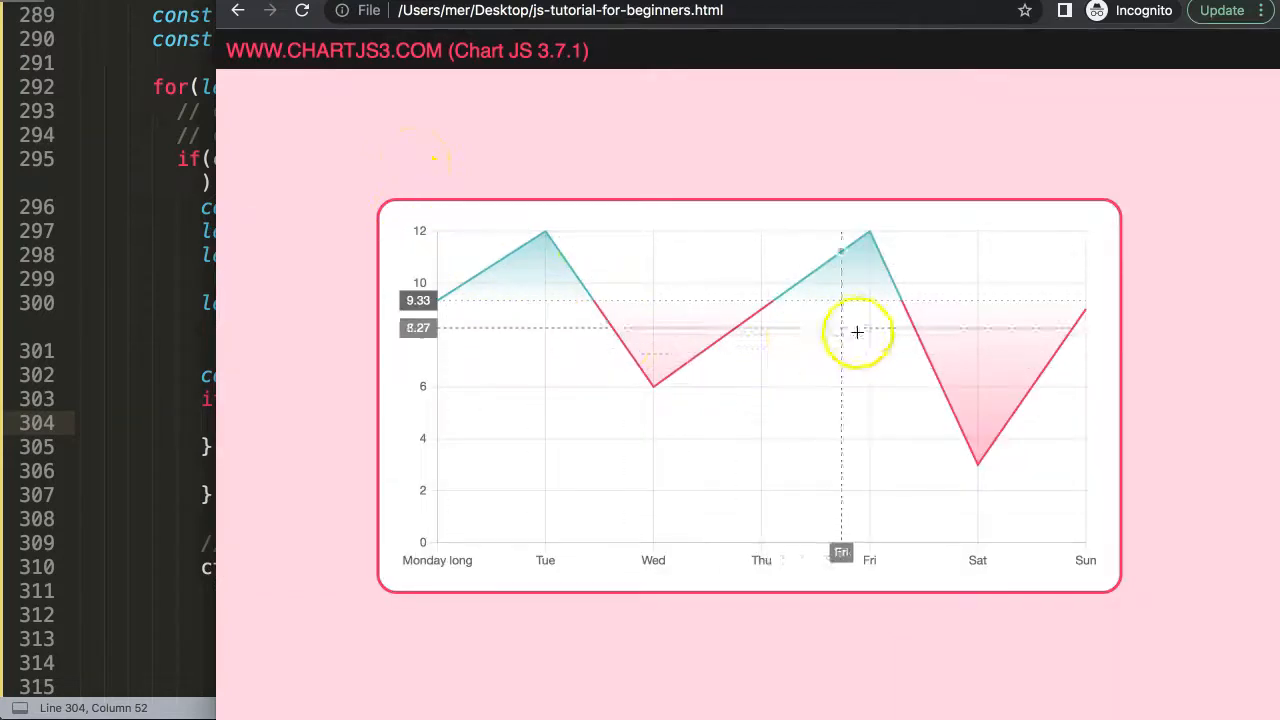
{"action": "mouse_move", "coordinate": [407, 222]}
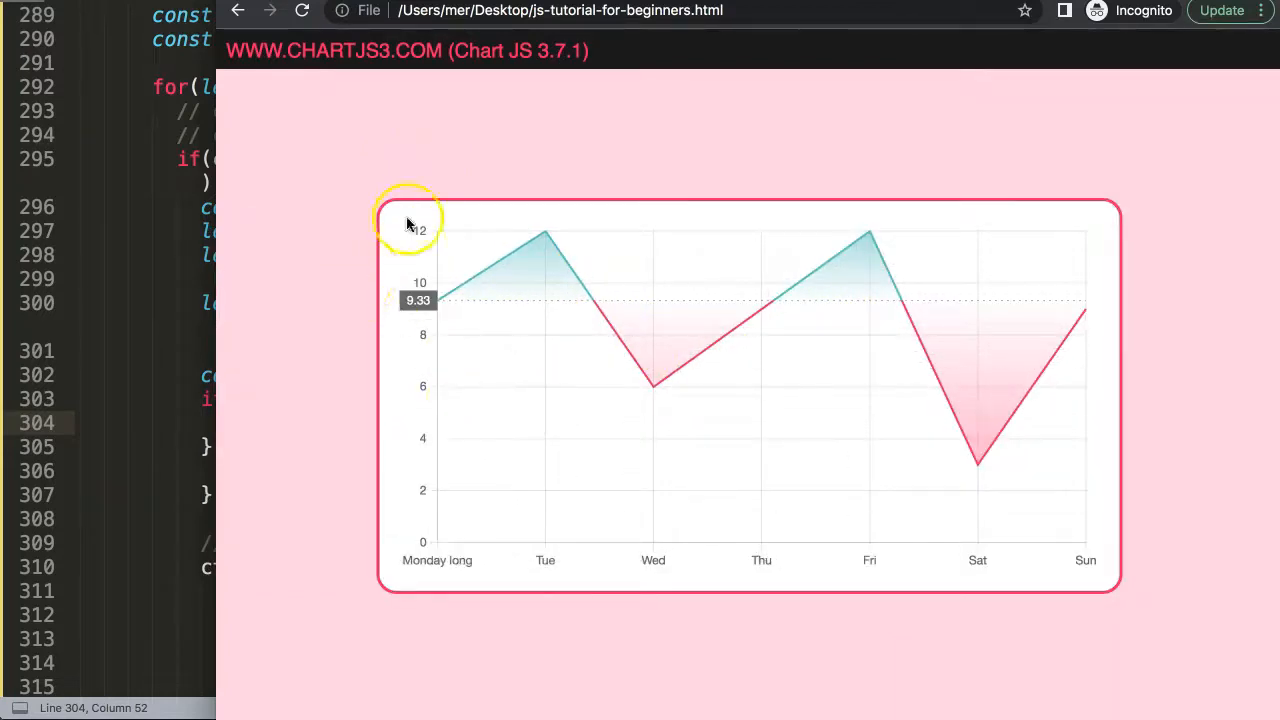
{"action": "mouse_move", "coordinate": [770, 585]}
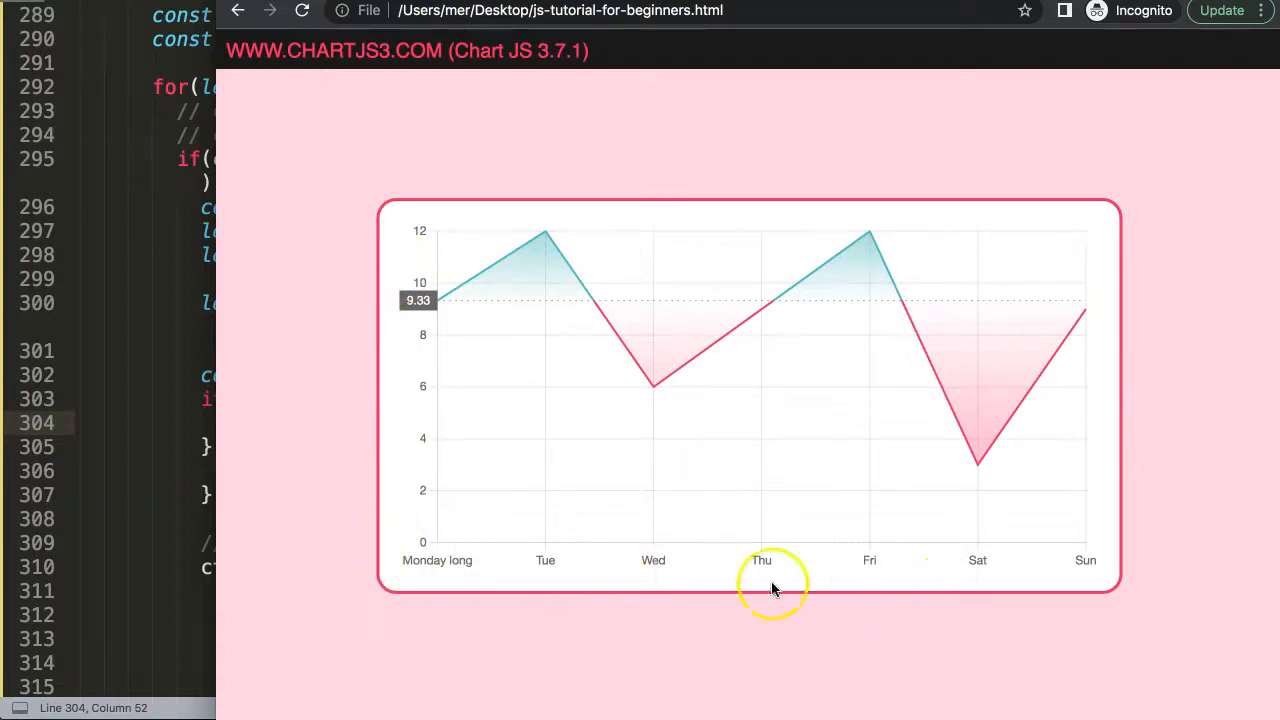
{"action": "mouse_move", "coordinate": [190, 290]}
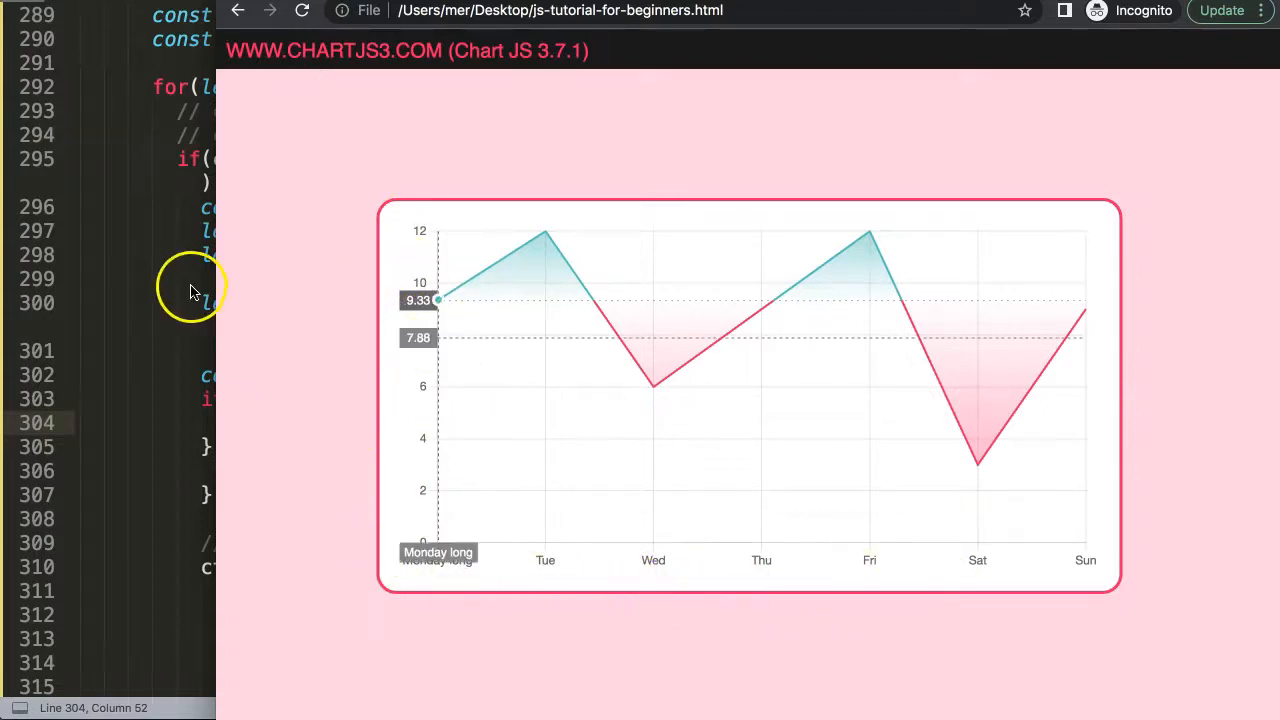
{"action": "mouse_move", "coordinate": [267, 268]}
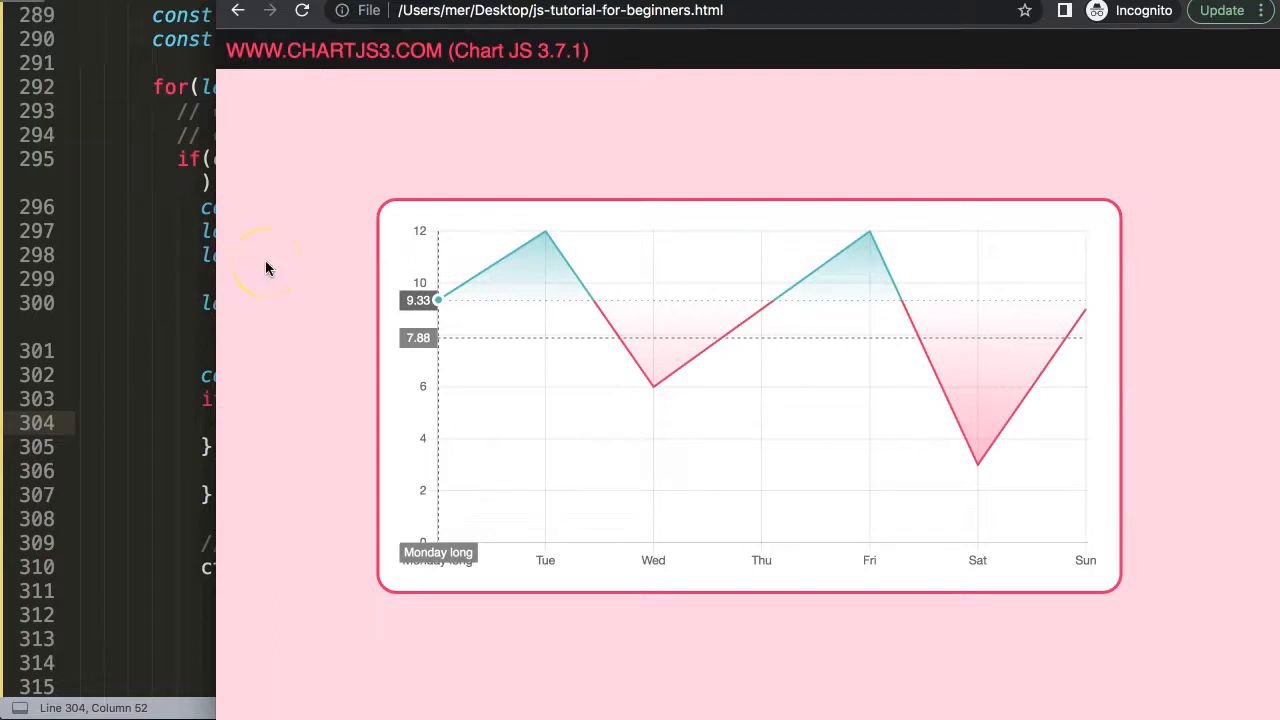